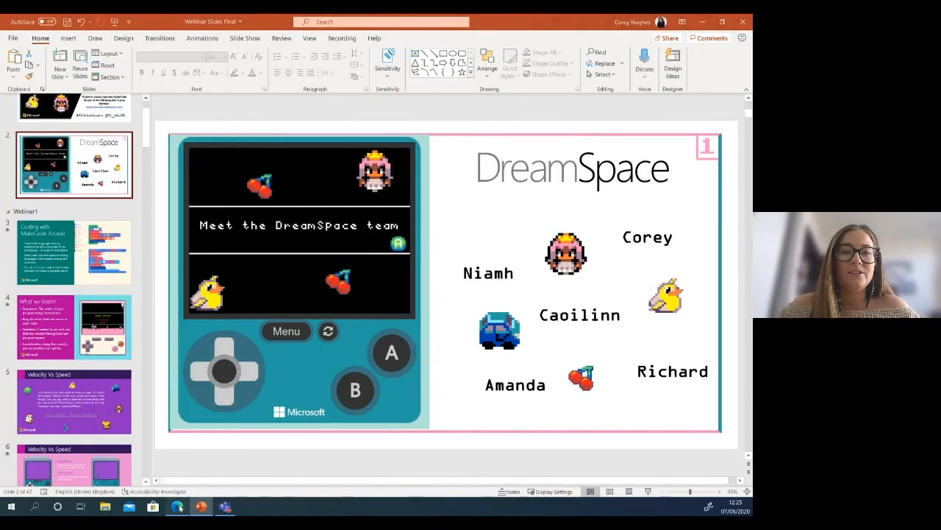
# Step: Leave the PowerPoint team slide for the MakeCode Arcade home page in the browser
pyautogui.click(177, 506)
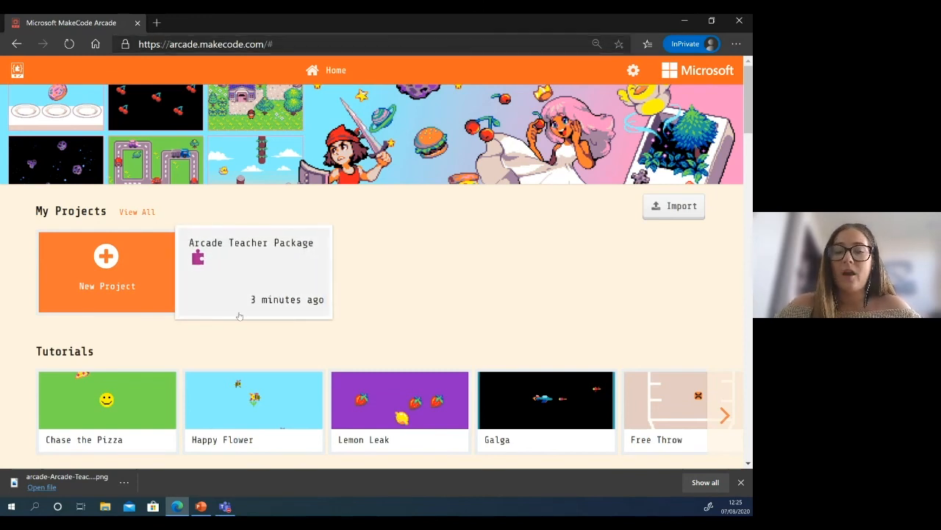
pyautogui.moveTo(438, 251)
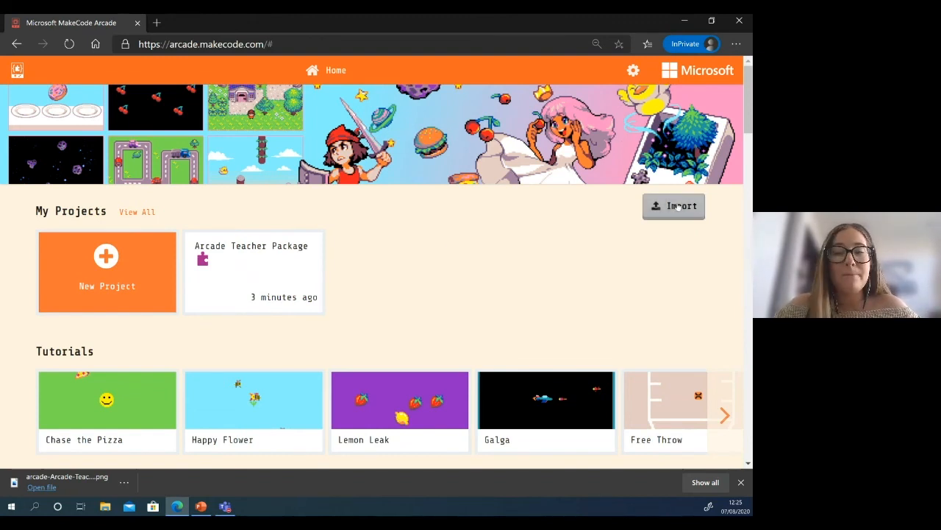
# Step: Import arcade-Arcade-Teacher-Package.png from the Desktop and open its blocks project
pyautogui.click(673, 206)
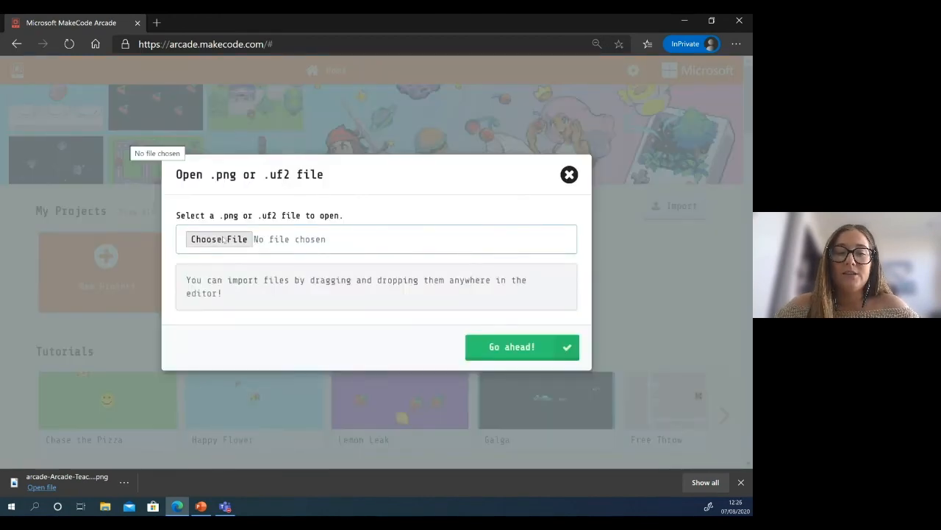
pyautogui.click(219, 239)
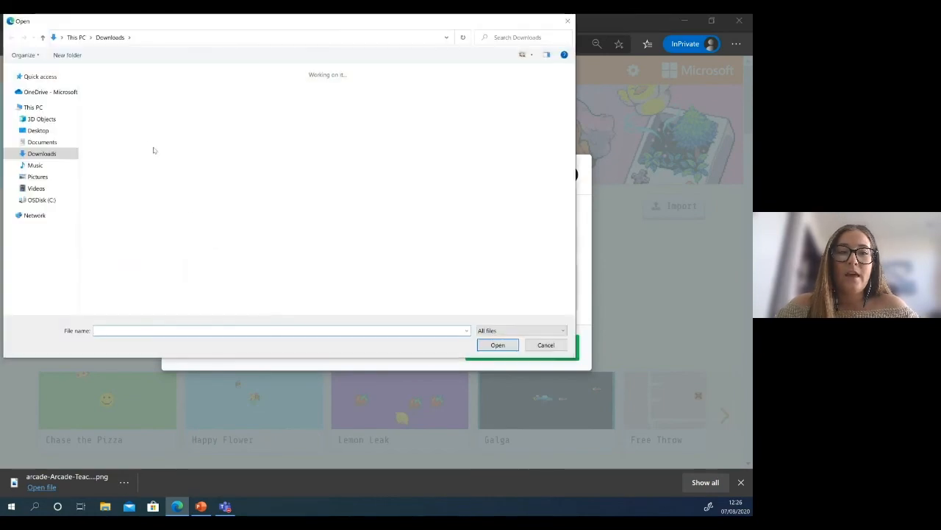
pyautogui.click(37, 130)
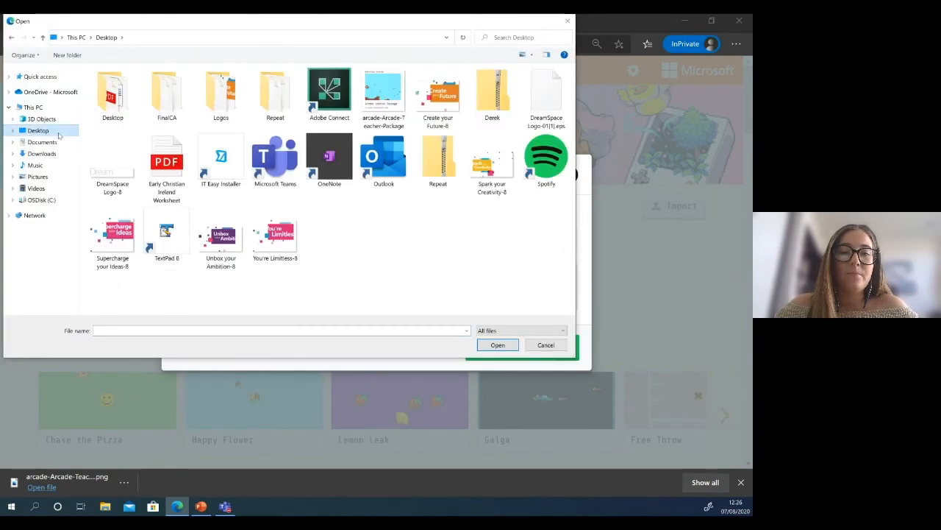
pyautogui.click(383, 88)
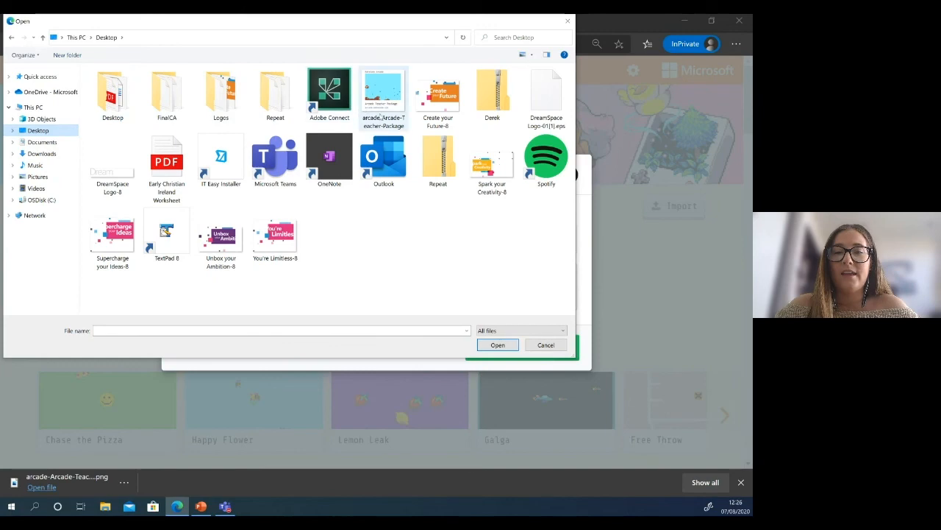
pyautogui.click(498, 344)
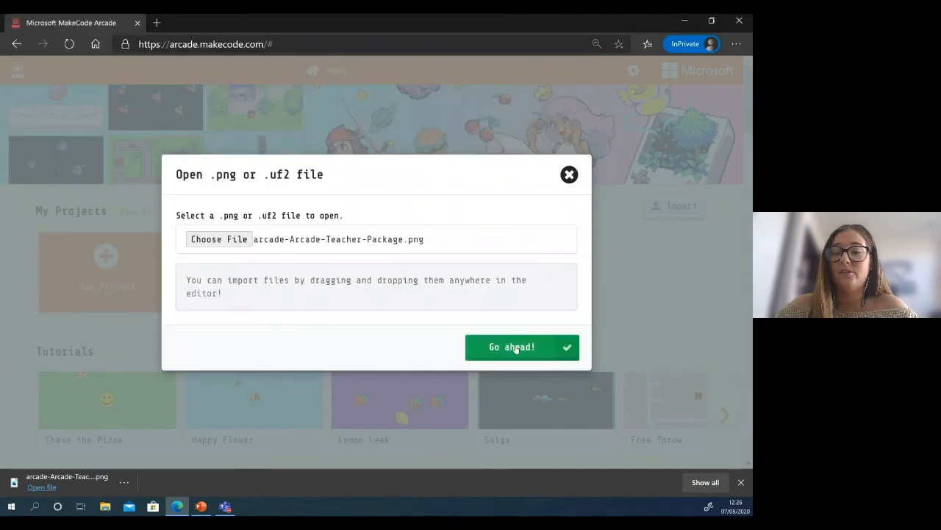
pyautogui.click(522, 347)
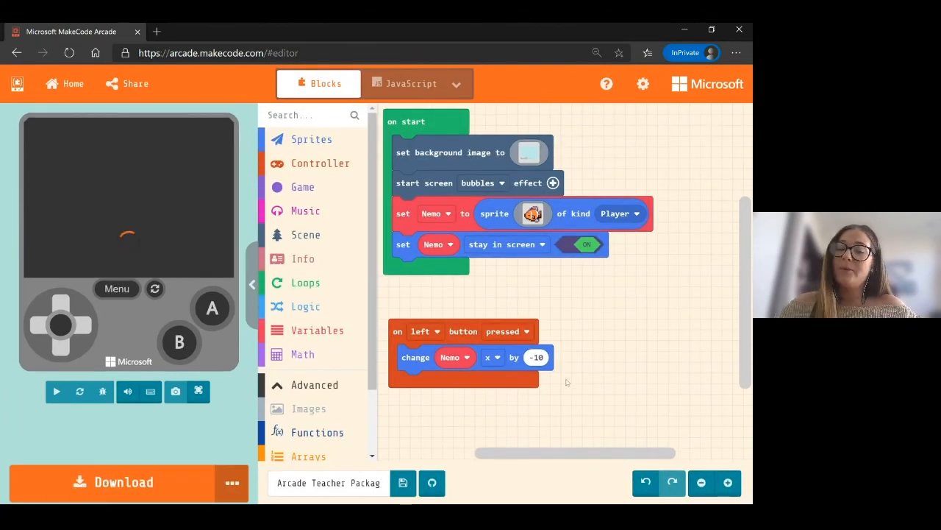
# Step: Add three empty button-pressed handlers from Controller set to right, up and down
pyautogui.click(57, 390)
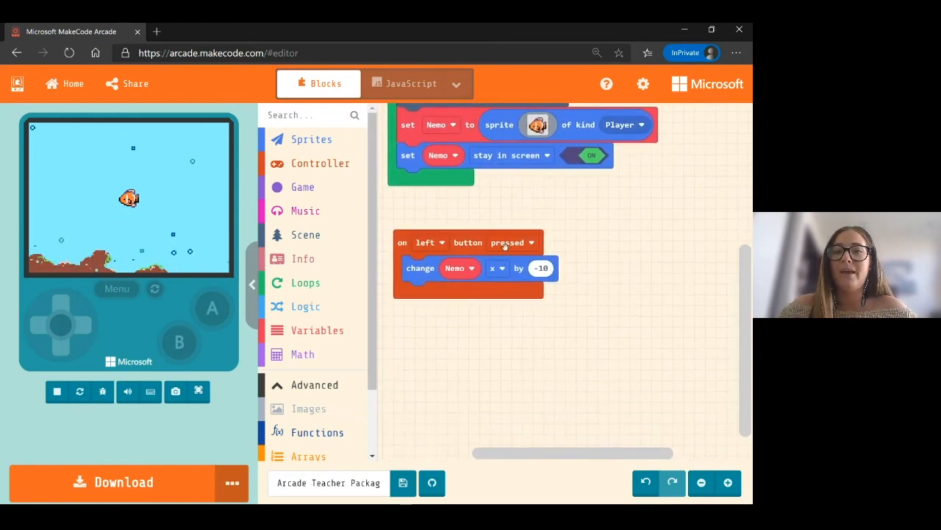
pyautogui.moveTo(506, 244)
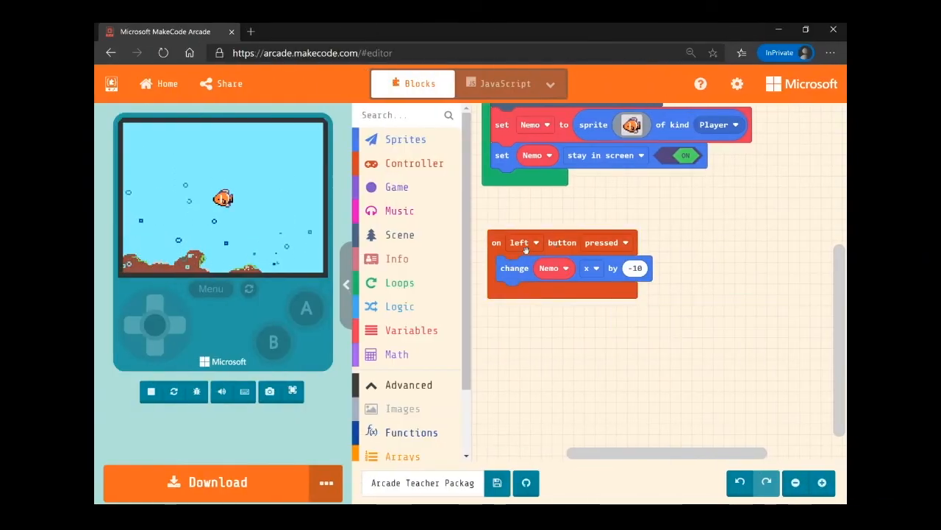
pyautogui.click(414, 162)
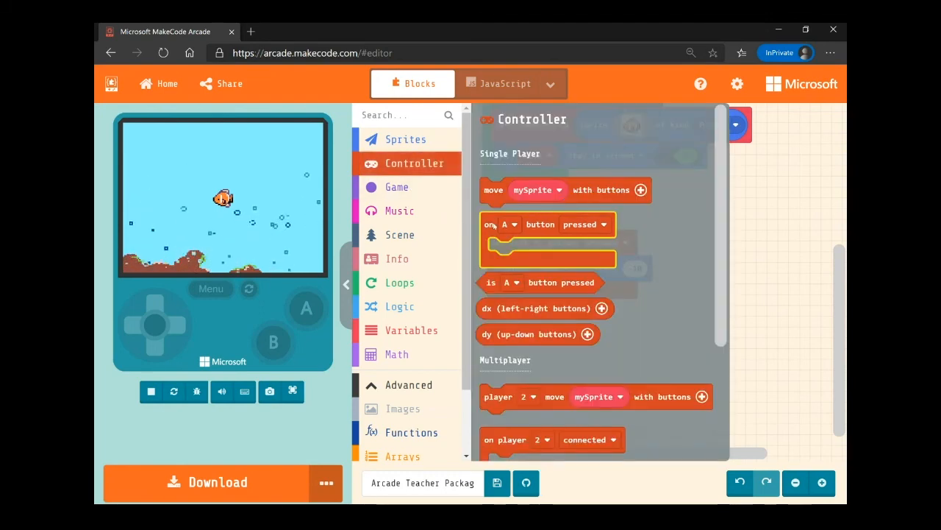
pyautogui.click(712, 243)
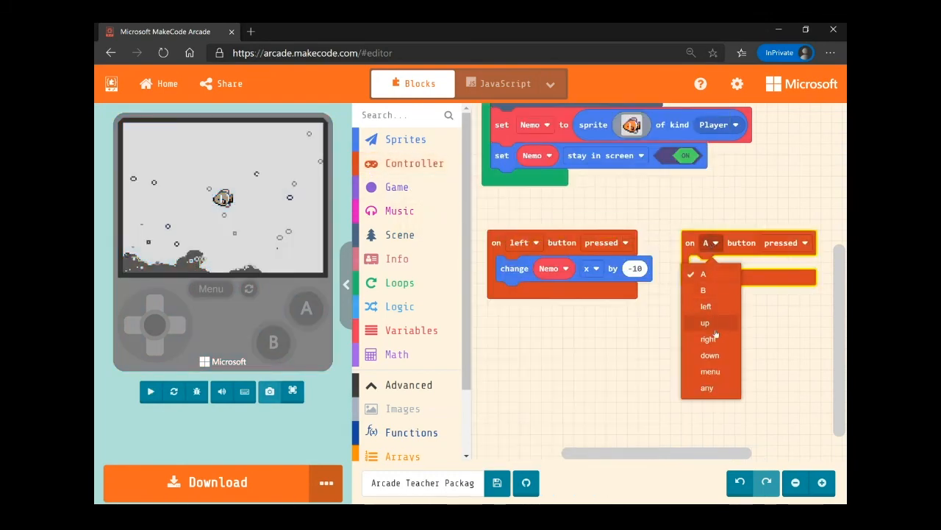
pyautogui.click(415, 163)
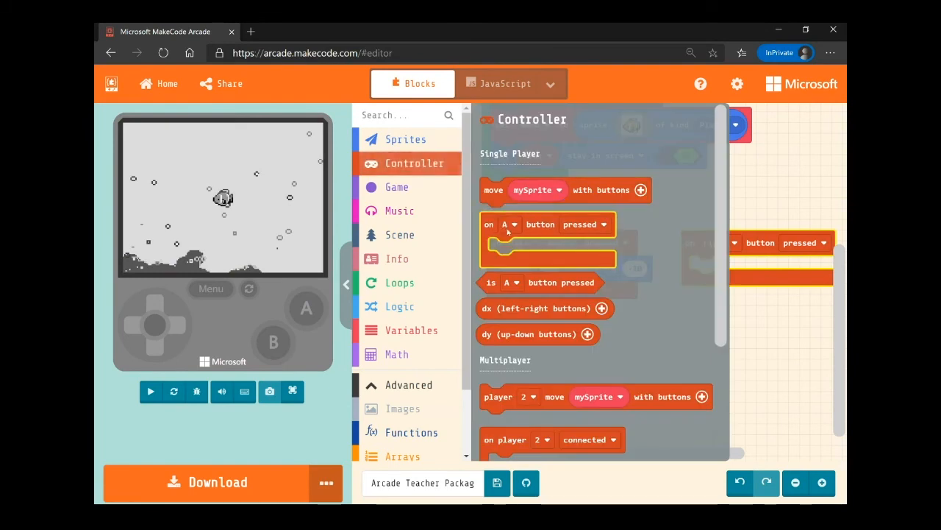
pyautogui.click(513, 223)
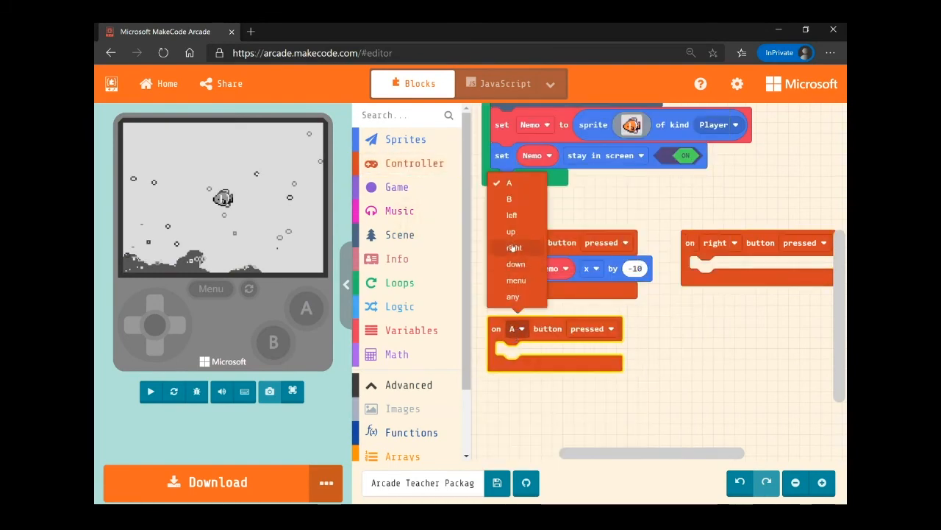
pyautogui.click(415, 164)
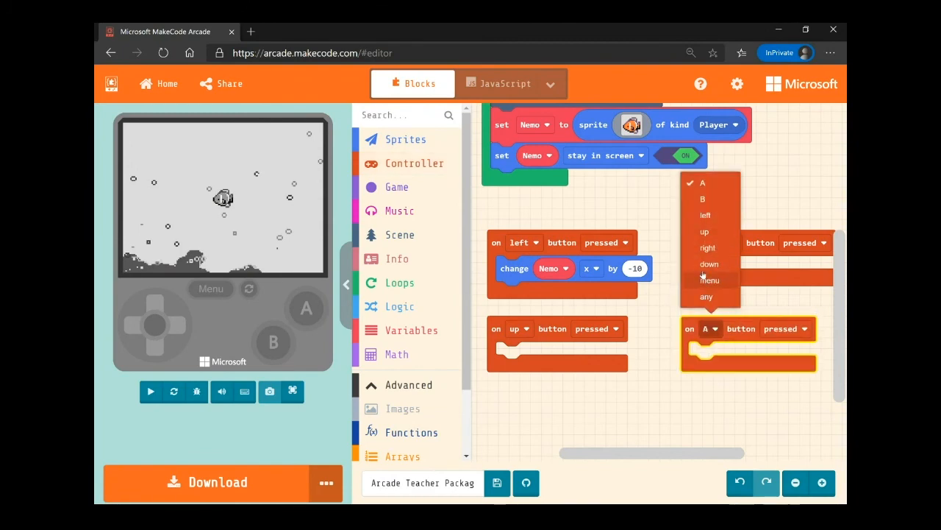
pyautogui.click(709, 263)
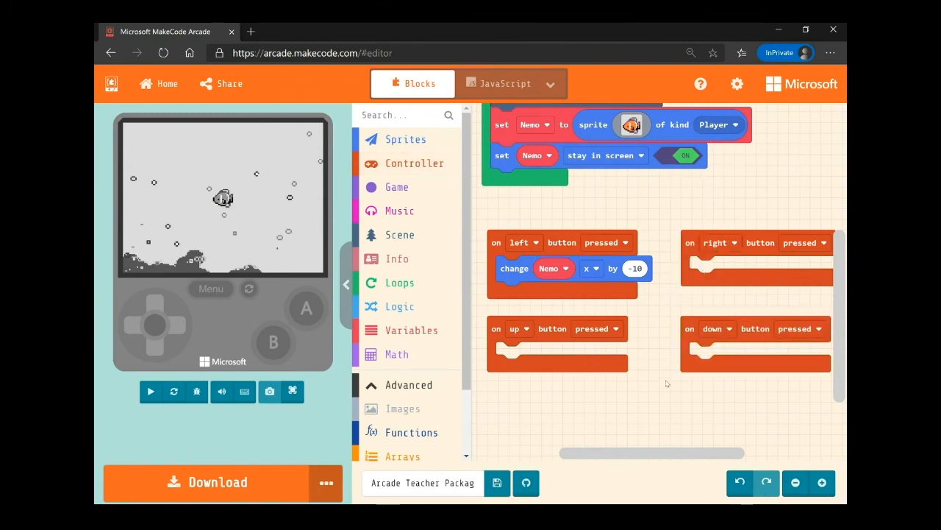
pyautogui.click(151, 391)
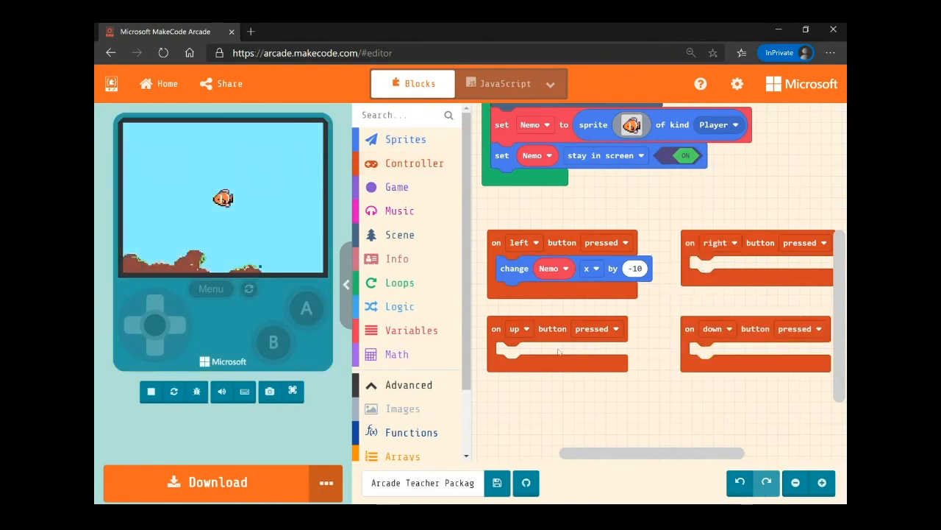
# Step: Make the right-button handler change Nemo's x by 10
pyautogui.click(515, 267)
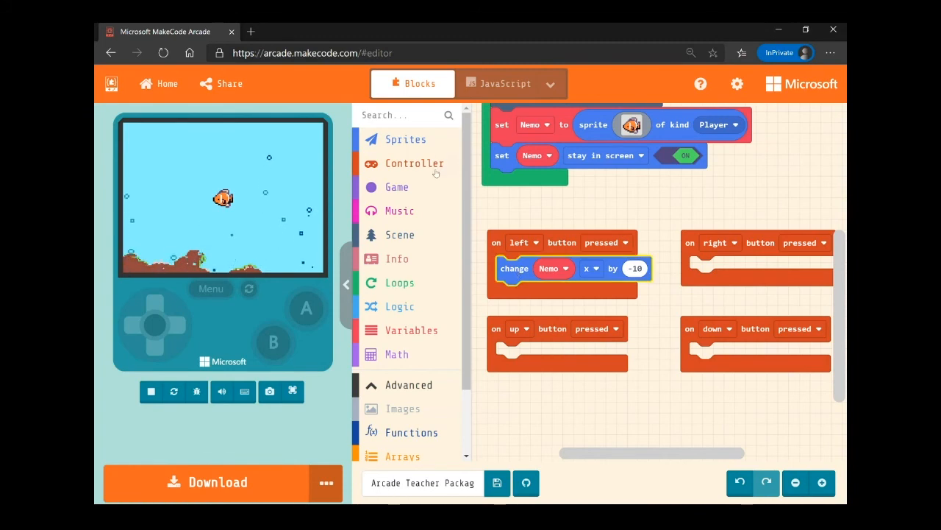
pyautogui.click(407, 139)
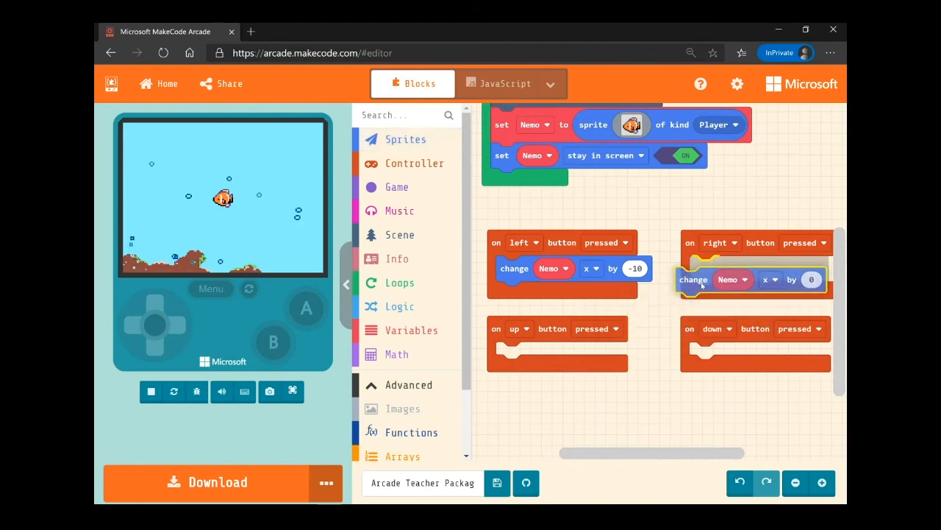
pyautogui.click(150, 390)
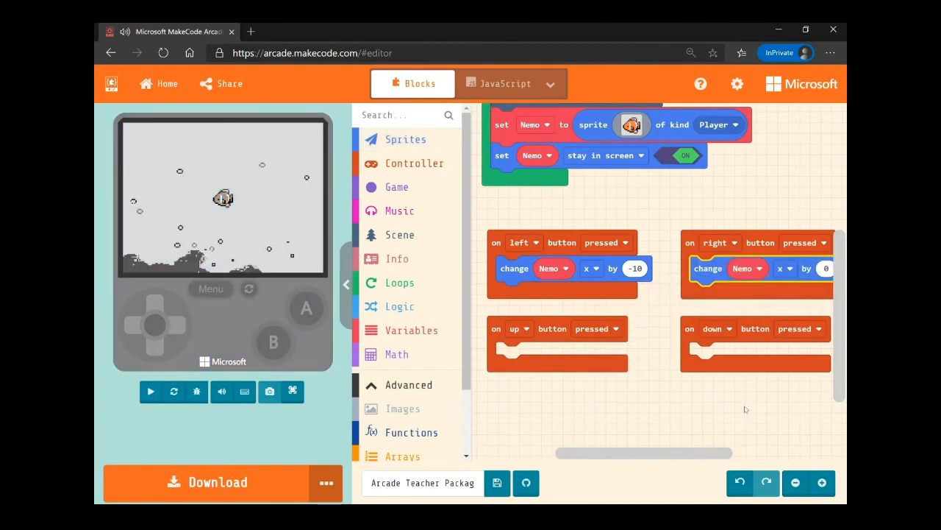
pyautogui.scroll(3)
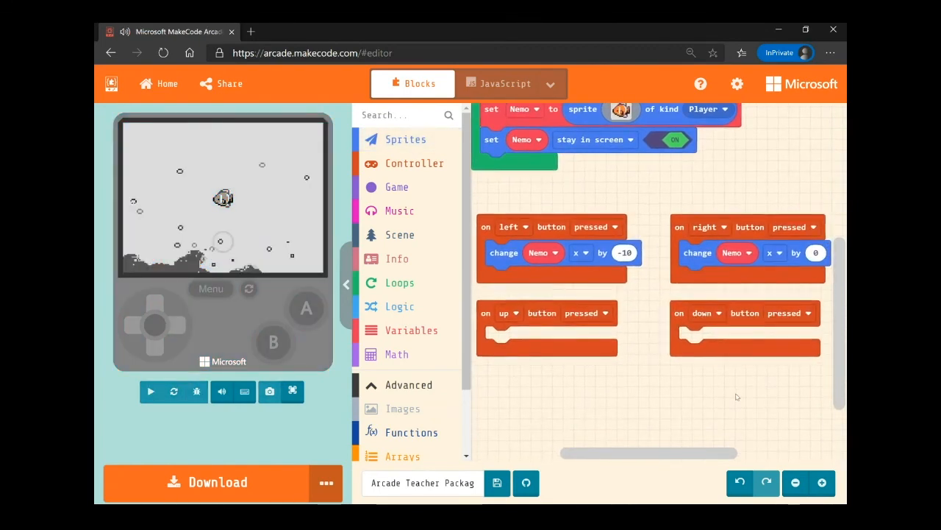
pyautogui.click(151, 390)
pyautogui.write('10')
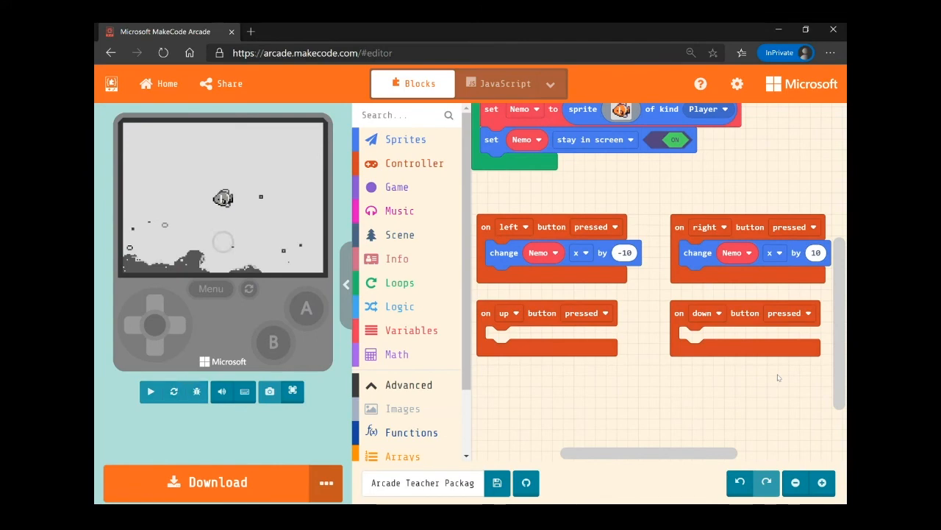
pyautogui.click(151, 391)
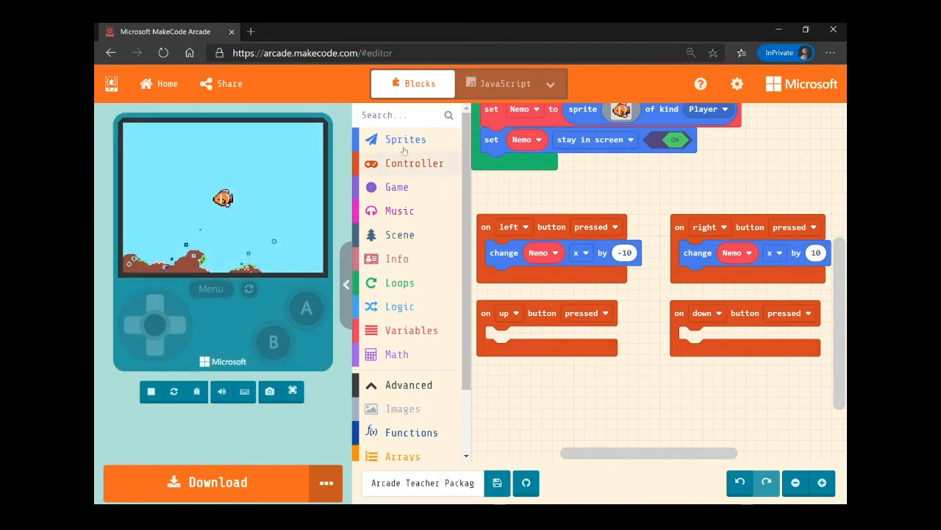
# Step: Add a change Nemo block to the up-button handler and switch its property to y
pyautogui.click(406, 139)
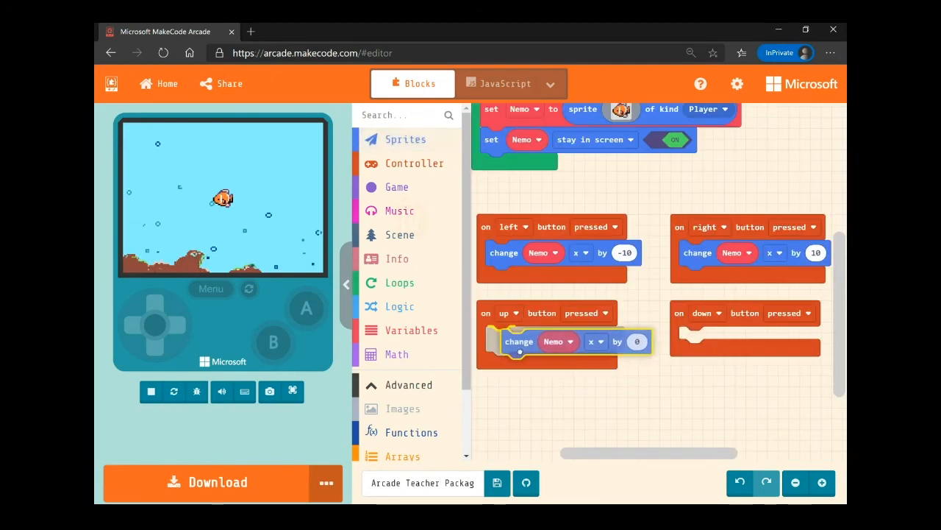
pyautogui.click(150, 391)
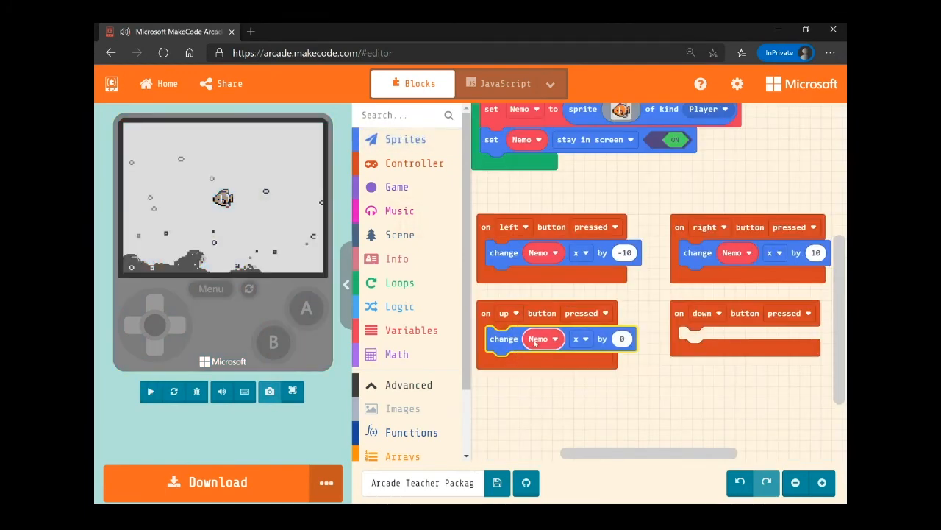
pyautogui.click(150, 390)
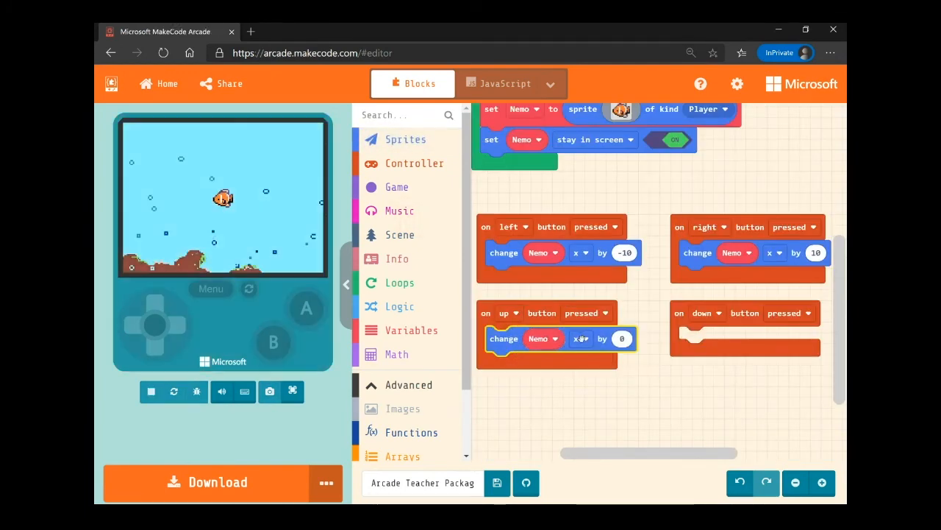
pyautogui.click(581, 339)
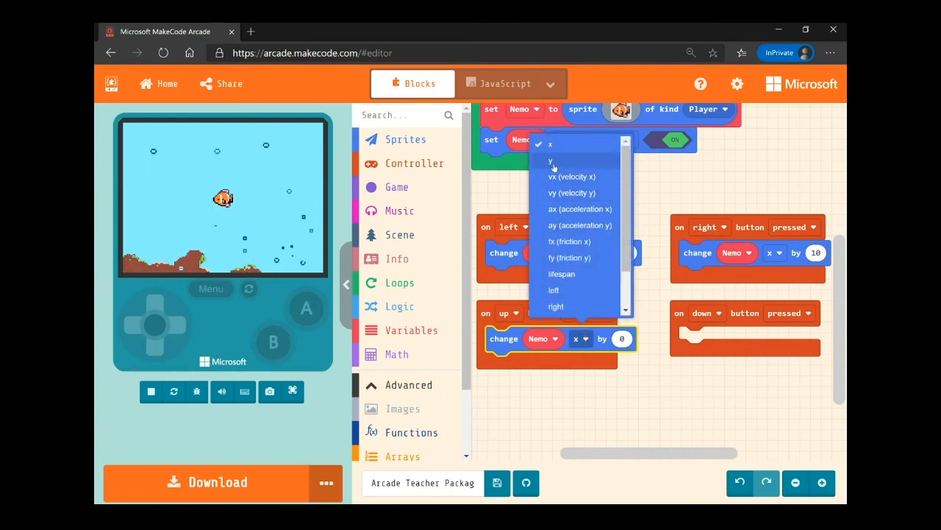
pyautogui.click(552, 160)
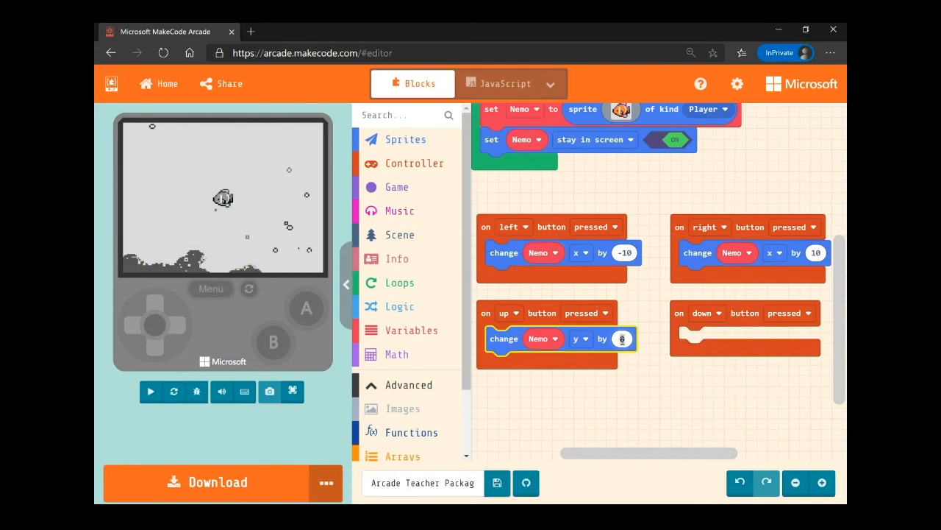
# Step: Set the up-button y change to -10 so Nemo moves upward
pyautogui.click(150, 391)
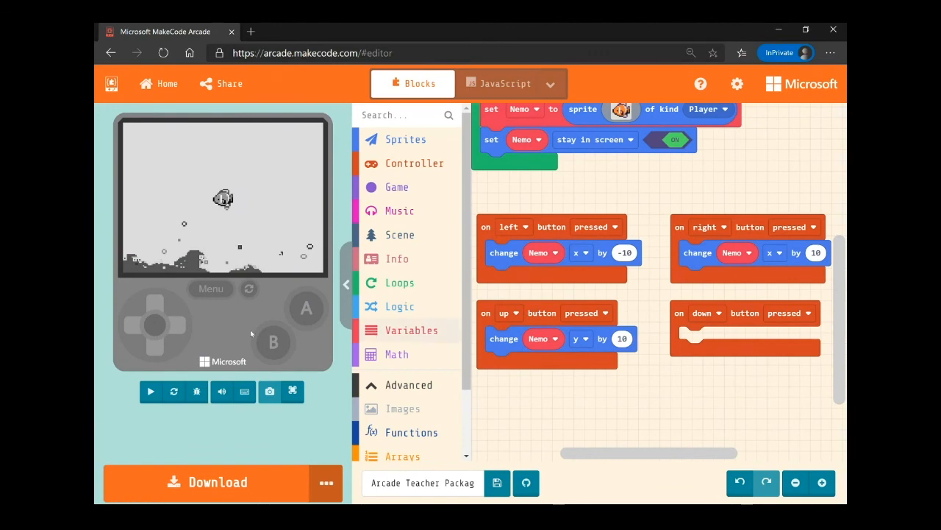
pyautogui.click(150, 391)
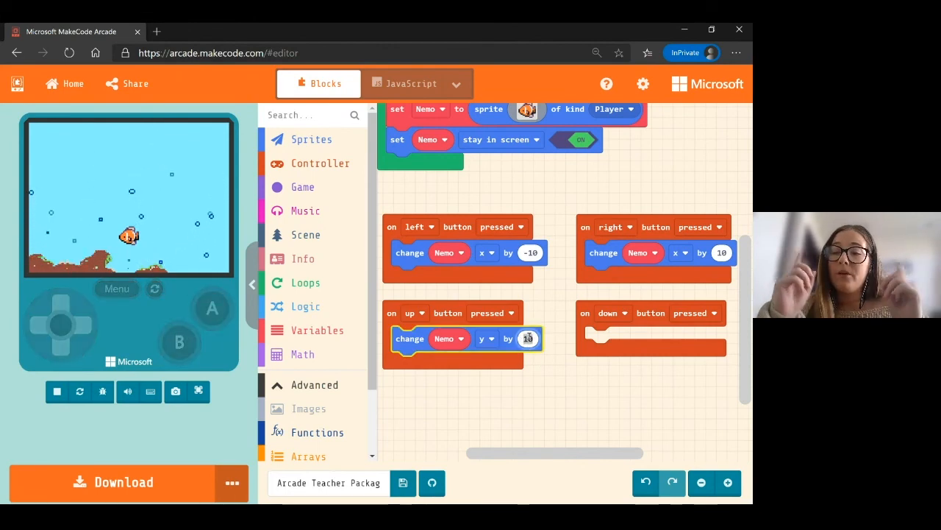
pyautogui.write('-10')
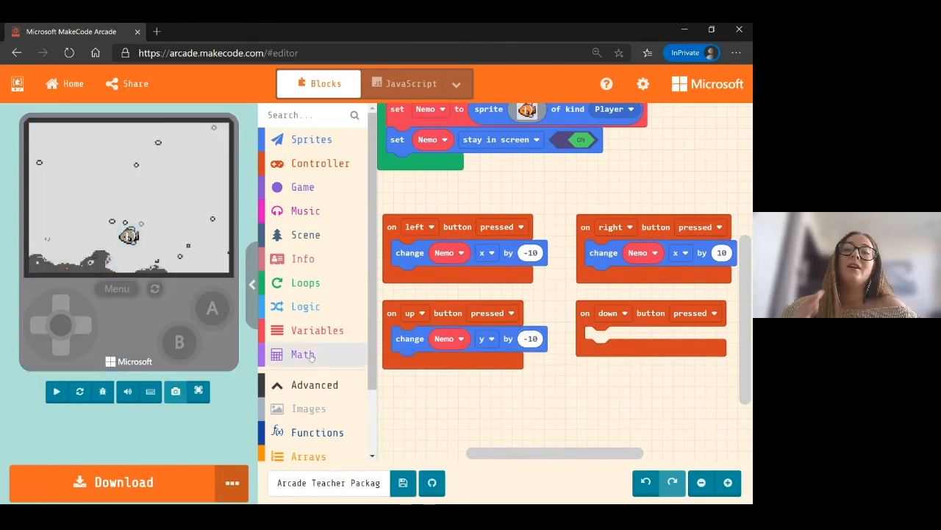
pyautogui.click(56, 391)
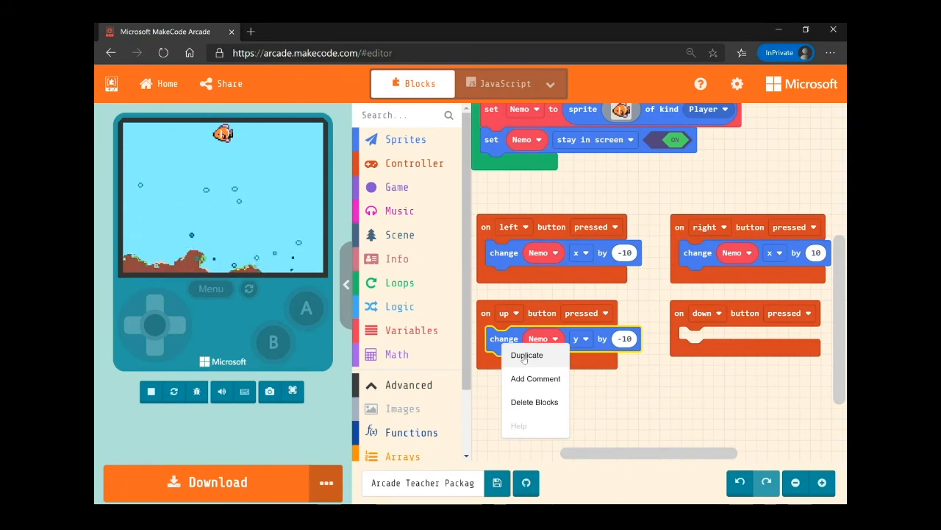
# Step: Duplicate the change Nemo y block into the down-button handler with value 10 and test it
pyautogui.click(527, 354)
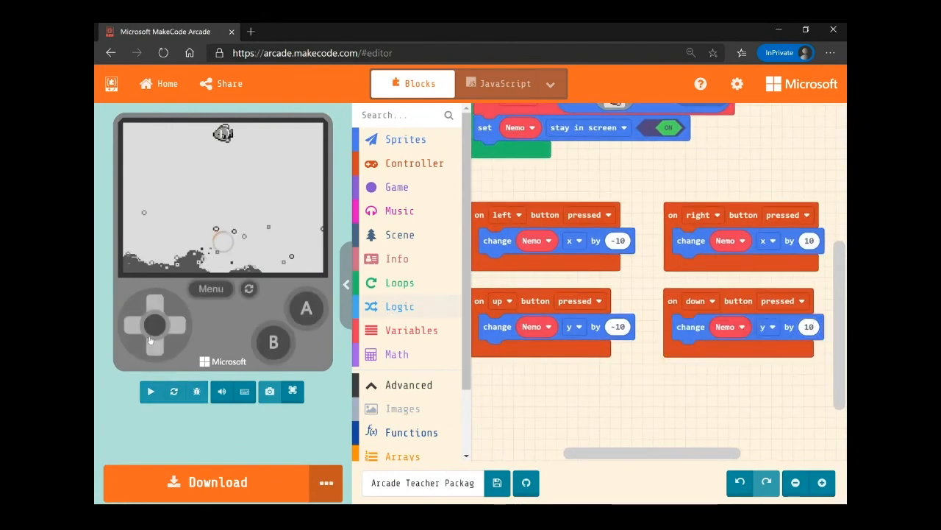
pyautogui.click(151, 391)
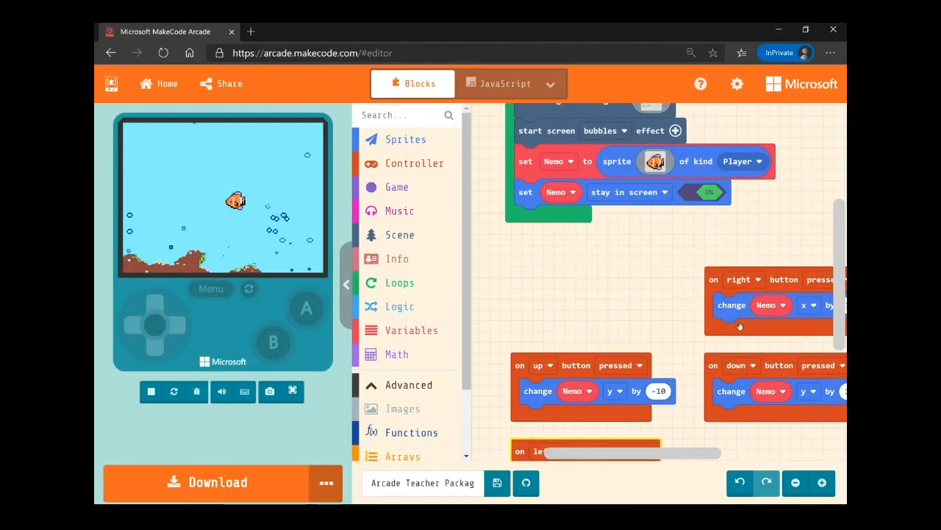
# Step: Add a 'set mySprite to sprite of kind Player' block inside on start
pyautogui.click(150, 390)
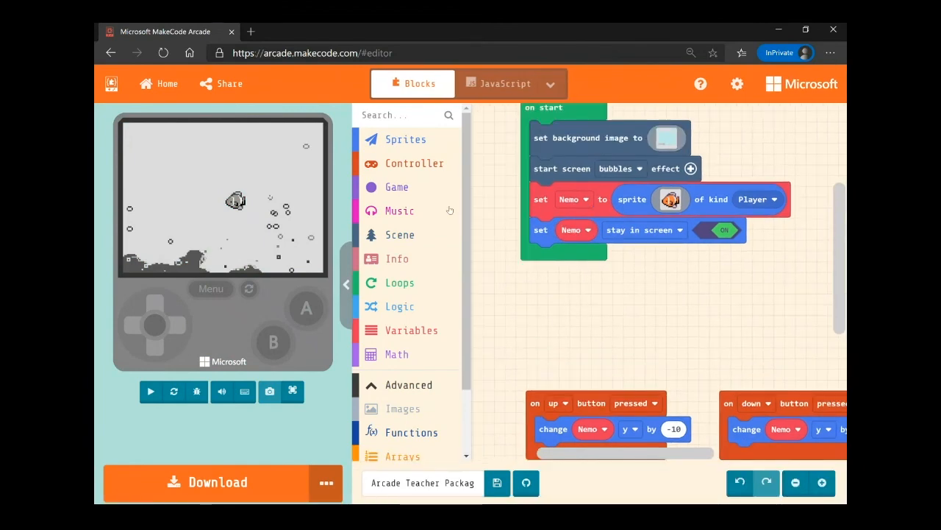
pyautogui.click(406, 139)
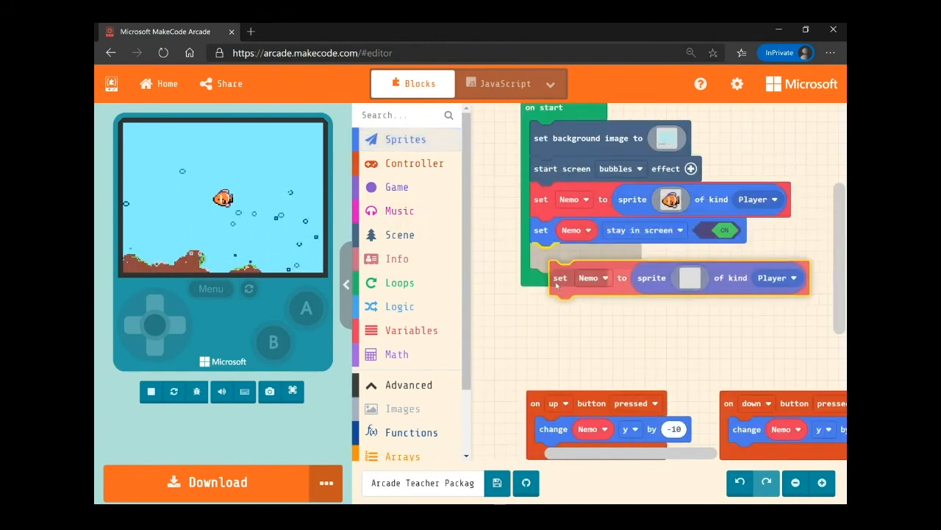
pyautogui.click(151, 390)
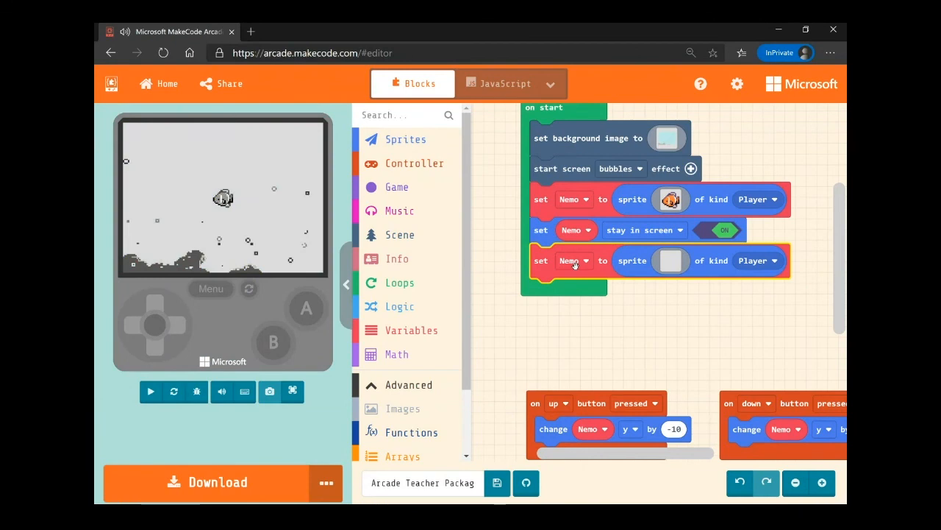
pyautogui.moveTo(574, 260)
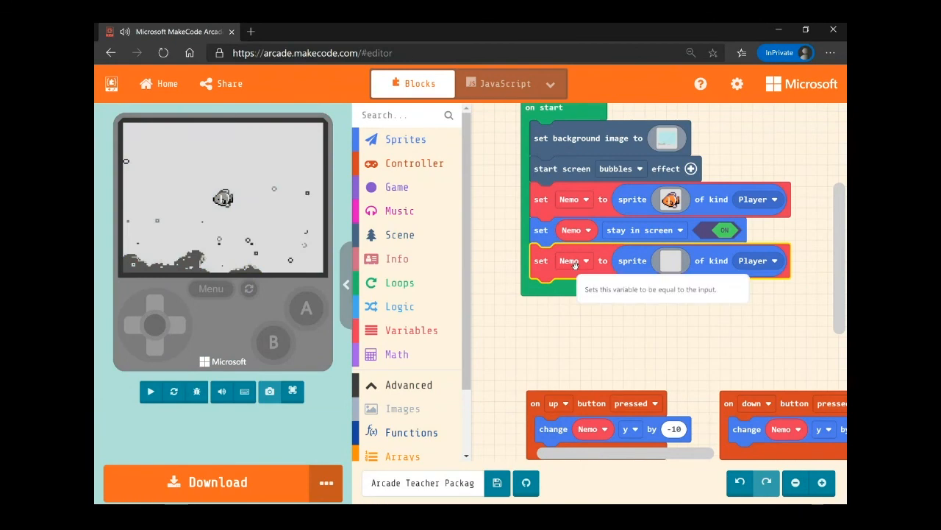
pyautogui.click(150, 391)
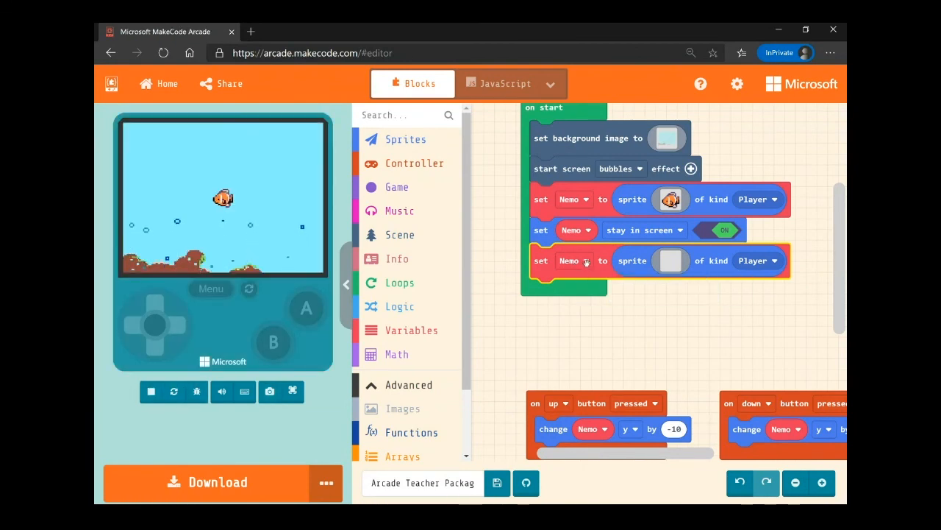
# Step: Create a new variable named Bruce for the second sprite
pyautogui.click(585, 261)
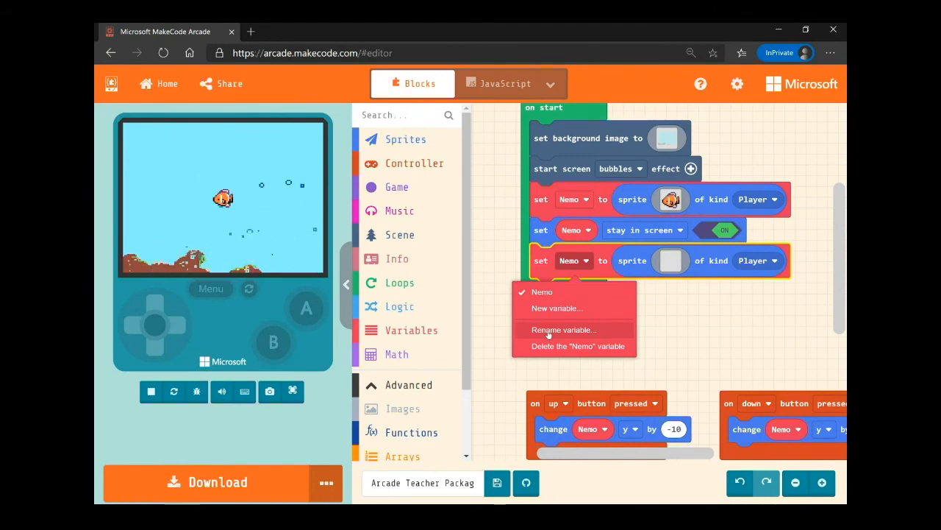
pyautogui.moveTo(556, 308)
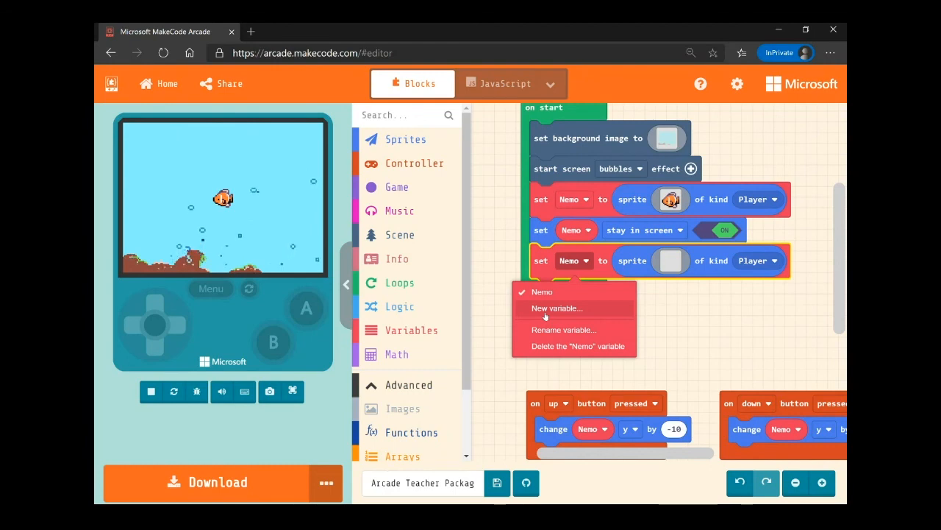
pyautogui.click(556, 308)
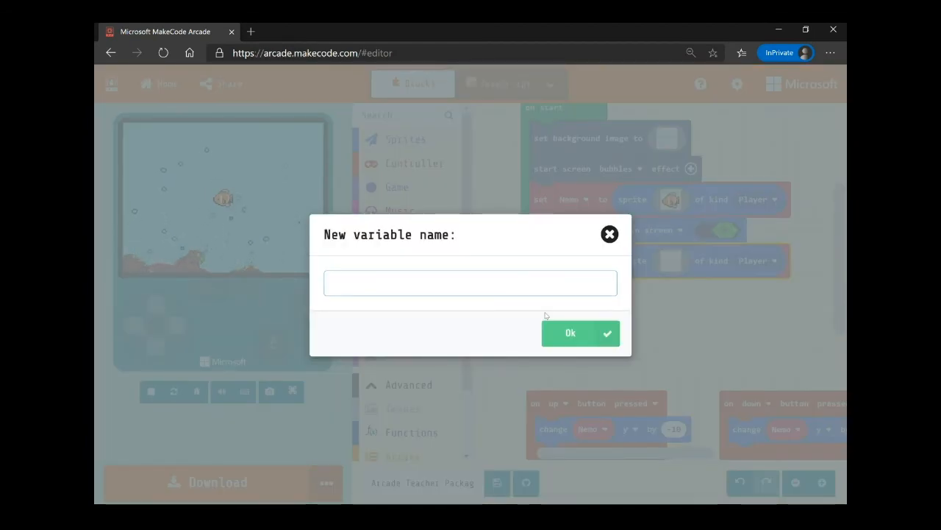
pyautogui.write('Bruc')
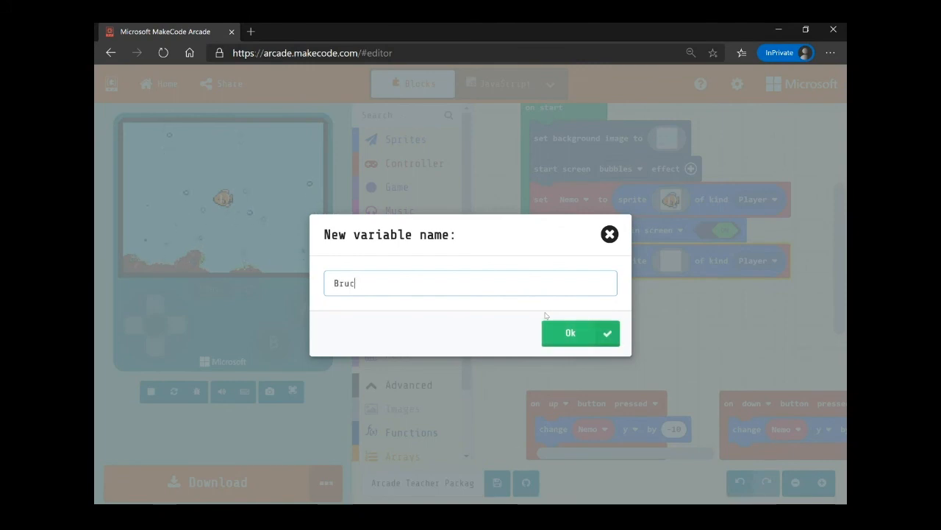
pyautogui.write('e')
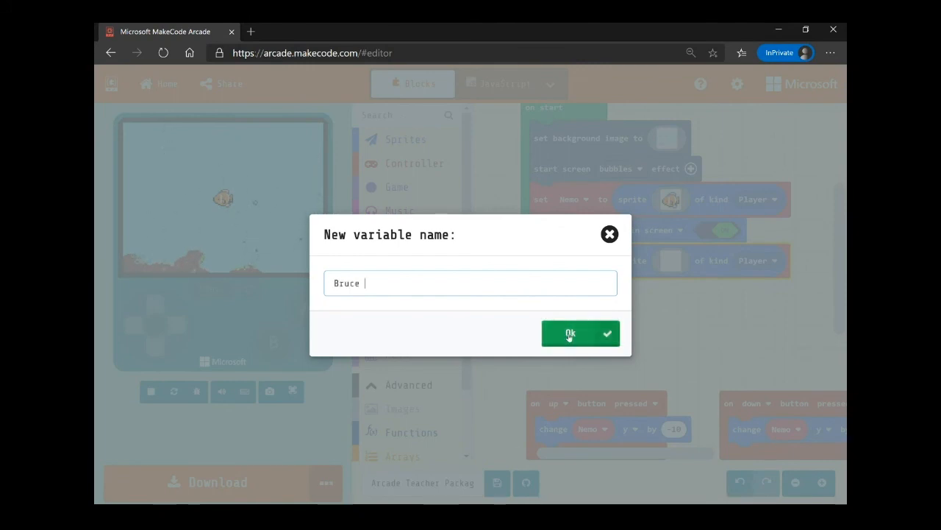
pyautogui.click(580, 334)
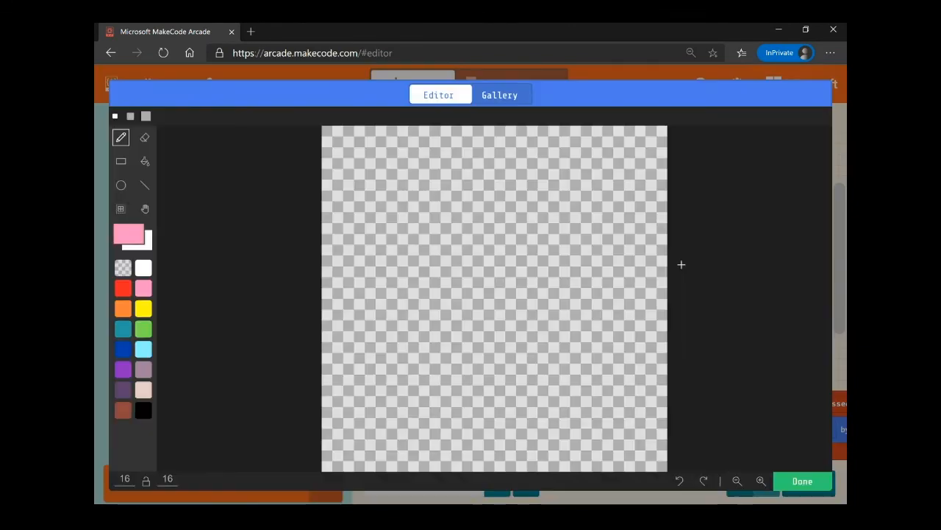
# Step: Give Bruce the shark picture from the image Gallery and finish with Done
pyautogui.click(439, 222)
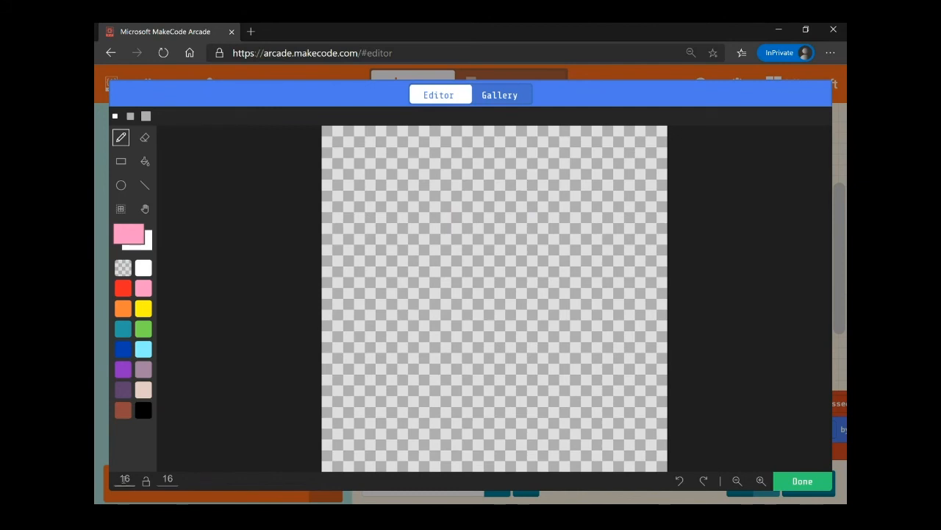
pyautogui.moveTo(125, 479)
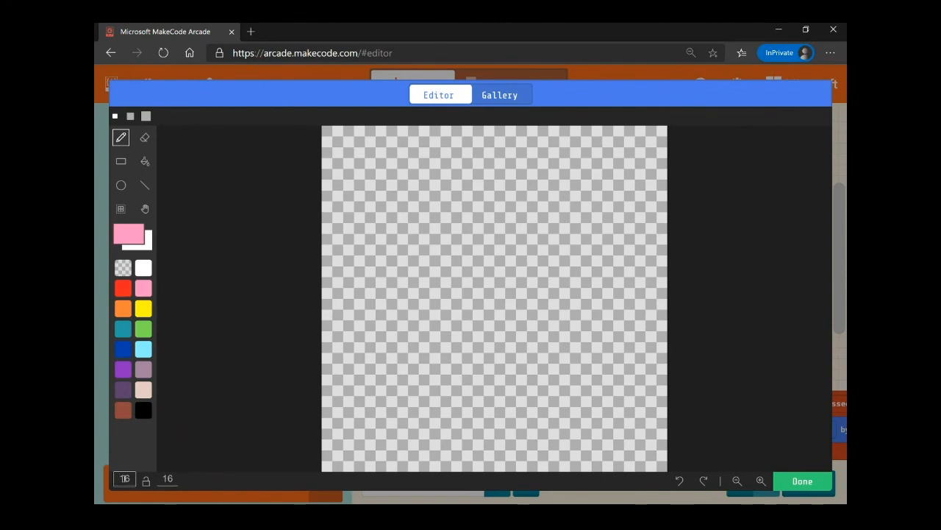
pyautogui.click(123, 267)
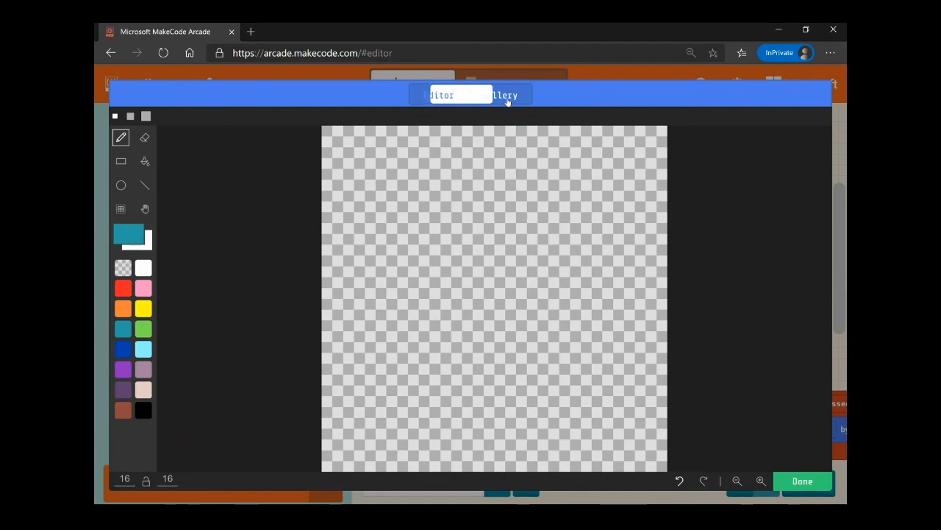
pyautogui.click(499, 94)
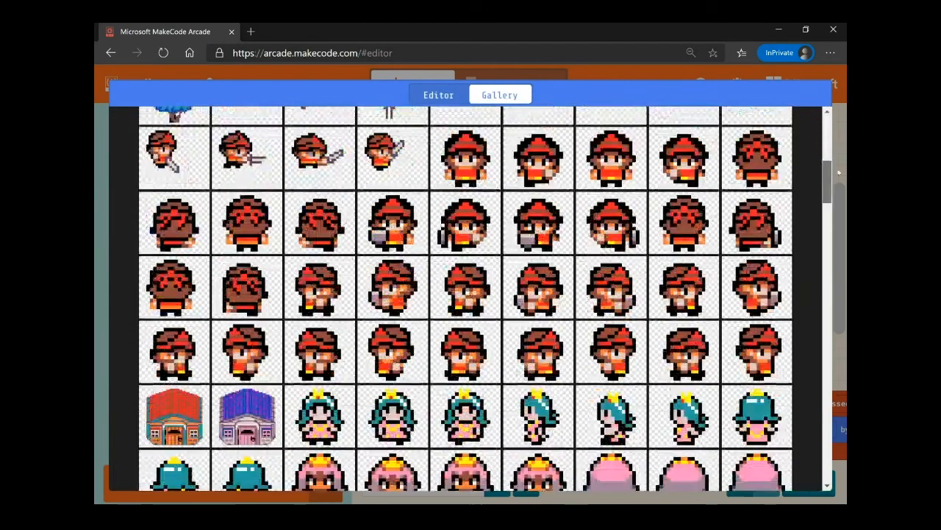
pyautogui.scroll(-3)
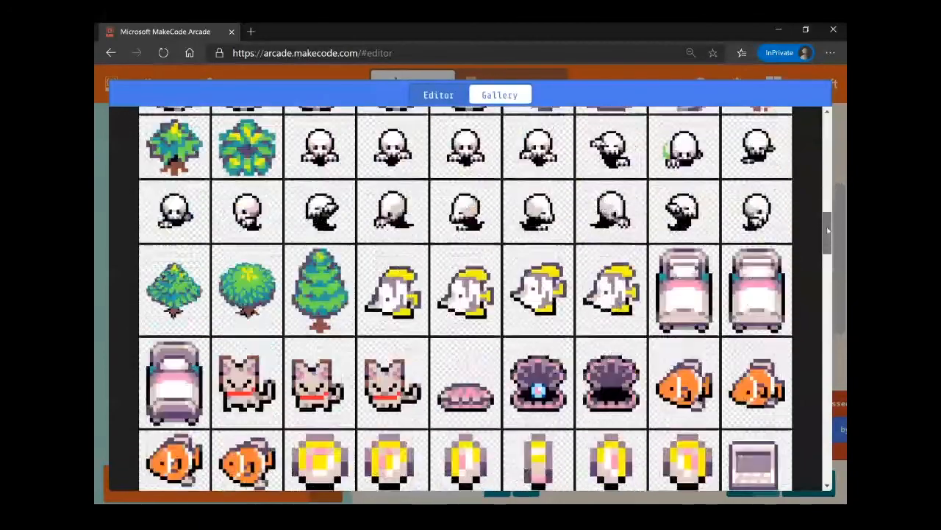
pyautogui.scroll(-3)
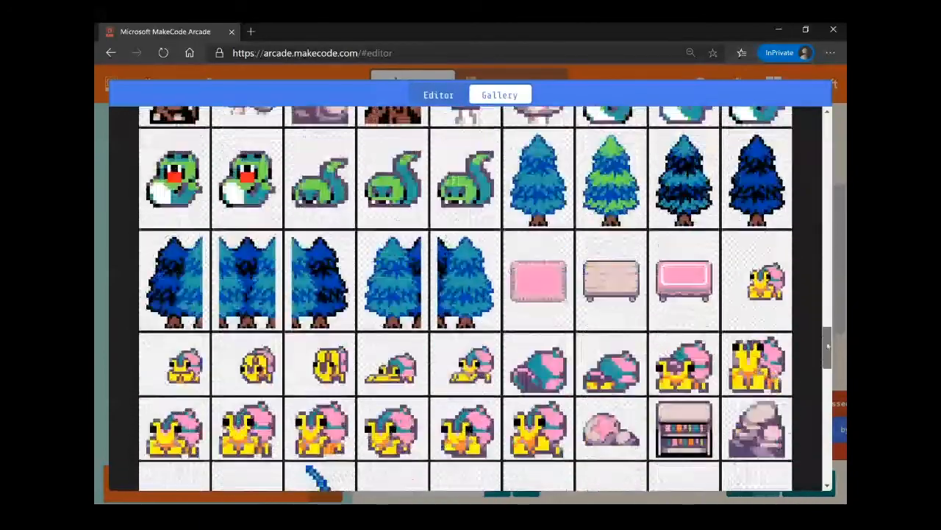
pyautogui.scroll(-3)
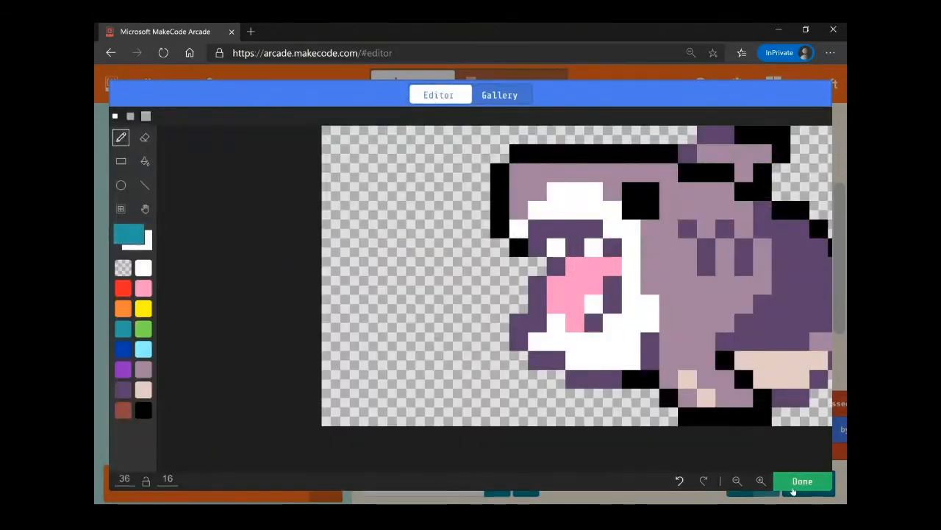
pyautogui.click(802, 481)
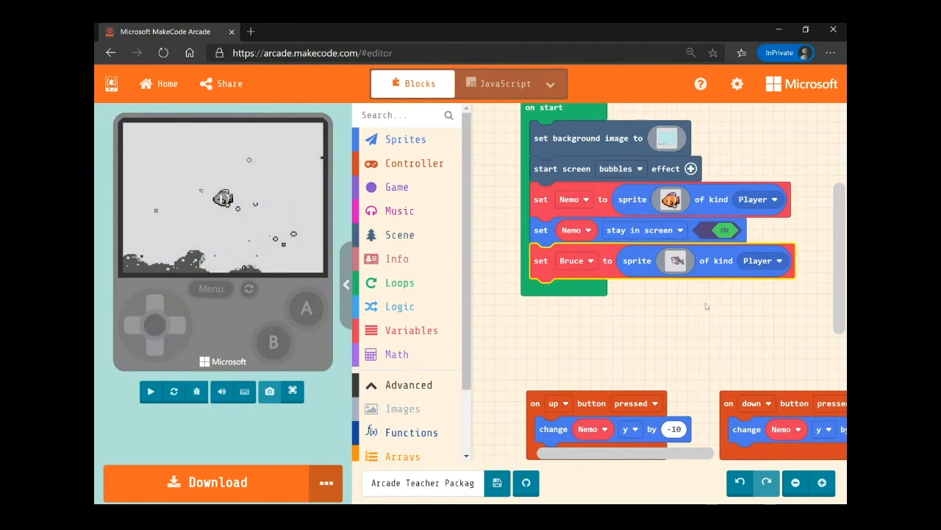
# Step: Make Bruce an Enemy kind sprite and restart the simulator to see him beside Nemo
pyautogui.click(151, 391)
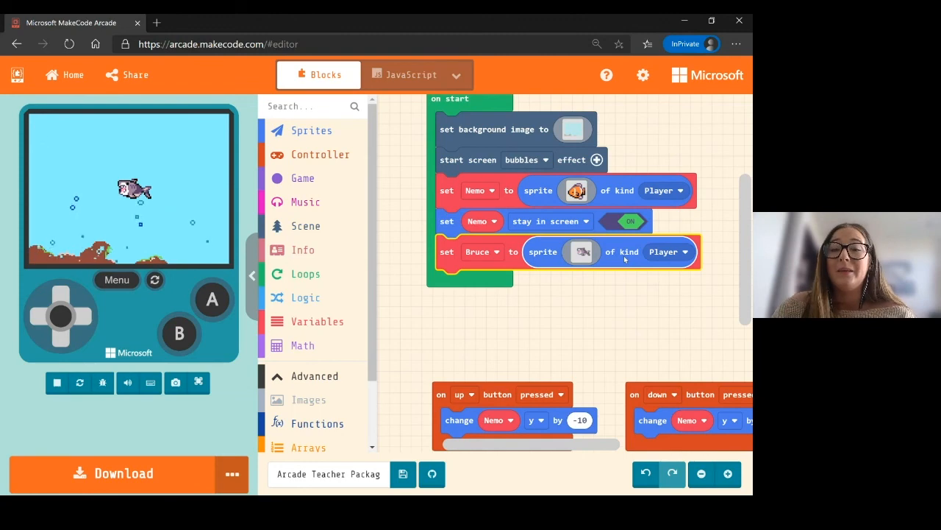
pyautogui.click(689, 252)
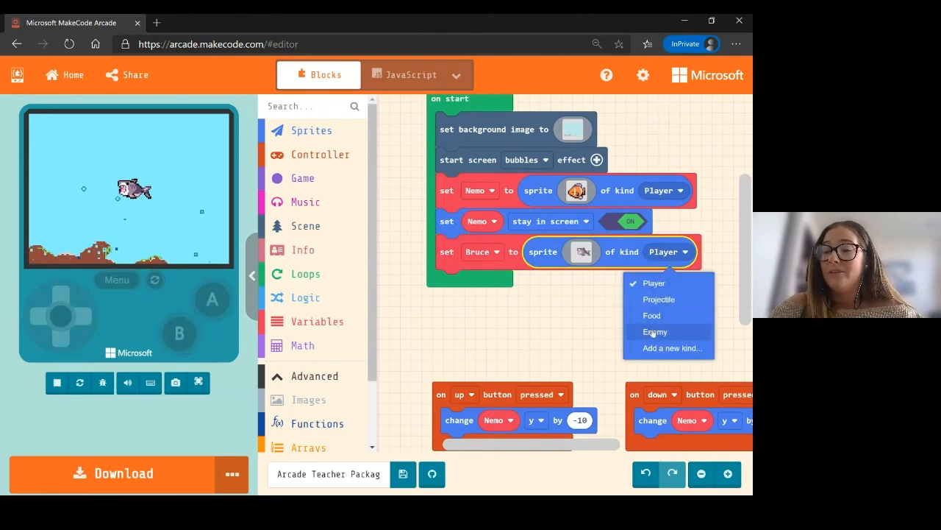
pyautogui.click(655, 332)
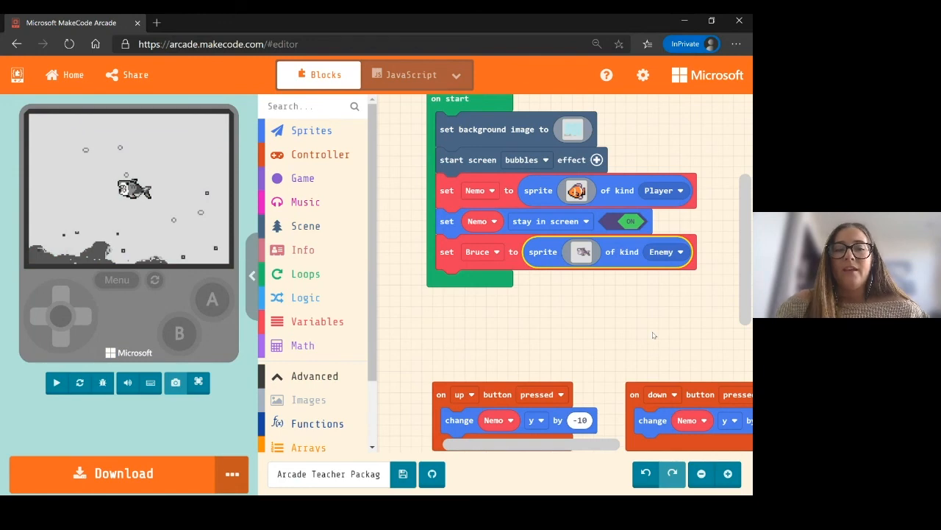
pyautogui.click(57, 381)
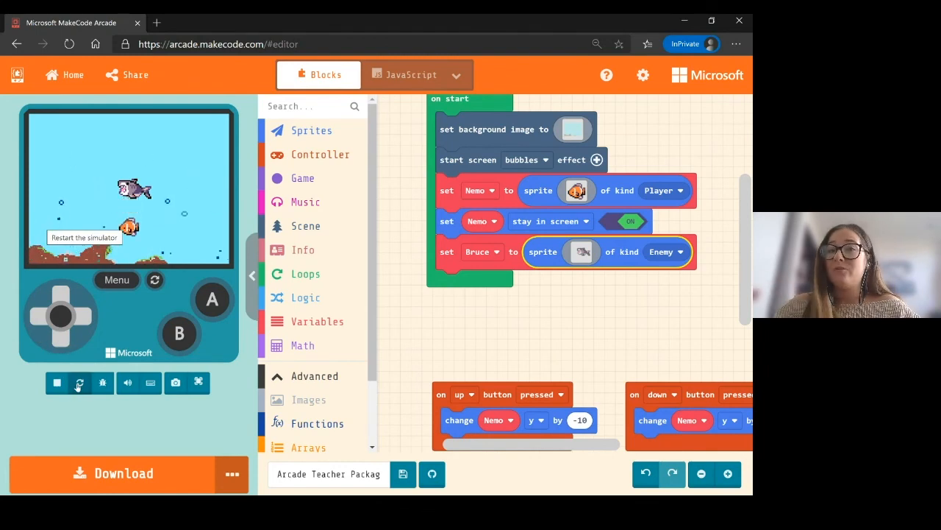
pyautogui.click(79, 383)
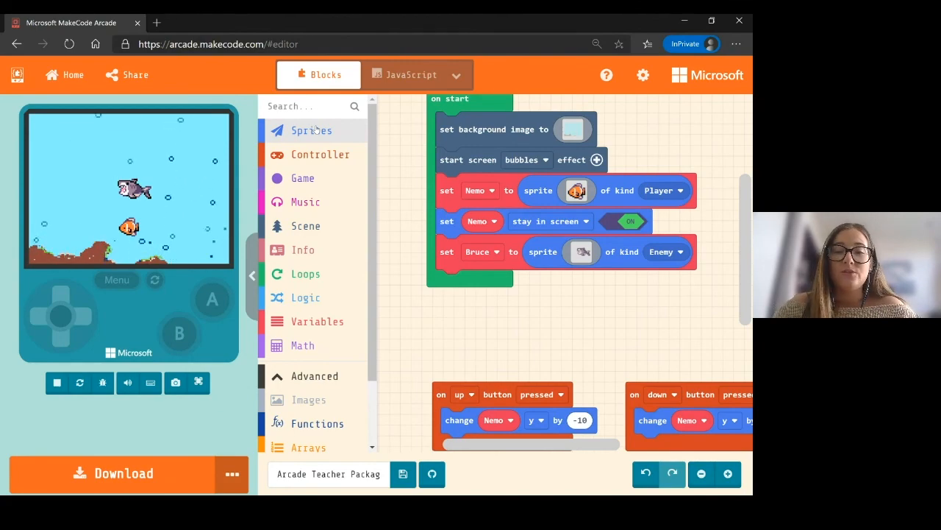
# Step: Add a set-position block for Bruce at the end of on start
pyautogui.click(311, 130)
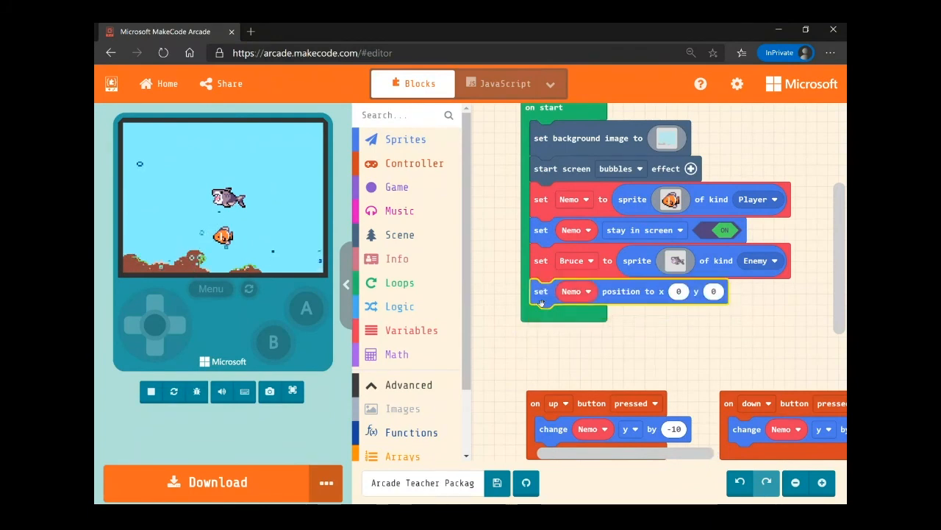
pyautogui.click(151, 391)
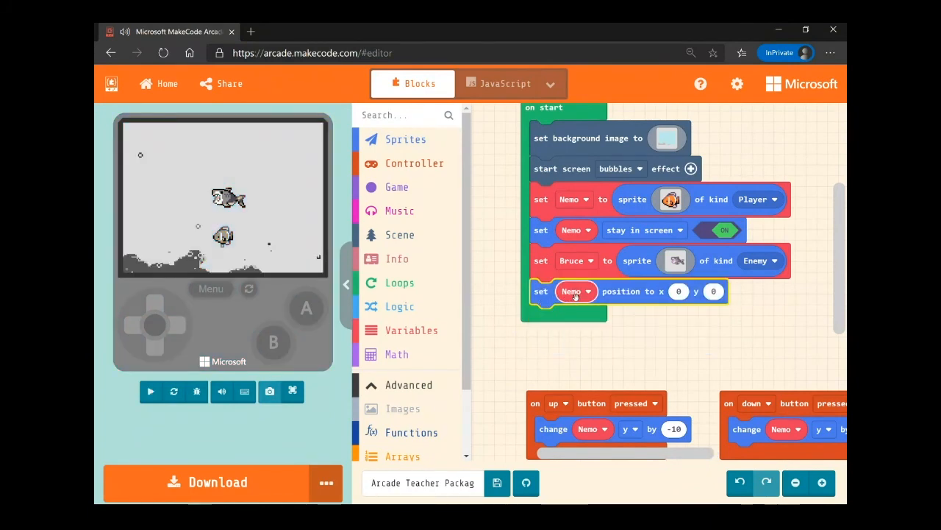
pyautogui.click(576, 291)
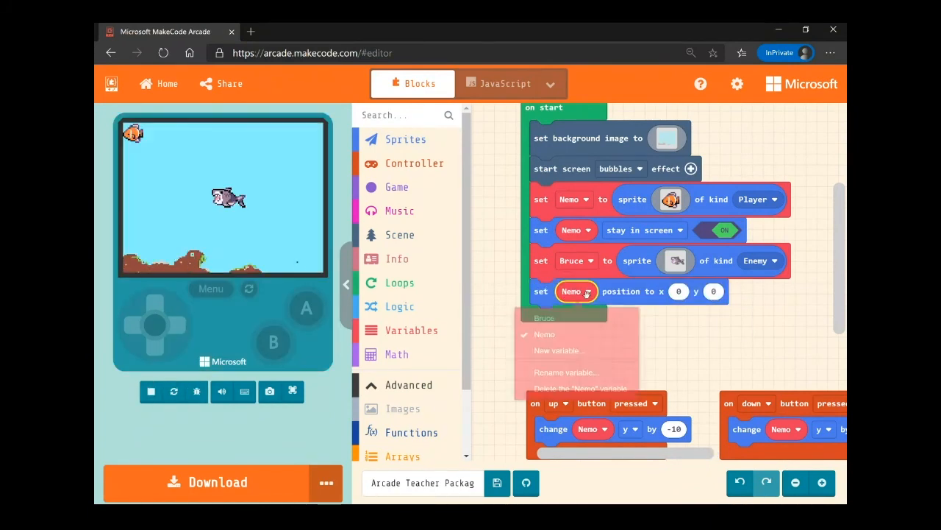
pyautogui.click(544, 317)
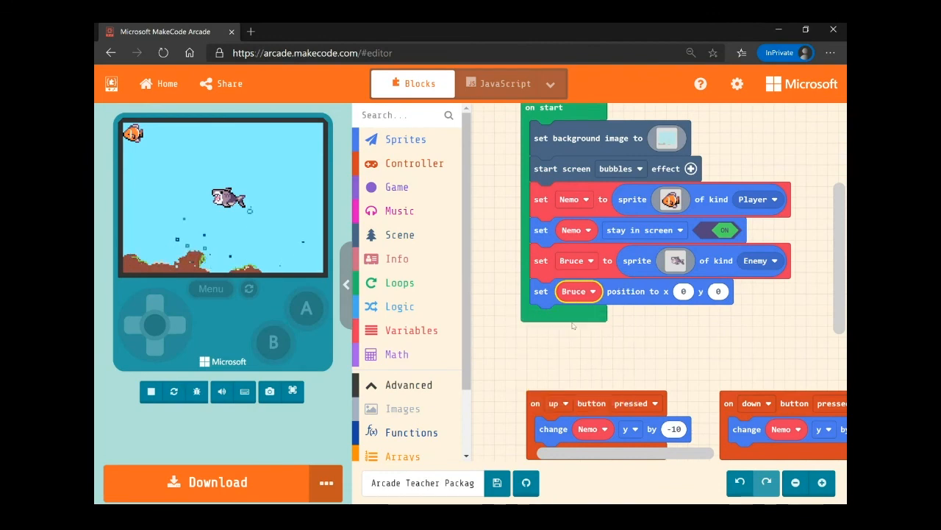
pyautogui.click(150, 391)
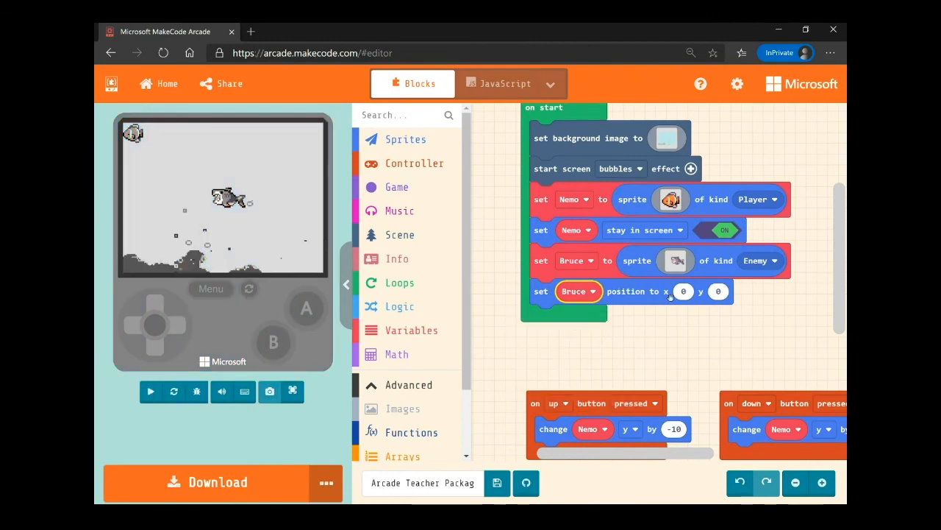
# Step: Set Bruce's position to x 21, y 22 with the sliders
pyautogui.click(683, 291)
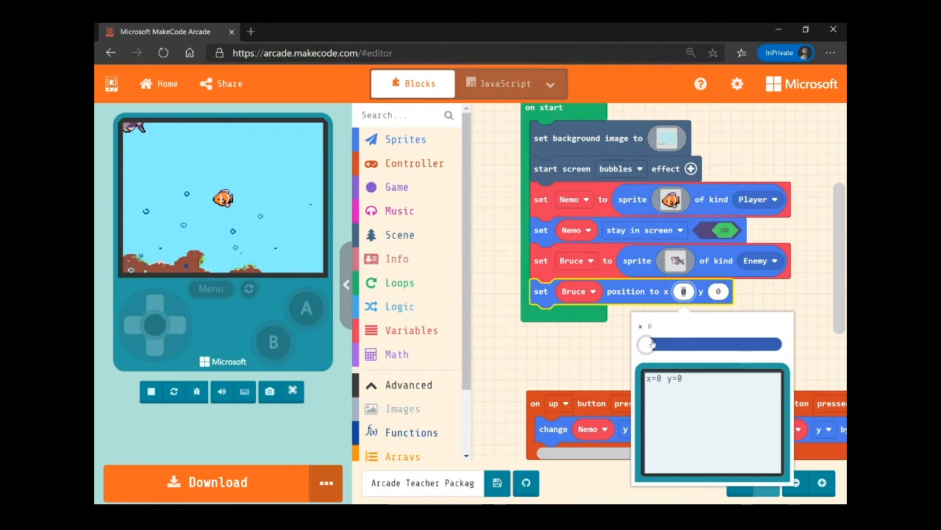
pyautogui.moveTo(649, 344); pyautogui.dragTo(664, 344)
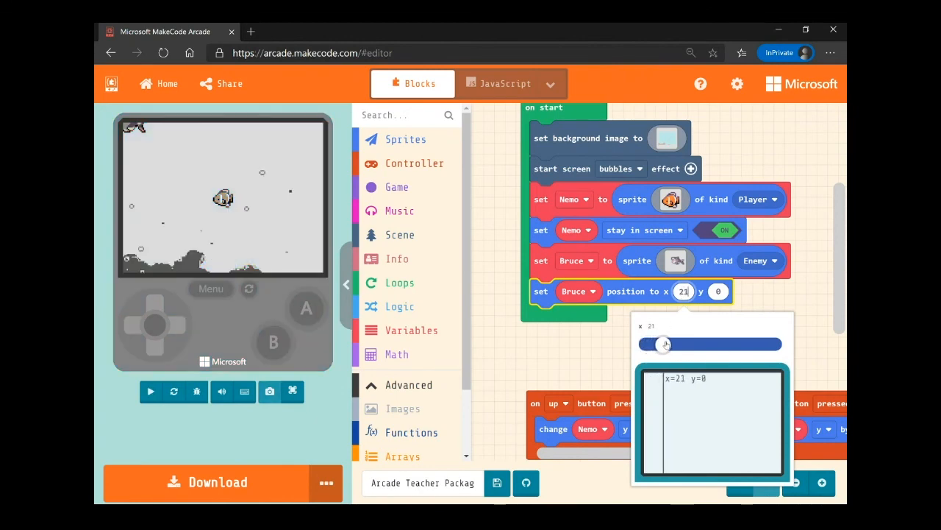
pyautogui.click(718, 291)
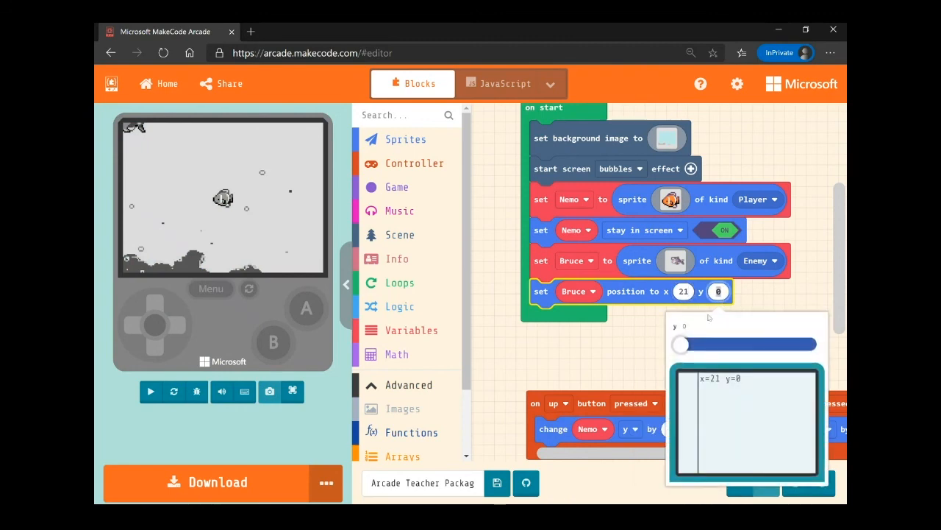
pyautogui.moveTo(680, 343); pyautogui.dragTo(698, 343)
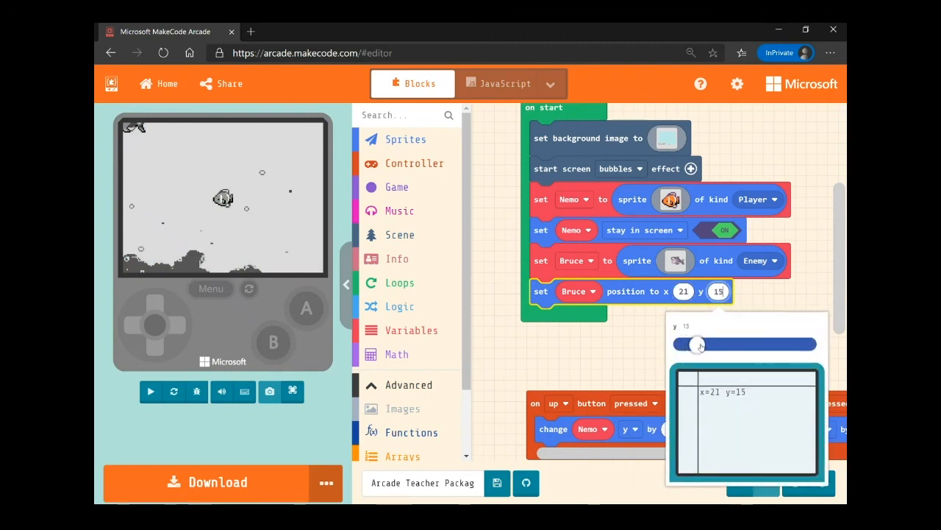
pyautogui.moveTo(697, 343); pyautogui.dragTo(704, 343)
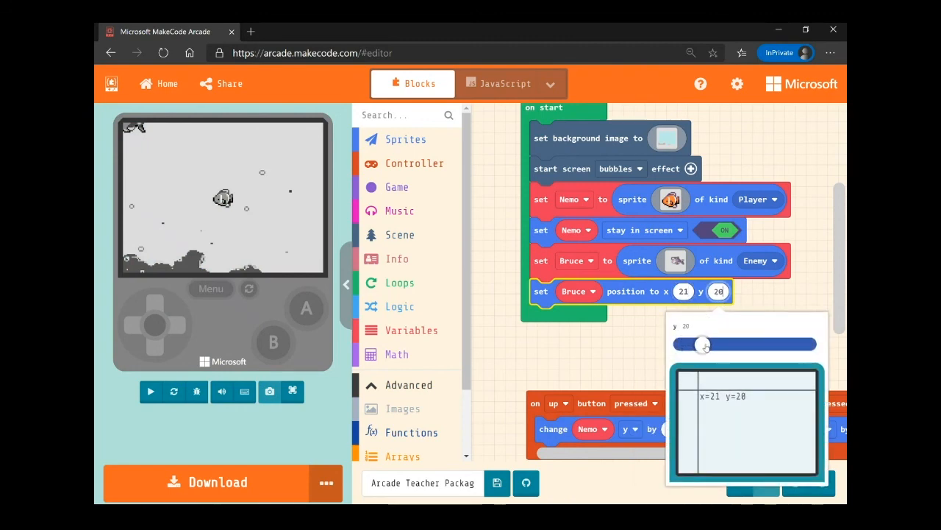
pyautogui.moveTo(700, 344); pyautogui.dragTo(706, 344)
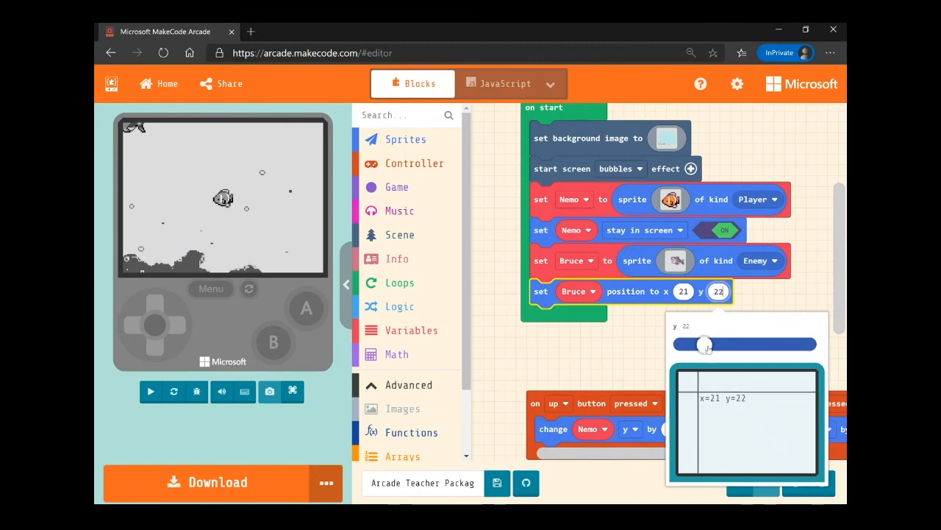
pyautogui.click(786, 296)
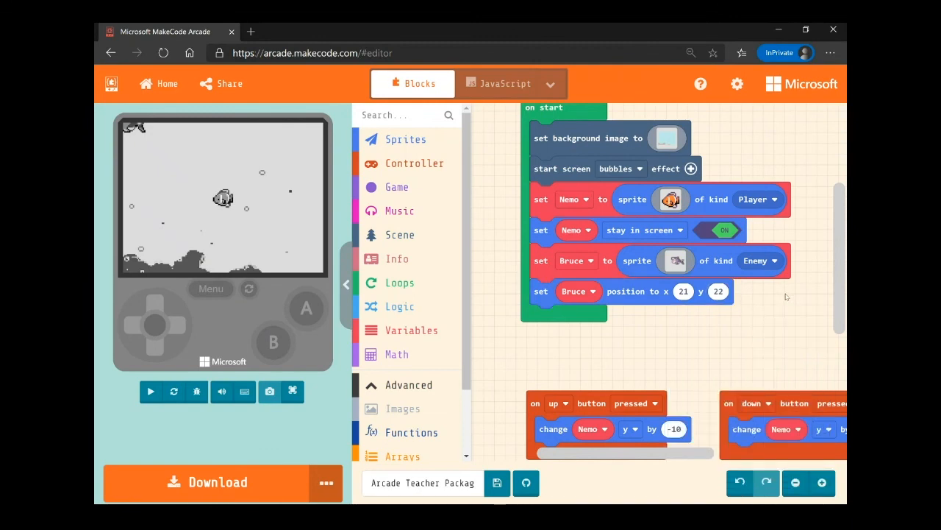
# Step: Add a follow block from Sprites to the end of on start
pyautogui.click(150, 390)
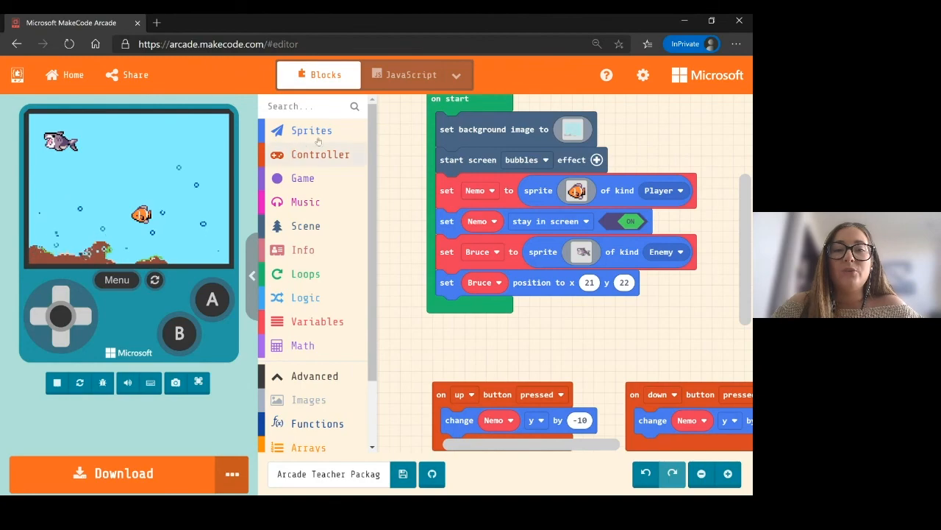
pyautogui.click(311, 130)
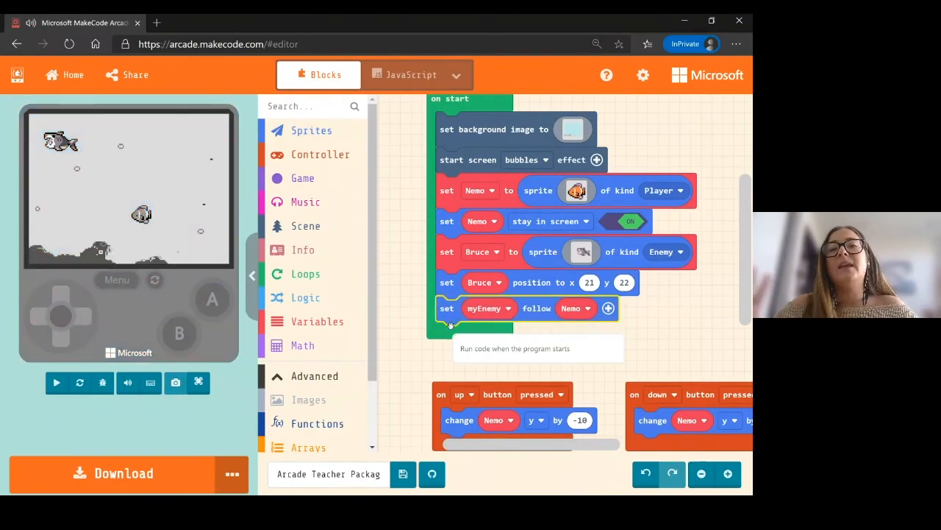
pyautogui.click(56, 382)
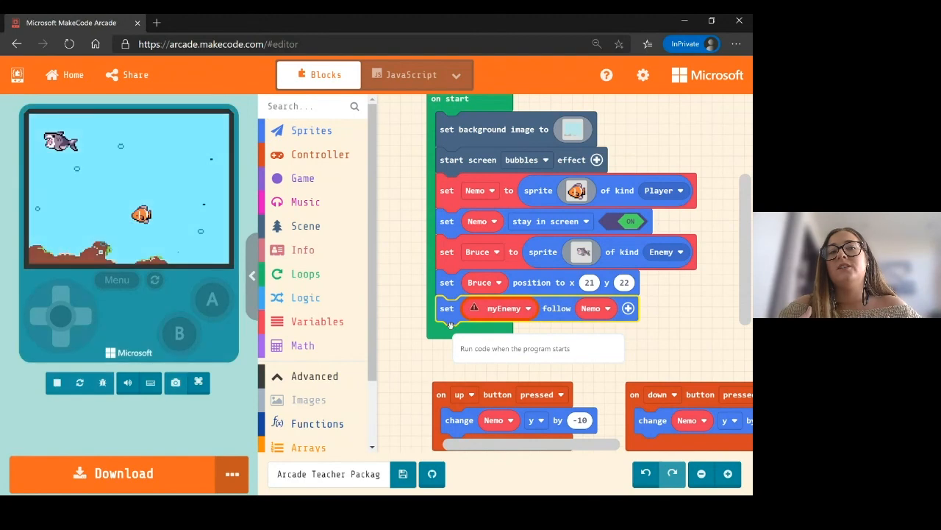
pyautogui.click(57, 382)
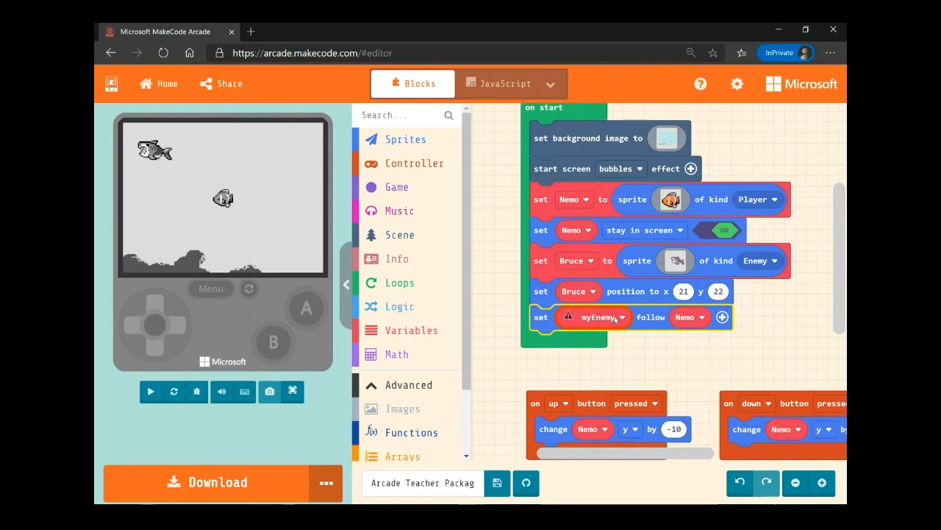
# Step: Make Bruce the follower of Nemo with follow speed 40
pyautogui.click(623, 316)
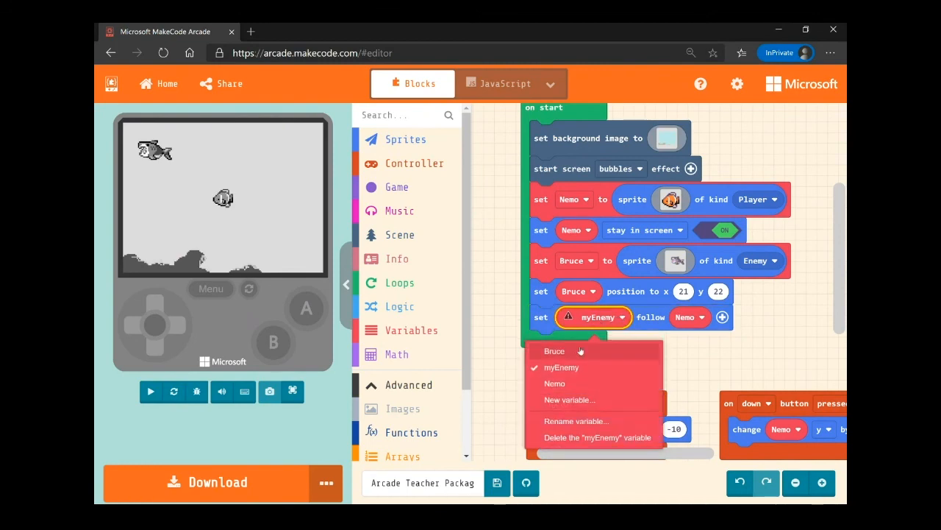
pyautogui.click(554, 351)
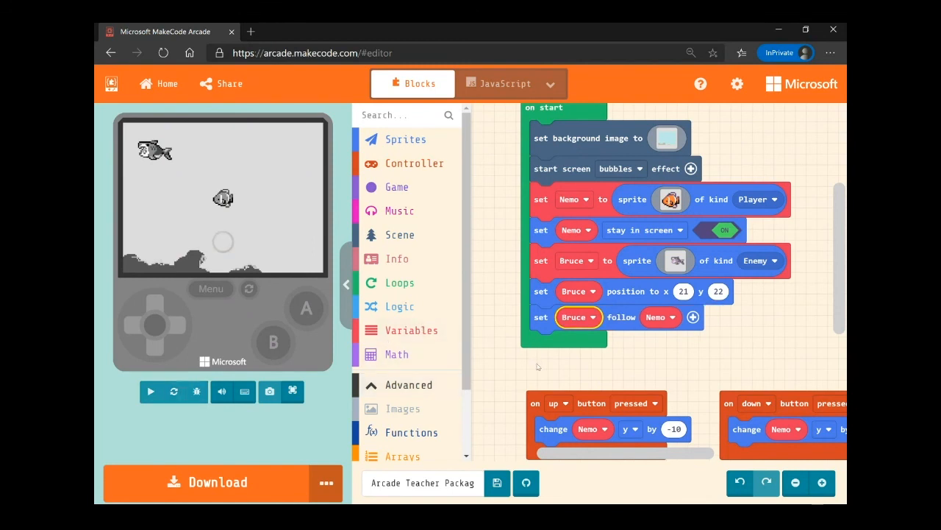
pyautogui.click(151, 391)
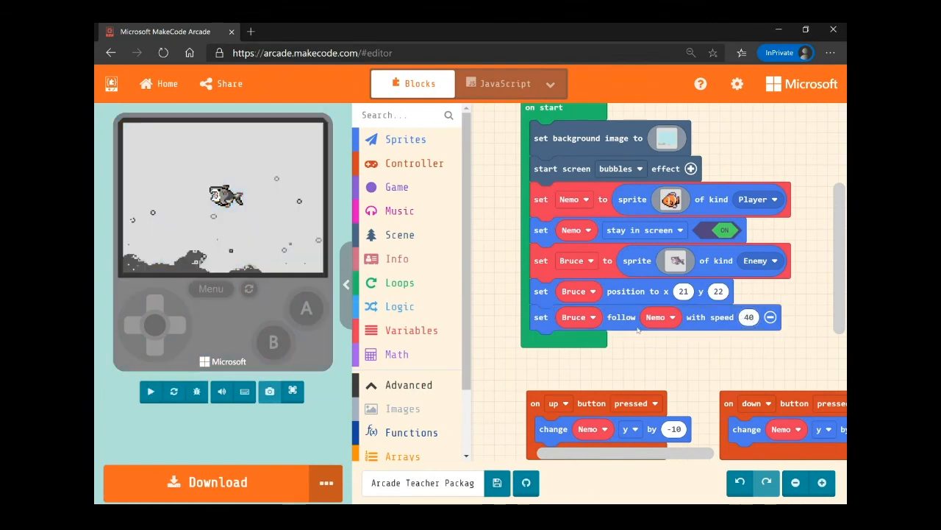
pyautogui.click(150, 390)
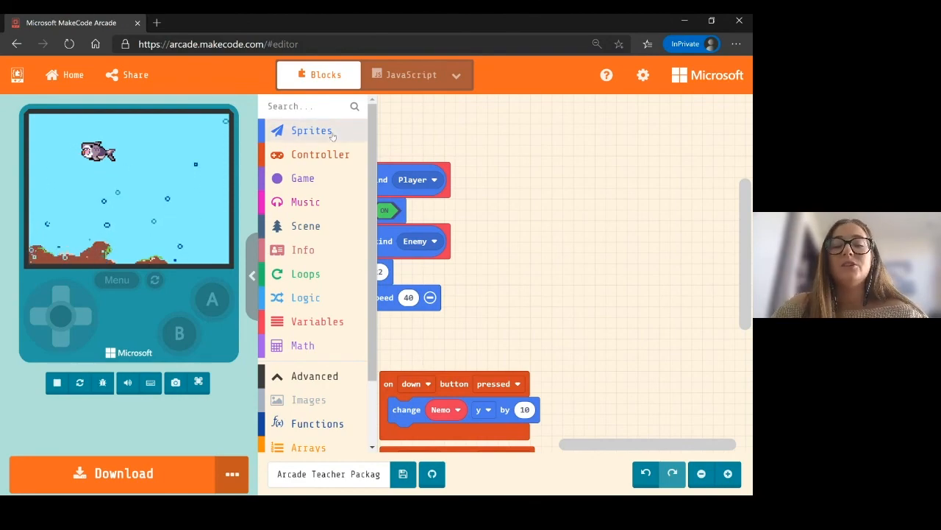
# Step: Add an 'on sprite overlaps' event handler to the workspace
pyautogui.click(312, 131)
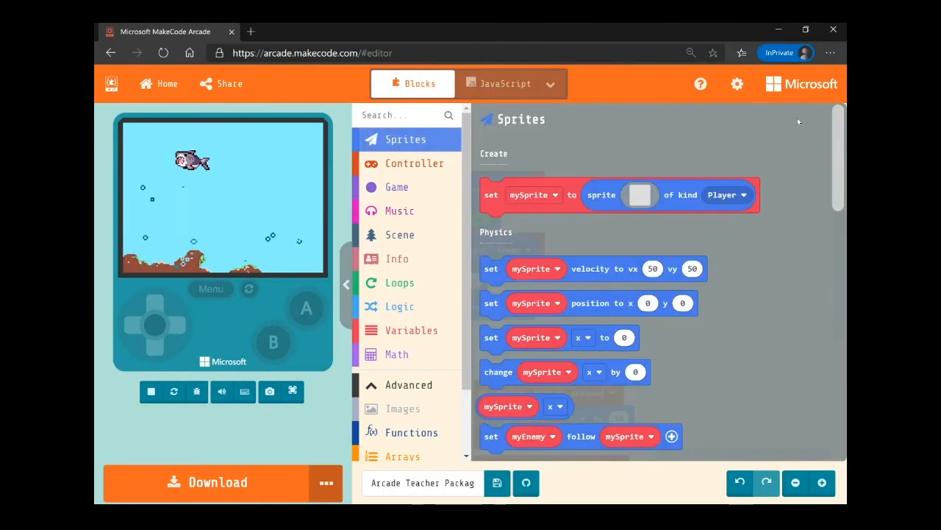
pyautogui.scroll(-3)
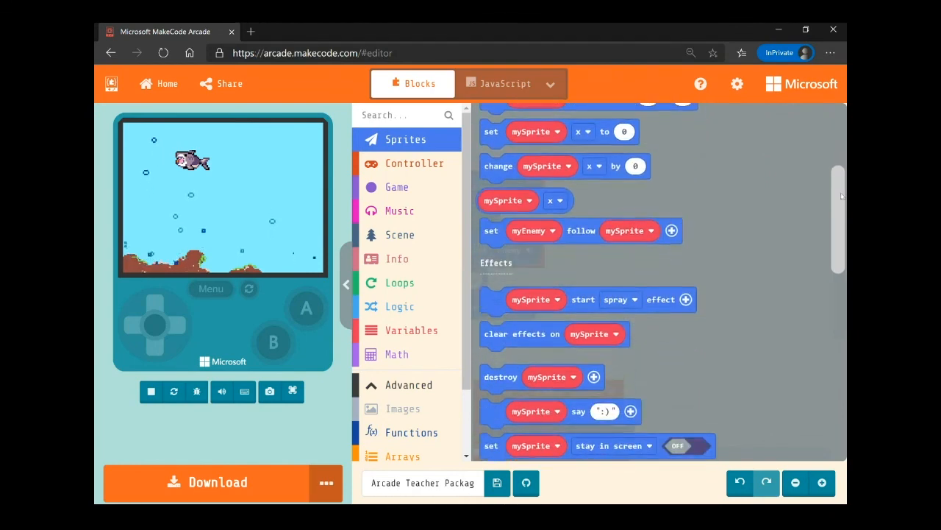
pyautogui.scroll(-3)
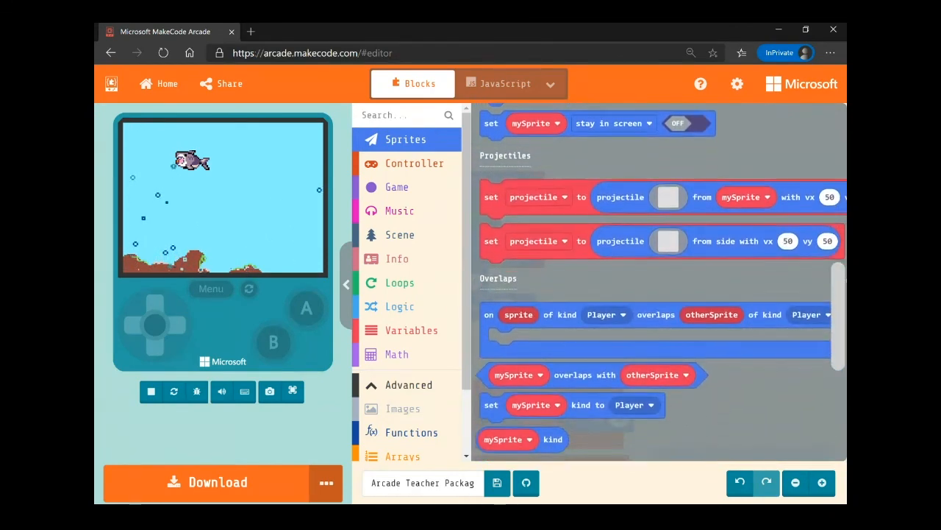
pyautogui.scroll(-3)
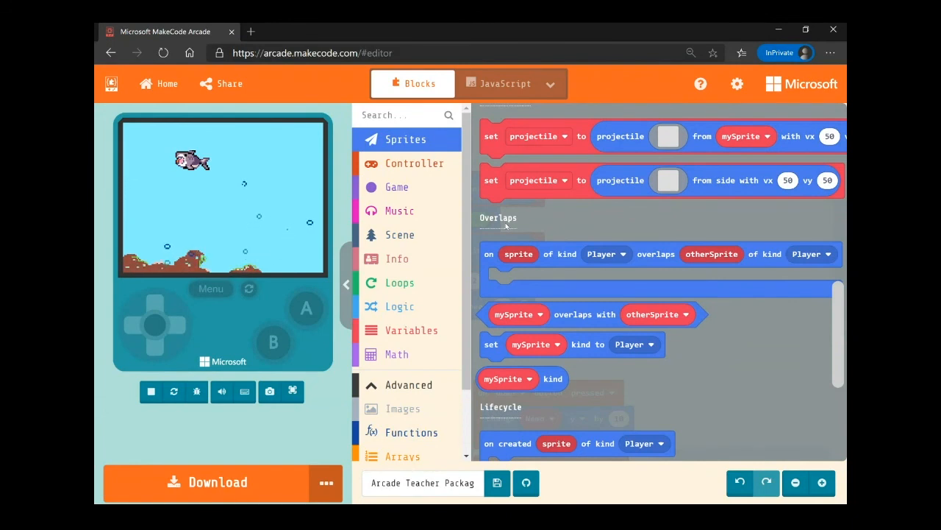
pyautogui.click(655, 254)
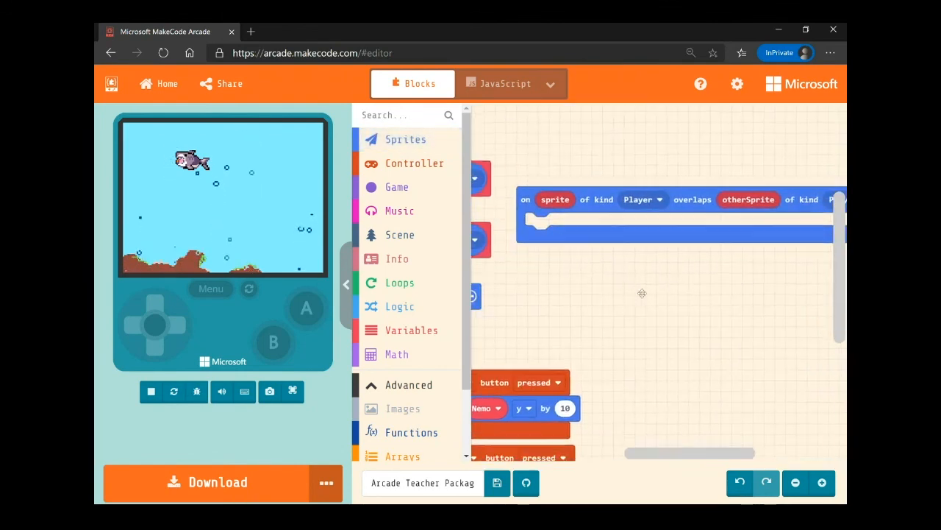
pyautogui.click(150, 391)
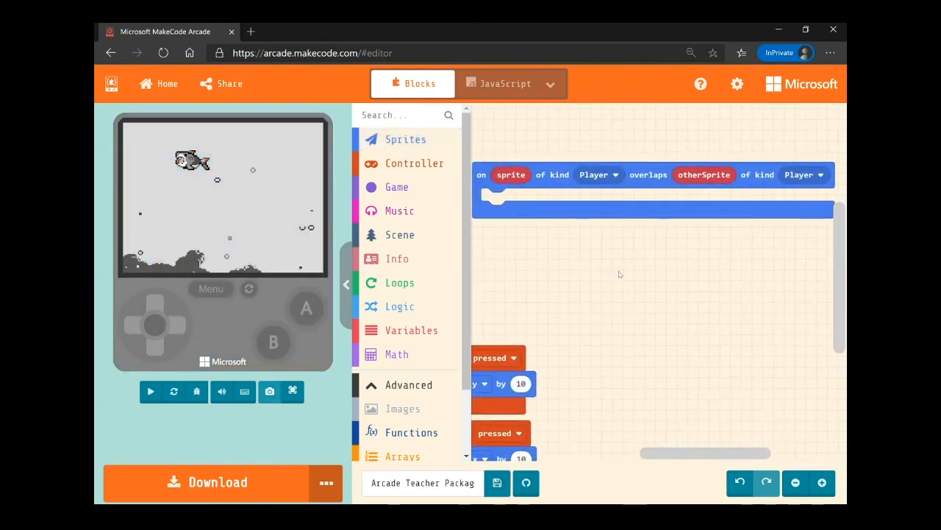
pyautogui.click(150, 391)
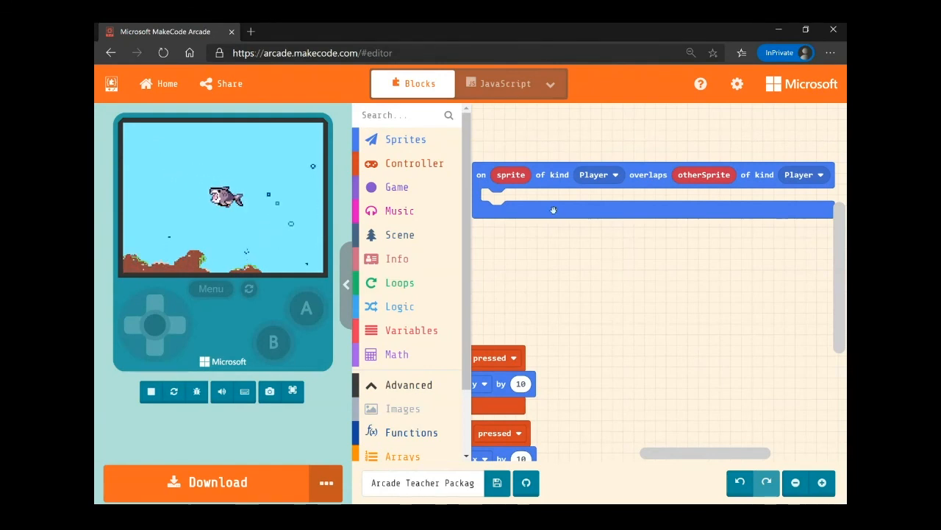
pyautogui.moveTo(554, 210)
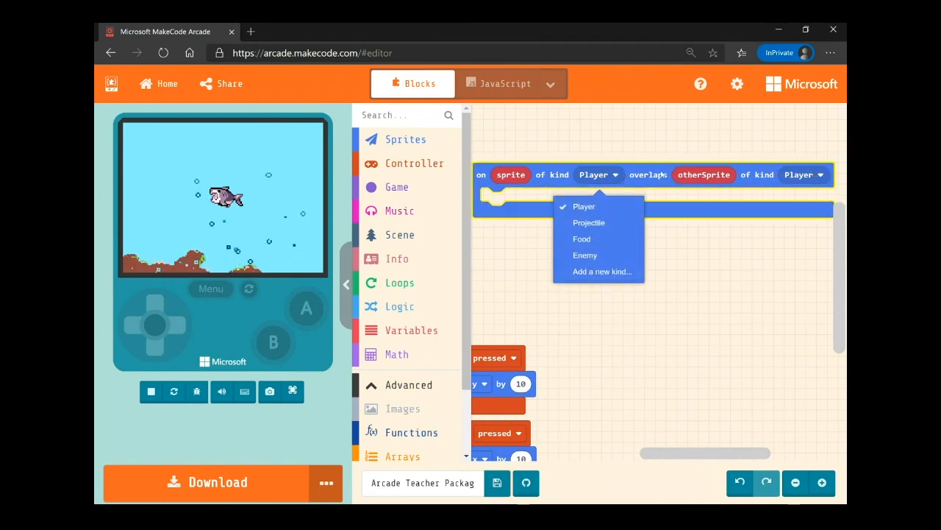
# Step: Set the overlap event's other sprite kind to Enemy, keeping Player first
pyautogui.click(804, 174)
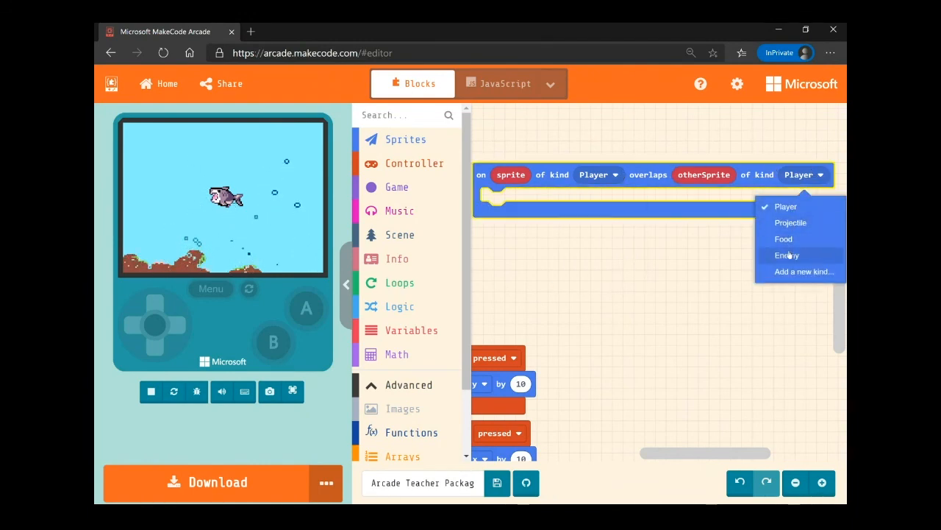
pyautogui.click(786, 255)
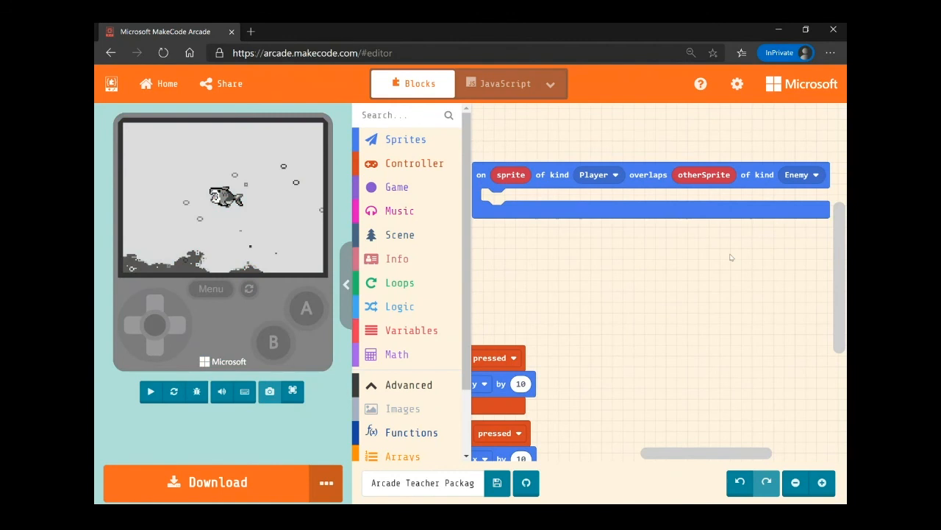
pyautogui.click(150, 391)
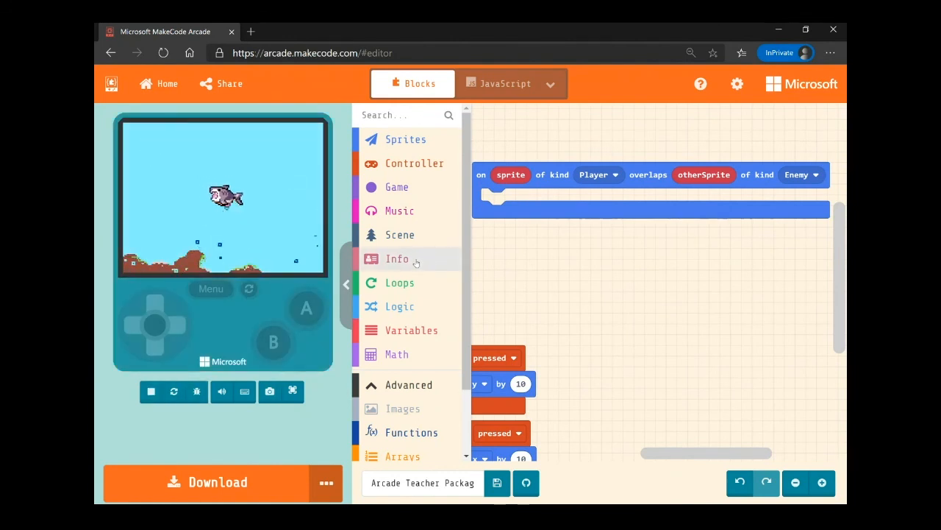
# Step: Place 'change life by -1' from Info inside the Player–Enemy overlap event
pyautogui.click(396, 258)
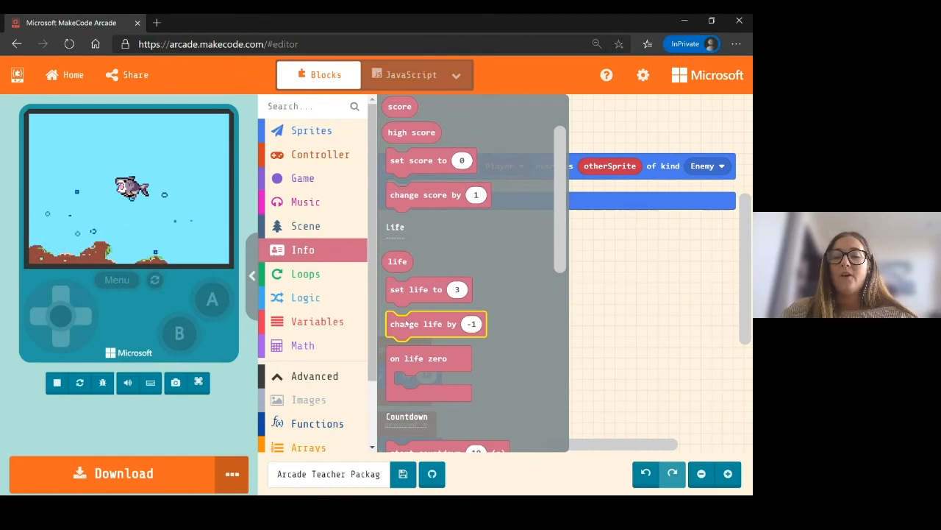
pyautogui.moveTo(434, 324); pyautogui.dragTo(483, 201)
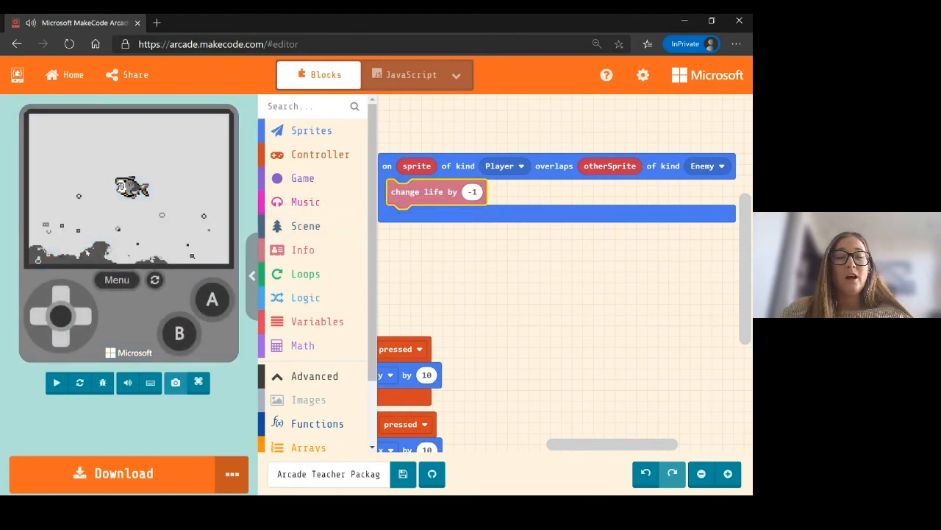
pyautogui.click(55, 381)
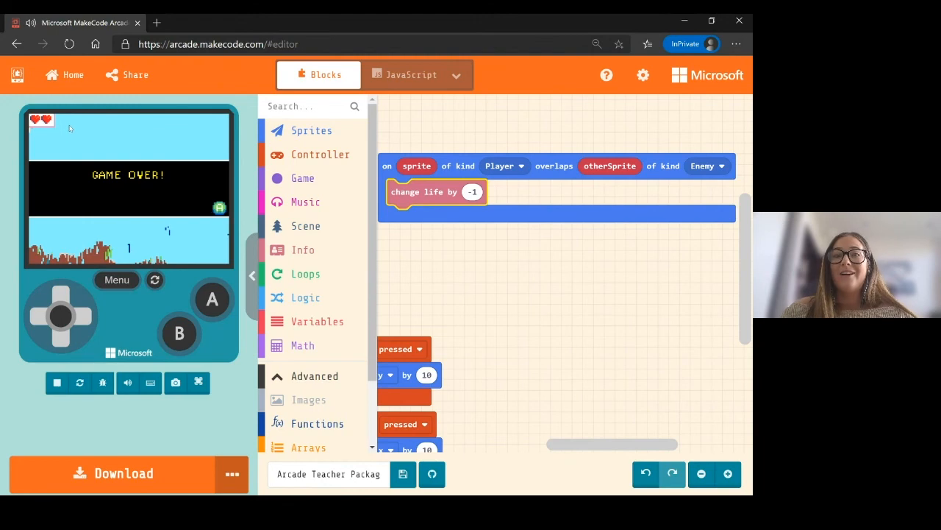
pyautogui.moveTo(93, 131)
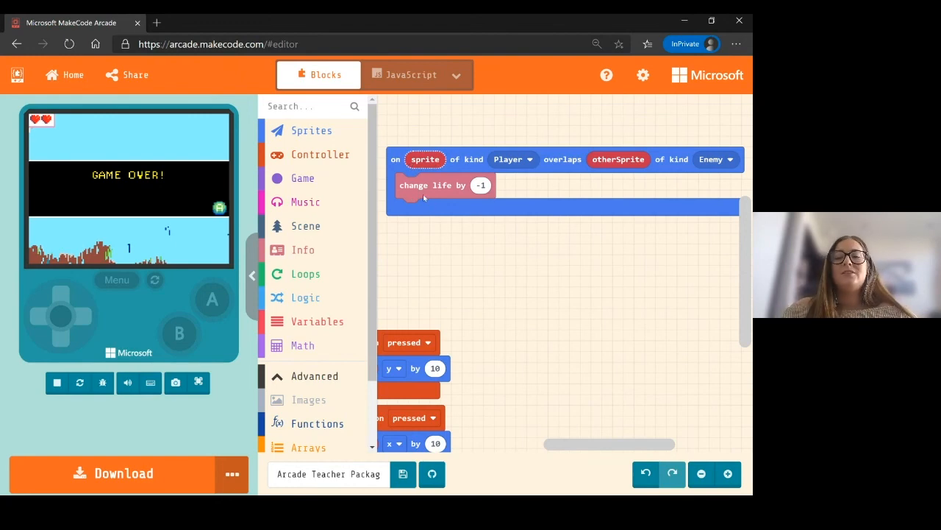
pyautogui.moveTo(433, 257)
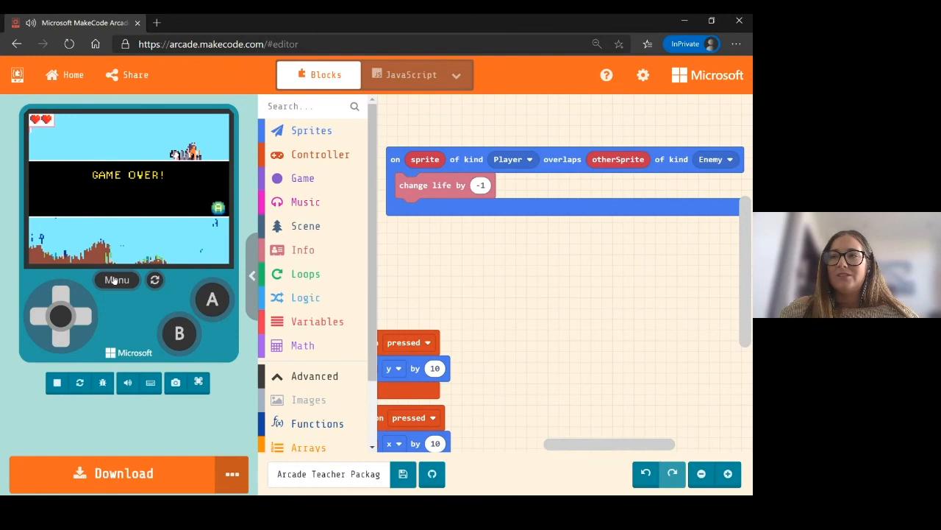
pyautogui.moveTo(334, 210)
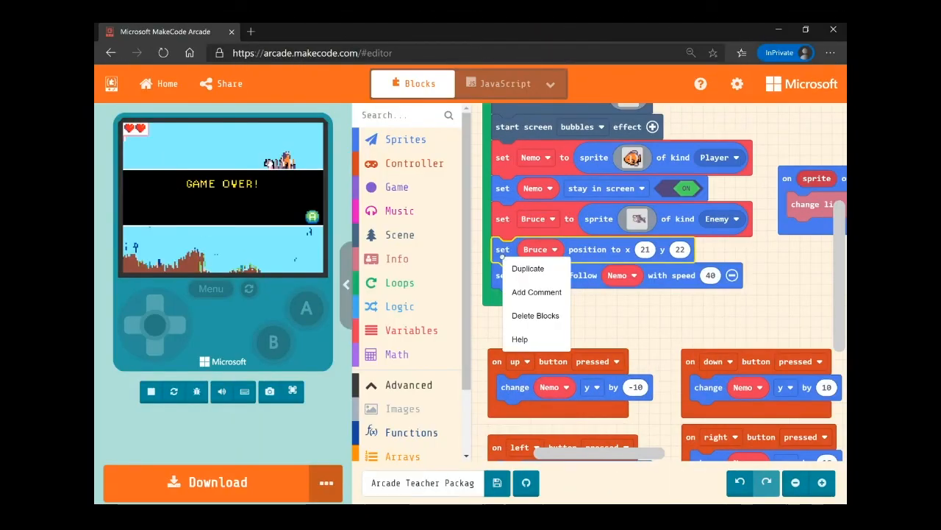
# Step: Duplicate the block setting Bruce to x 21, y 22 for use in the overlap event
pyautogui.click(528, 267)
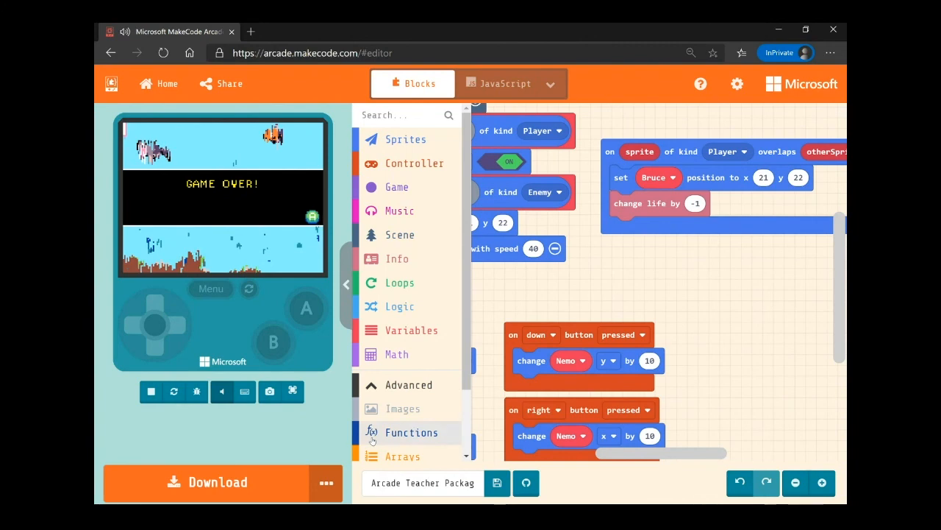
pyautogui.moveTo(625, 277)
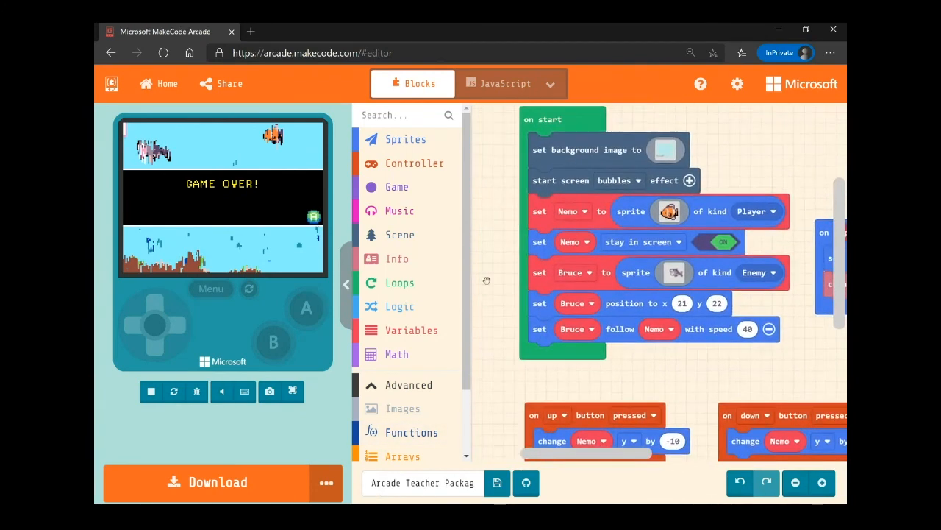
# Step: Add 'set life to 10' to on start and replay the game until Game Over
pyautogui.click(397, 258)
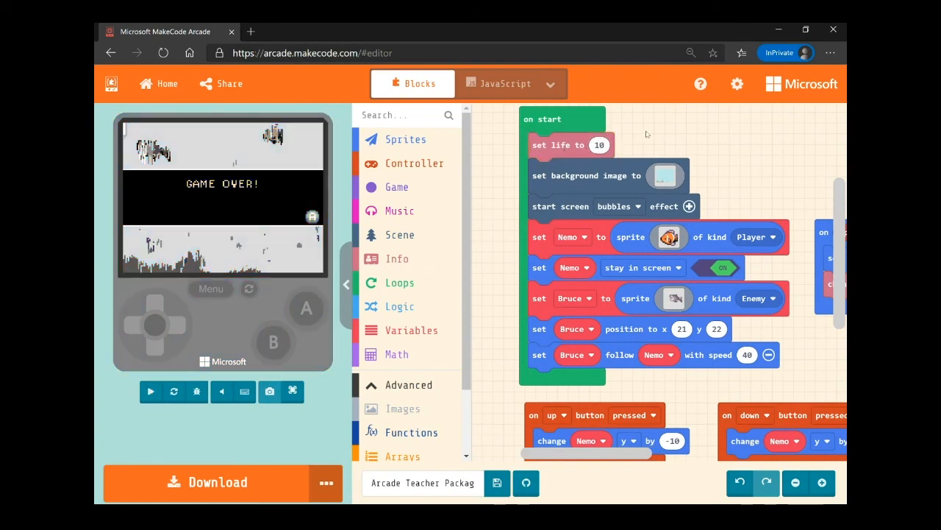
pyautogui.moveTo(564, 150)
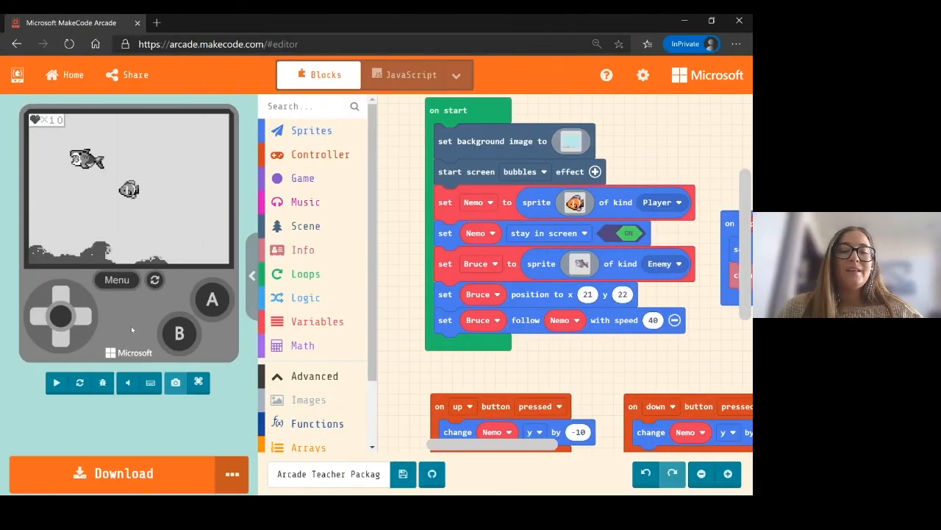
pyautogui.click(56, 382)
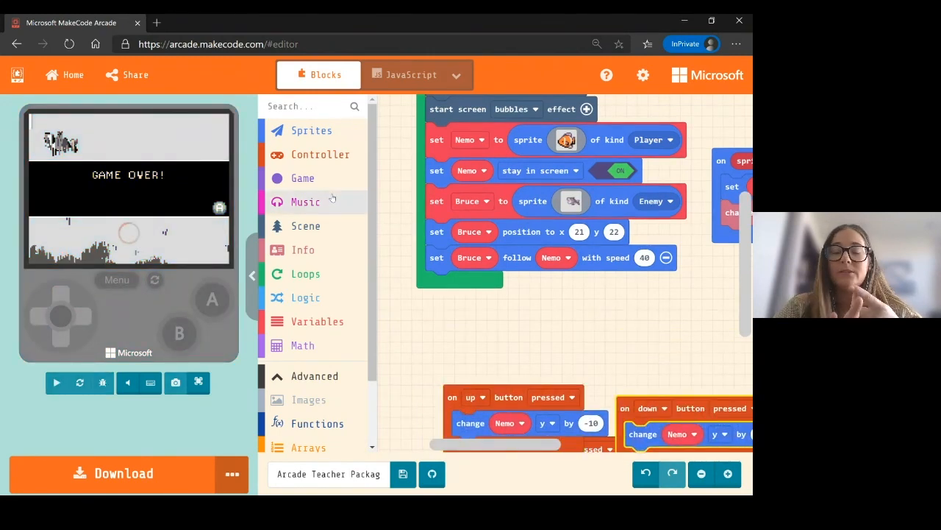
# Step: Add a new 'set mySprite to sprite of kind Player' block to the end of on start
pyautogui.click(311, 130)
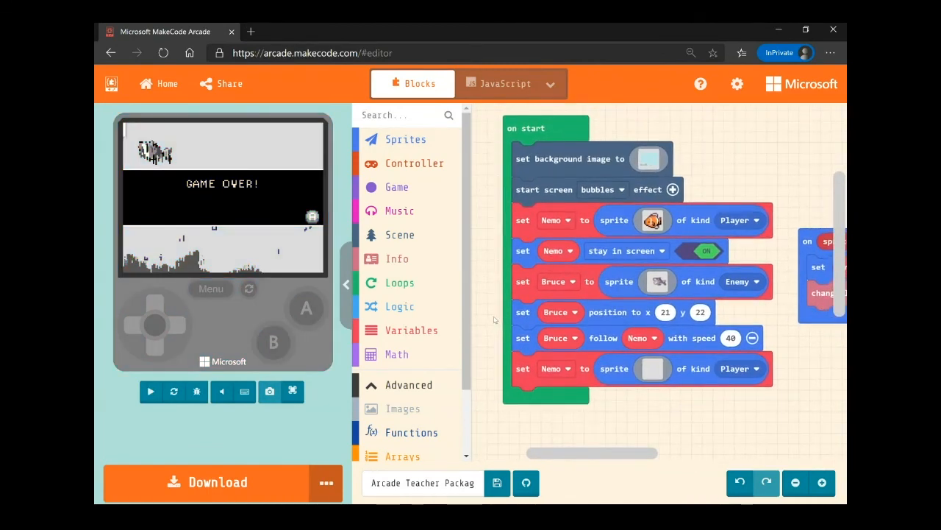
pyautogui.click(150, 391)
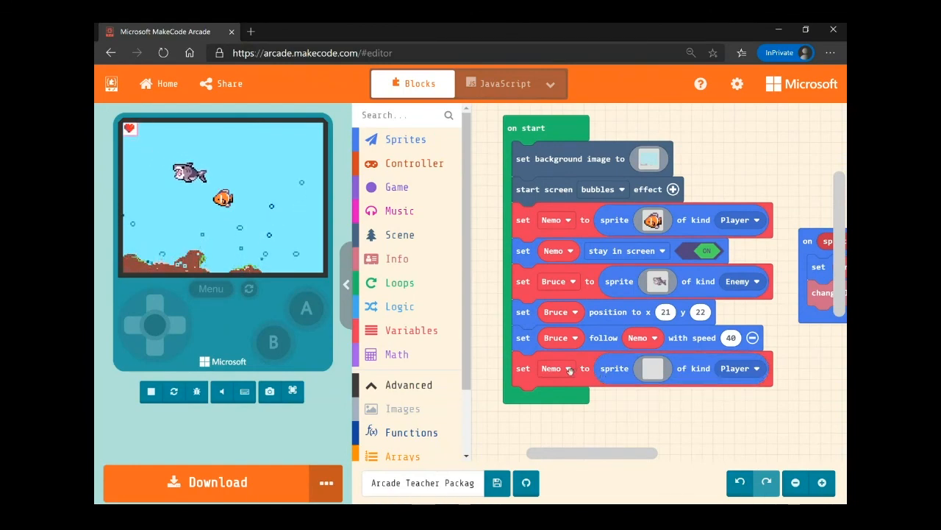
# Step: Create a new variable for the sprite and name it Seaweed
pyautogui.click(556, 367)
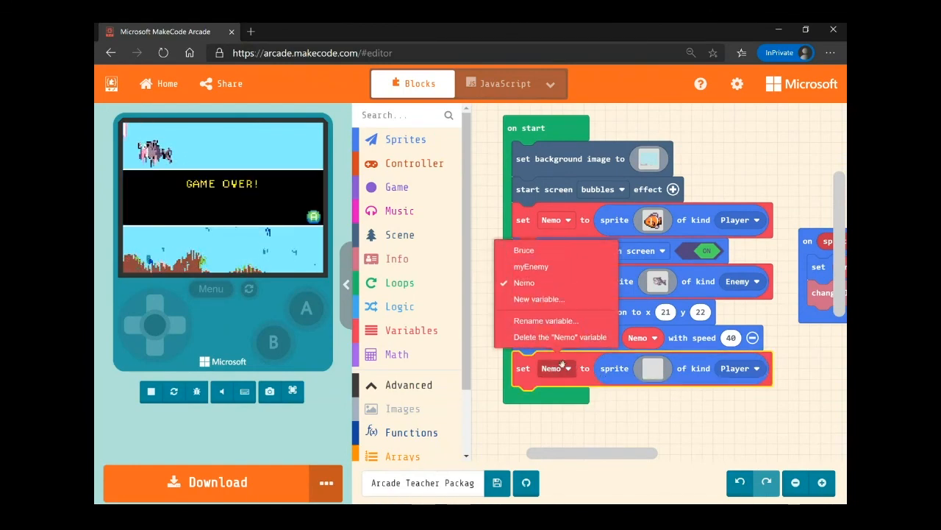
pyautogui.click(538, 298)
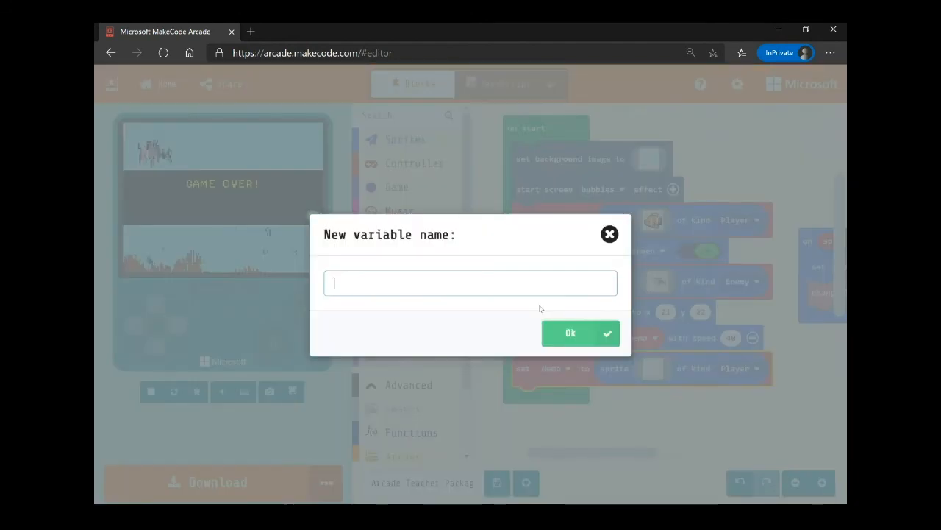
pyautogui.write('sEAWE')
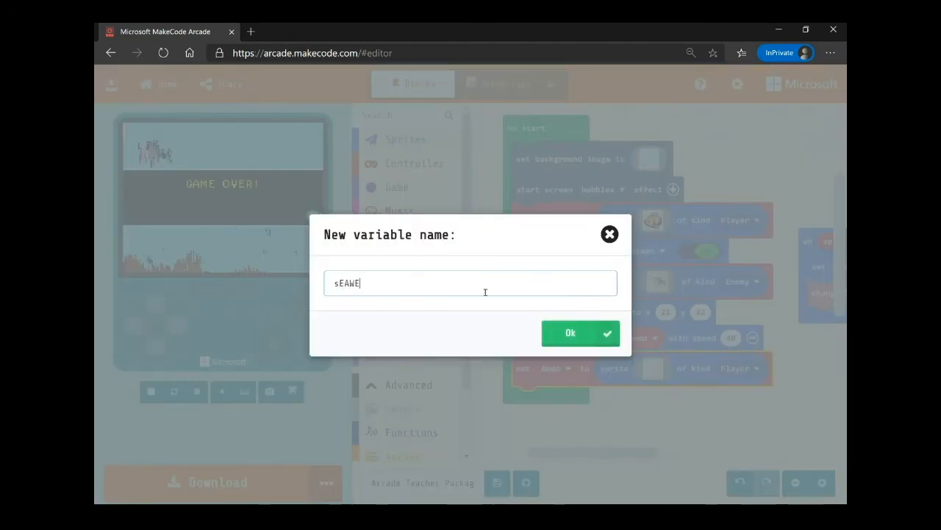
pyautogui.write('Se')
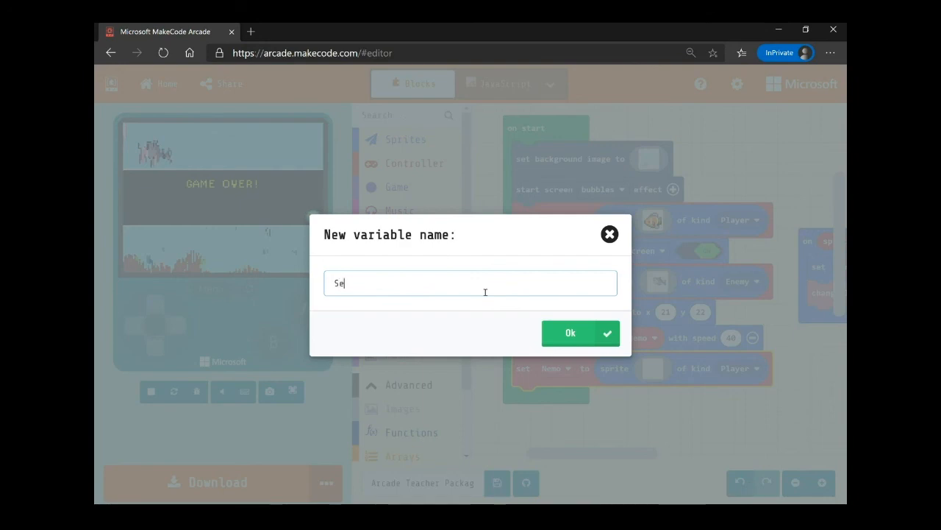
pyautogui.write('aweed')
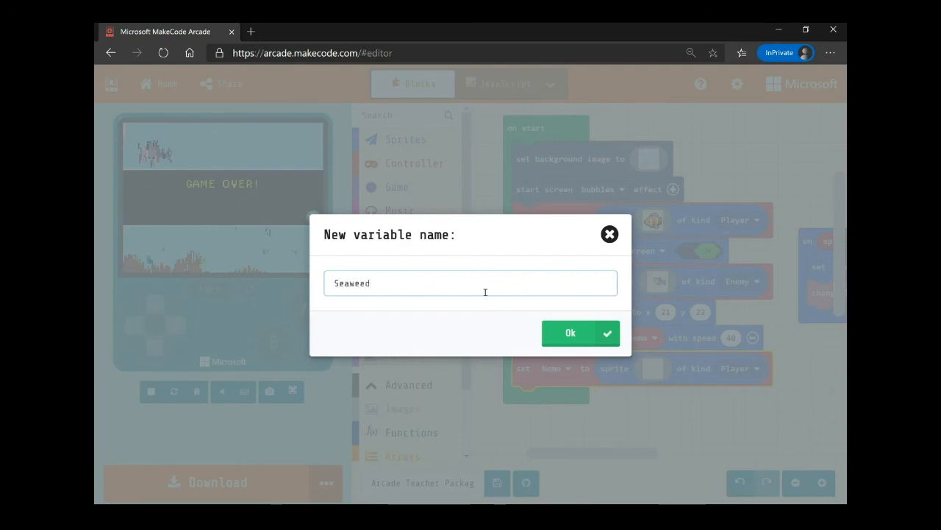
# Step: Confirm the Seaweed variable and give the sprite the tall seaweed gallery image
pyautogui.click(570, 333)
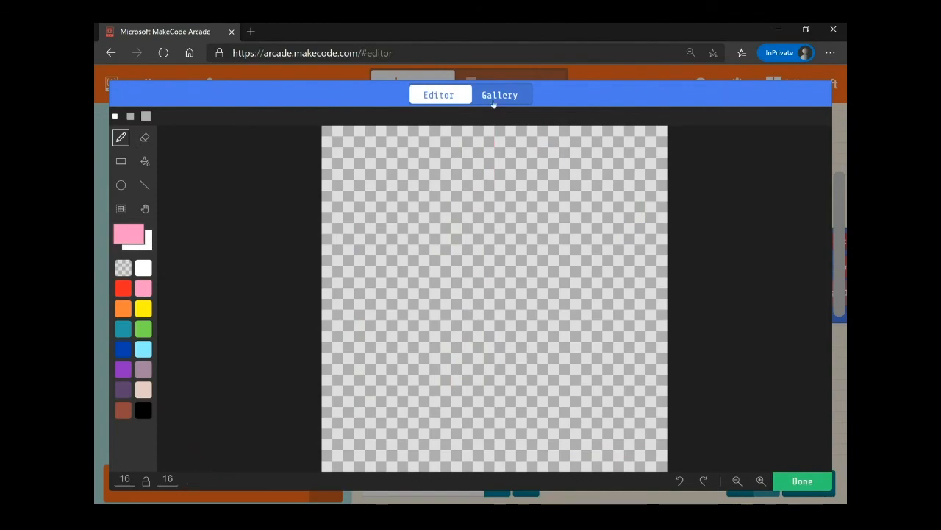
pyautogui.click(499, 94)
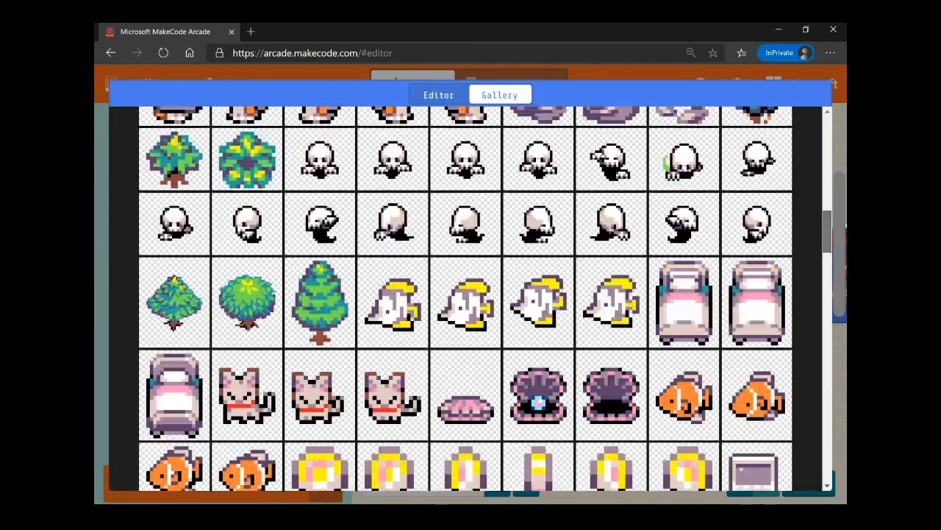
pyautogui.scroll(-3)
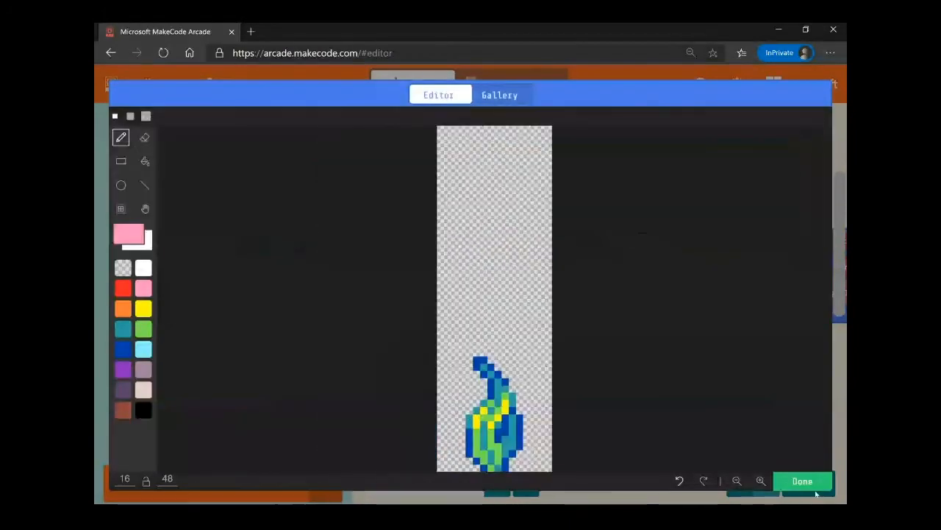
pyautogui.click(802, 481)
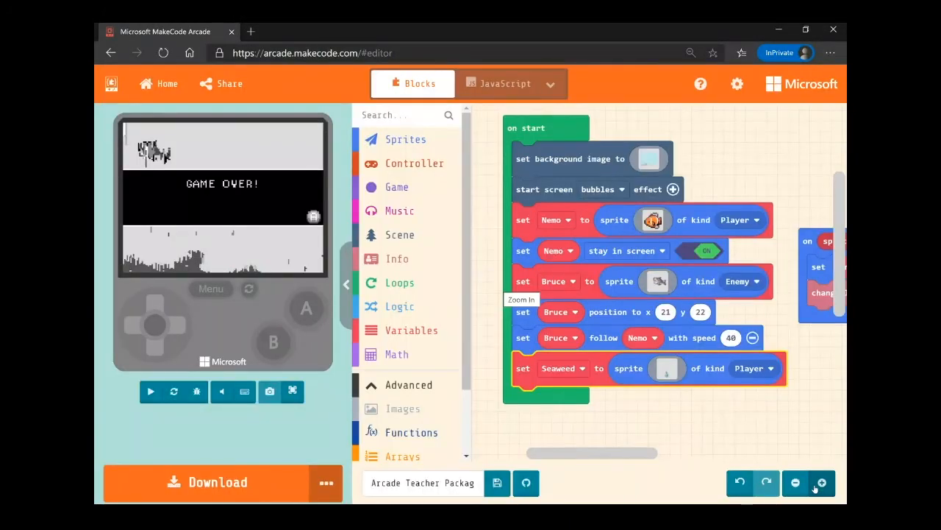
# Step: Change the Seaweed sprite's kind from Player to Food
pyautogui.click(151, 391)
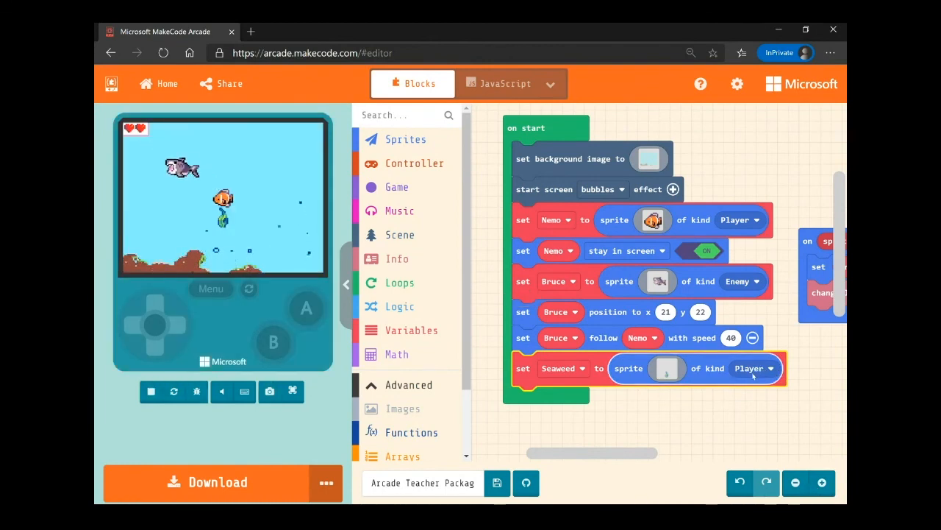
pyautogui.click(769, 368)
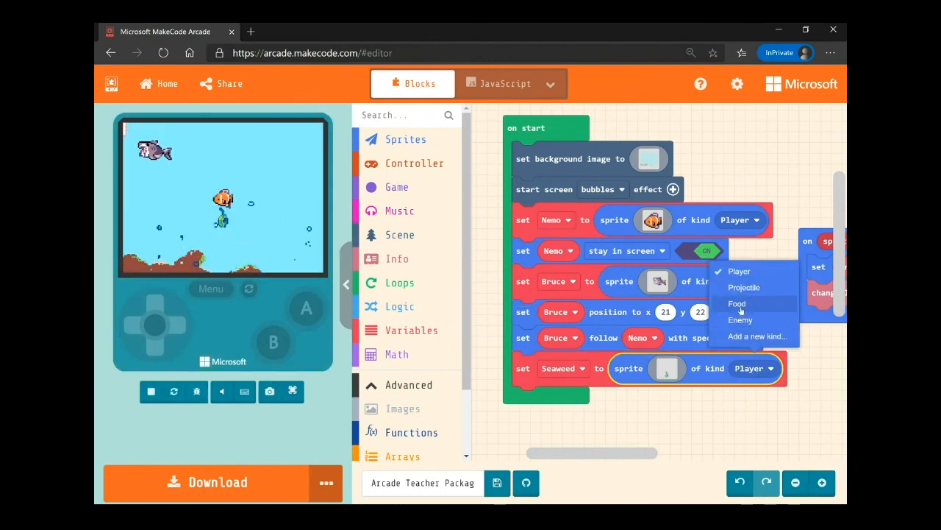
pyautogui.click(741, 319)
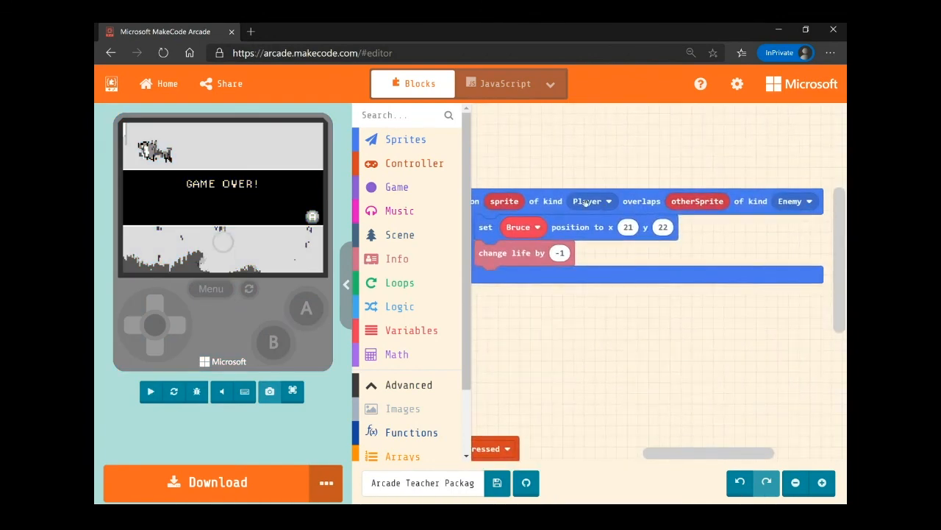
pyautogui.click(150, 390)
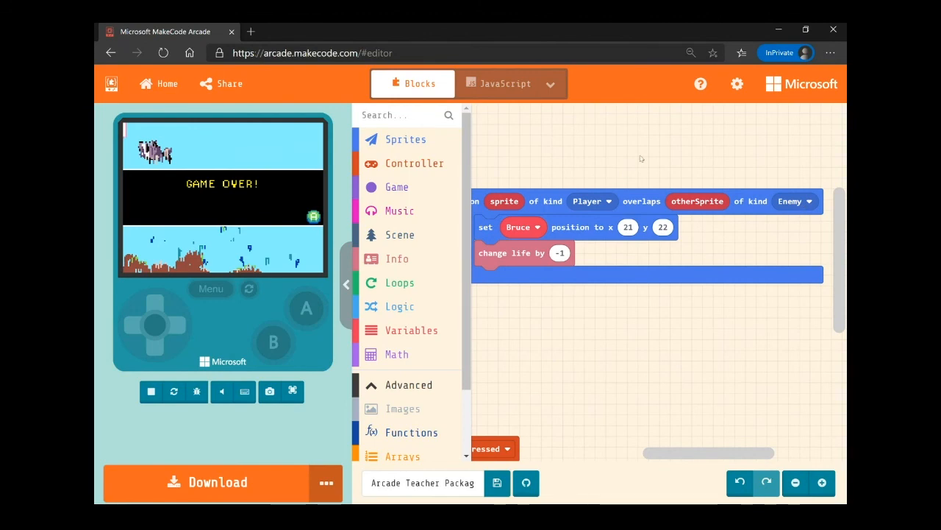
pyautogui.scroll(-3)
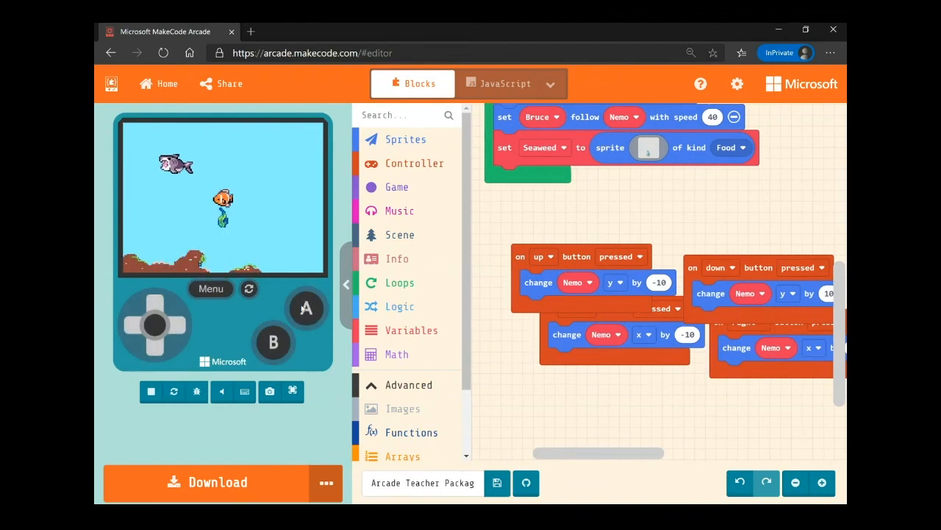
# Step: Add an 'on game update' event from Game and set its interval to 2000 ms
pyautogui.click(151, 391)
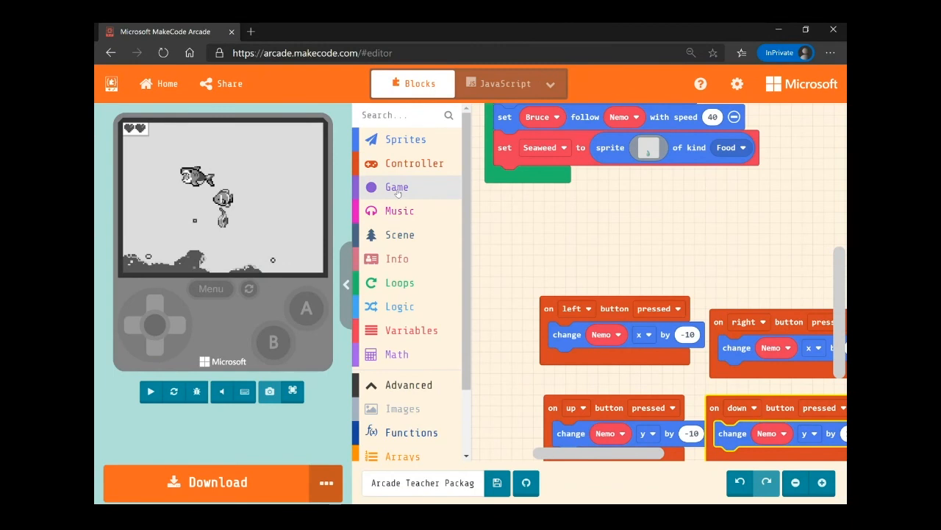
pyautogui.click(396, 187)
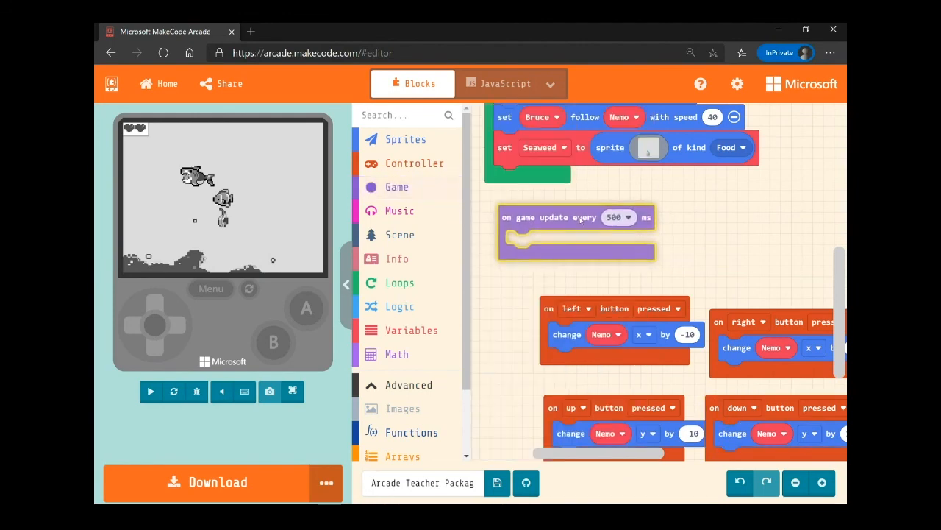
pyautogui.click(619, 217)
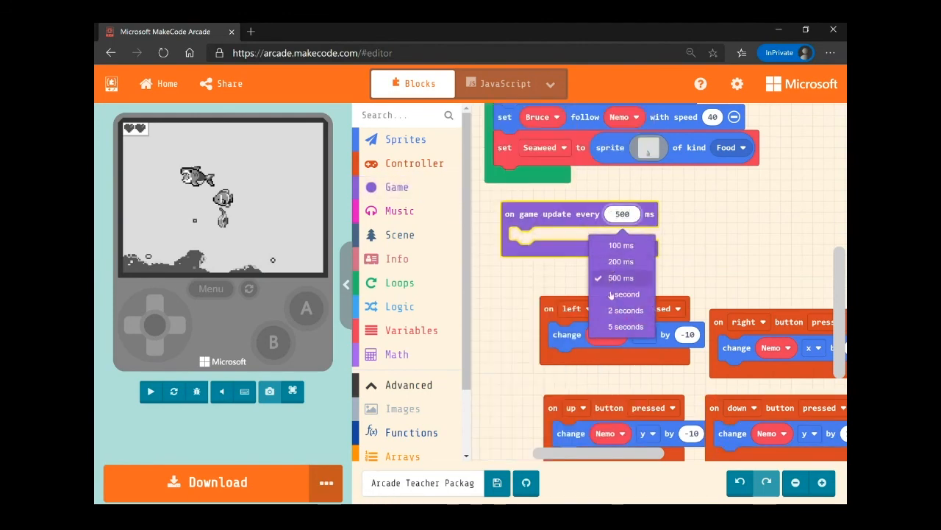
pyautogui.click(624, 310)
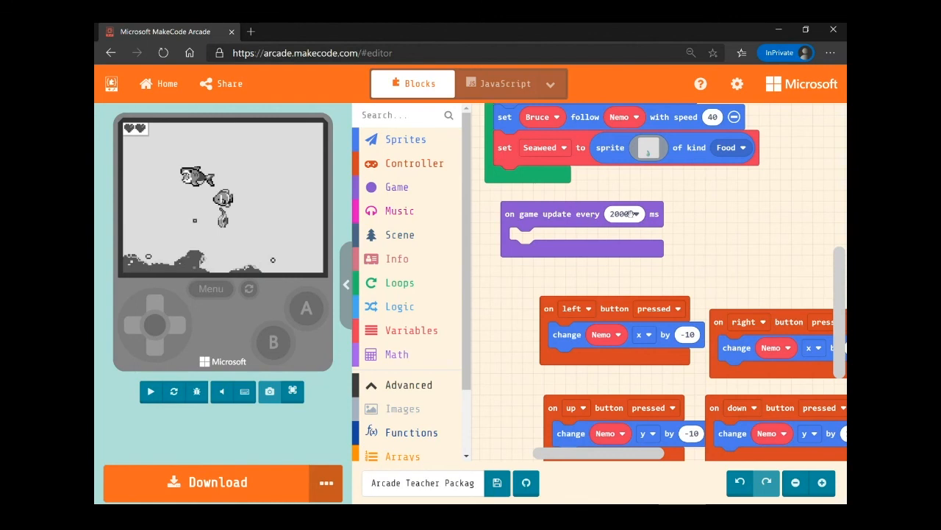
pyautogui.moveTo(649, 253)
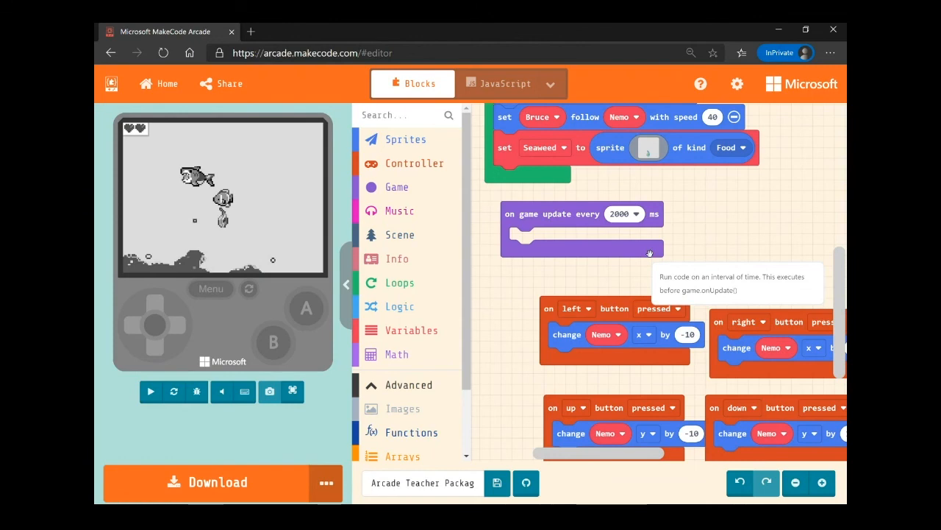
pyautogui.moveTo(382, 139)
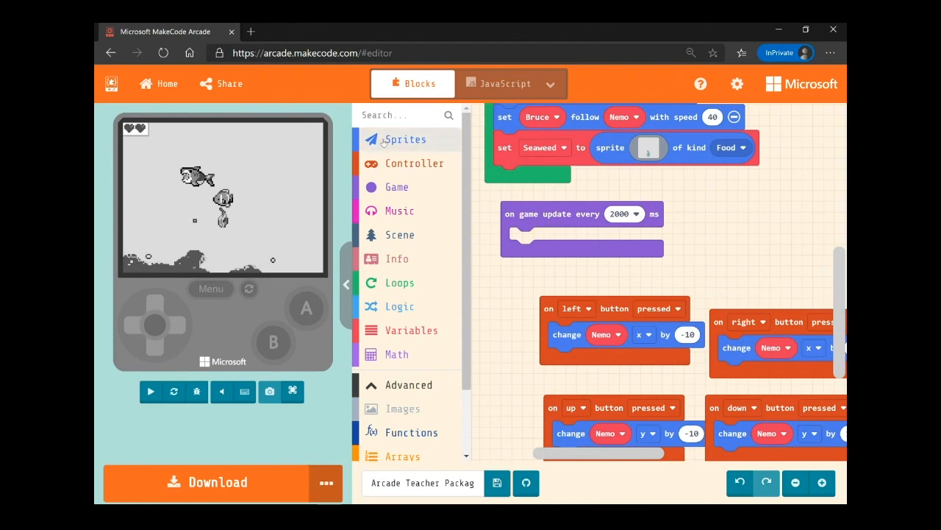
# Step: Add a 'set position' block in the update event and target Seaweed instead of Nemo
pyautogui.click(407, 139)
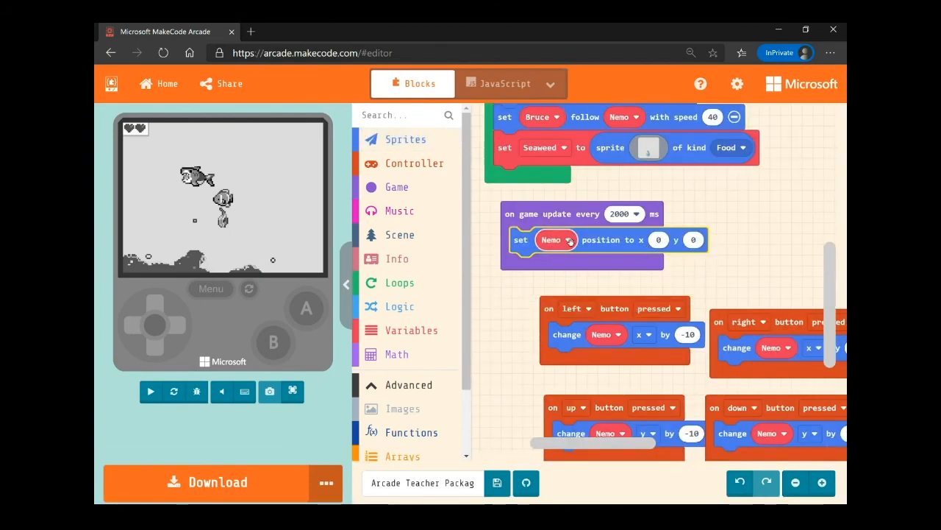
pyautogui.click(557, 240)
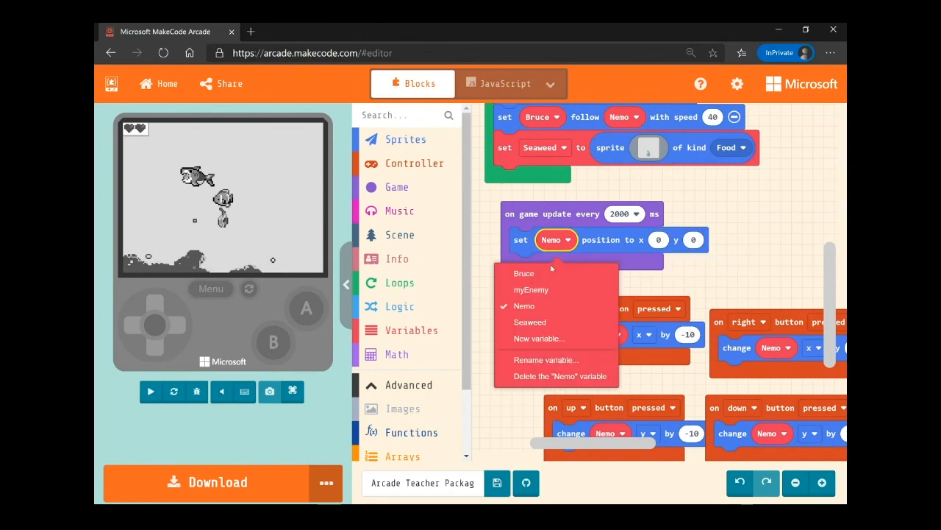
pyautogui.click(529, 321)
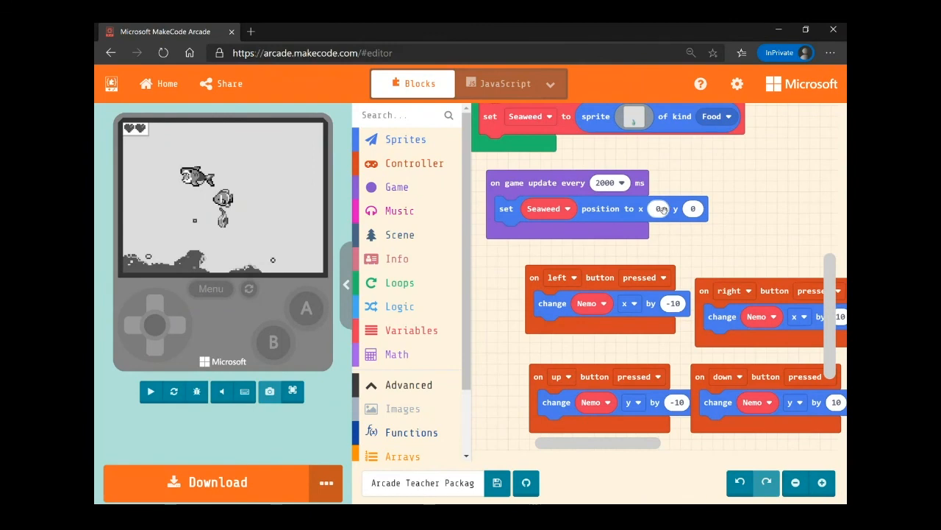
pyautogui.moveTo(659, 208)
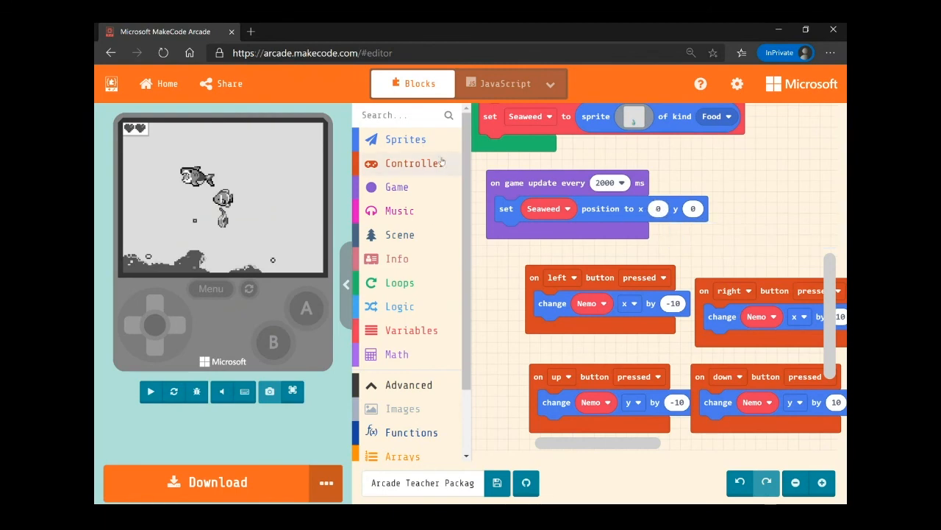
pyautogui.moveTo(401, 353)
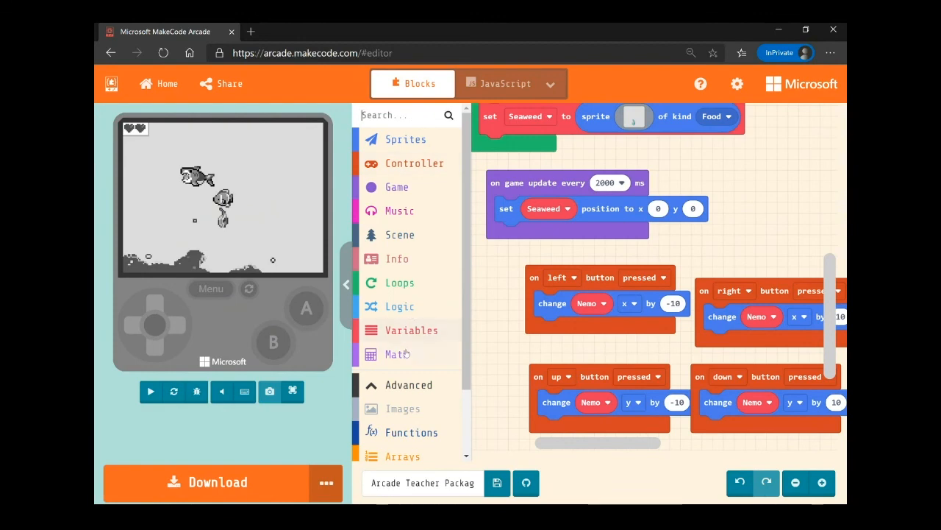
# Step: Insert Math 'pick random' blocks for Seaweed's x and y positions
pyautogui.click(397, 354)
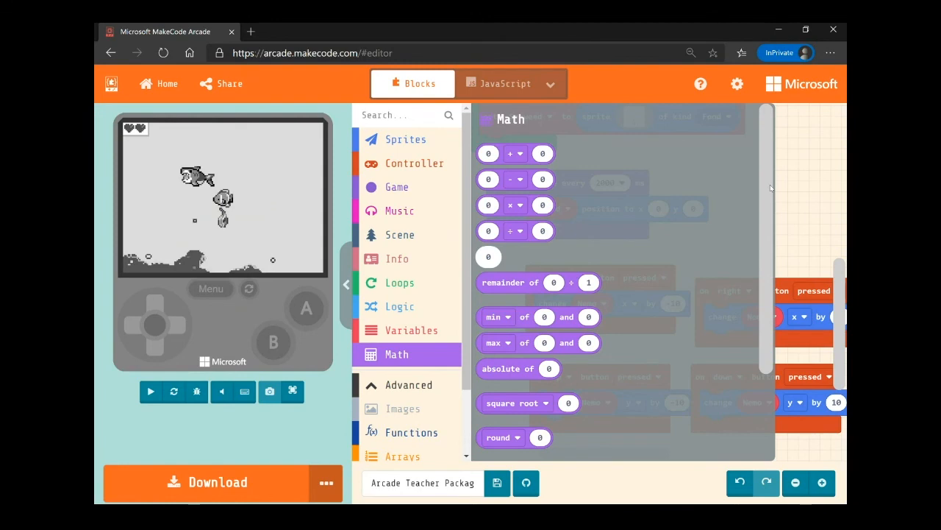
pyautogui.scroll(-3)
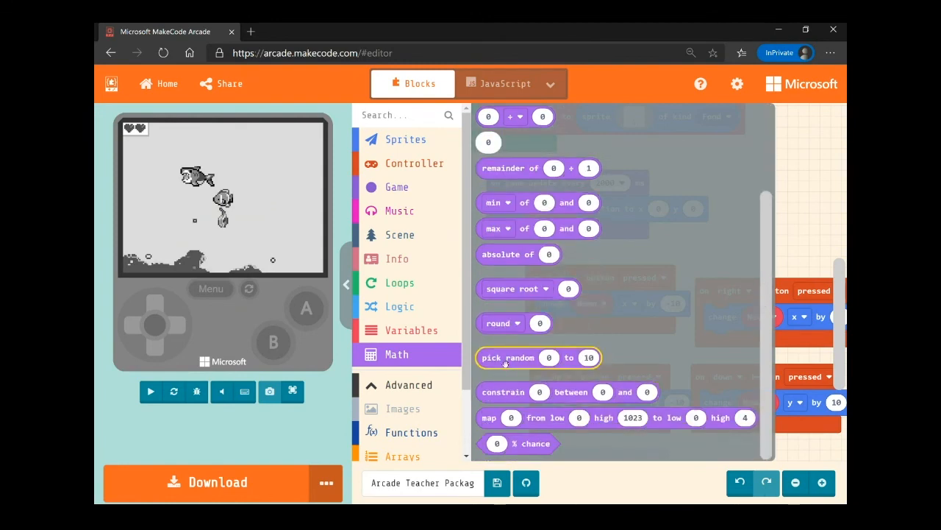
pyautogui.moveTo(508, 357)
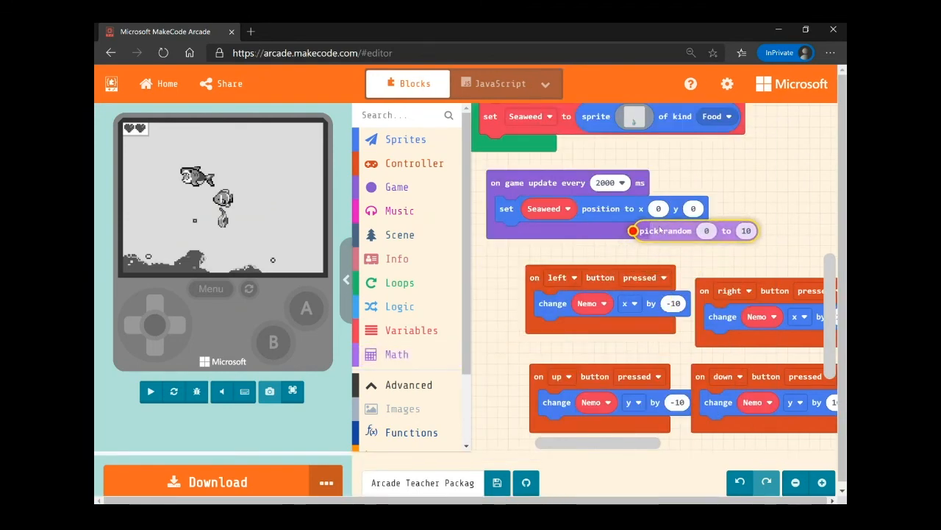
pyautogui.moveTo(666, 231); pyautogui.dragTo(709, 208)
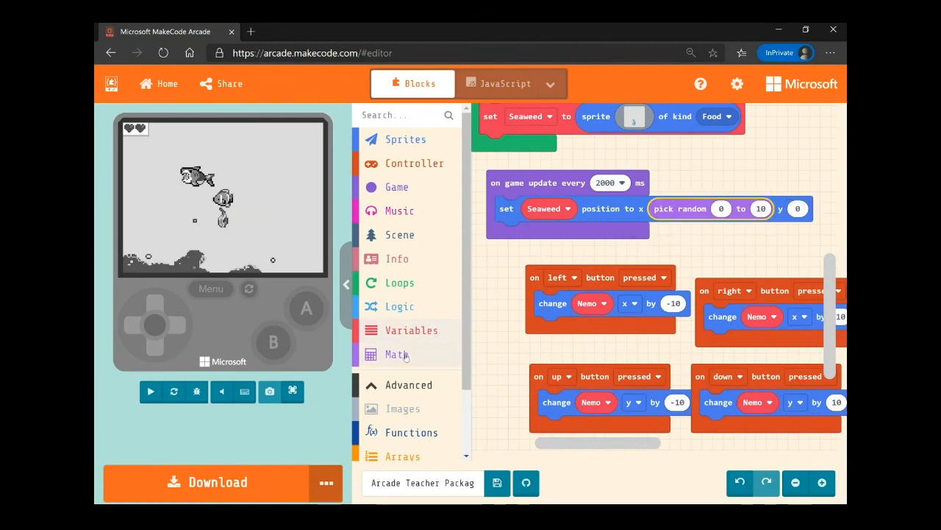
pyautogui.click(397, 354)
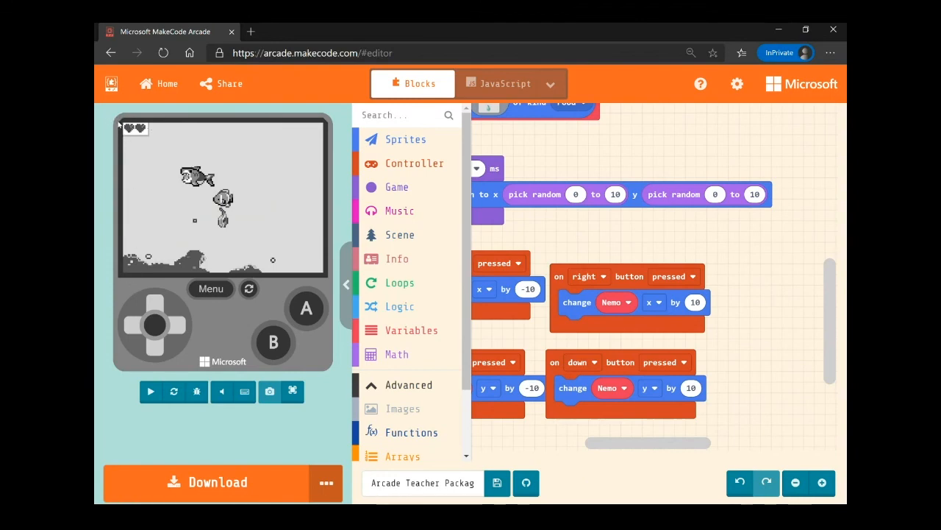
pyautogui.moveTo(239, 127)
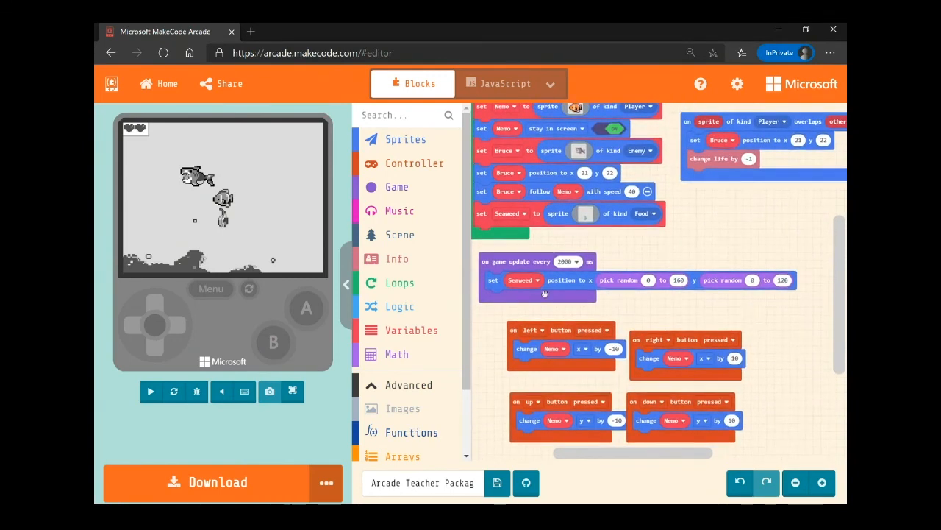
pyautogui.moveTo(635, 308)
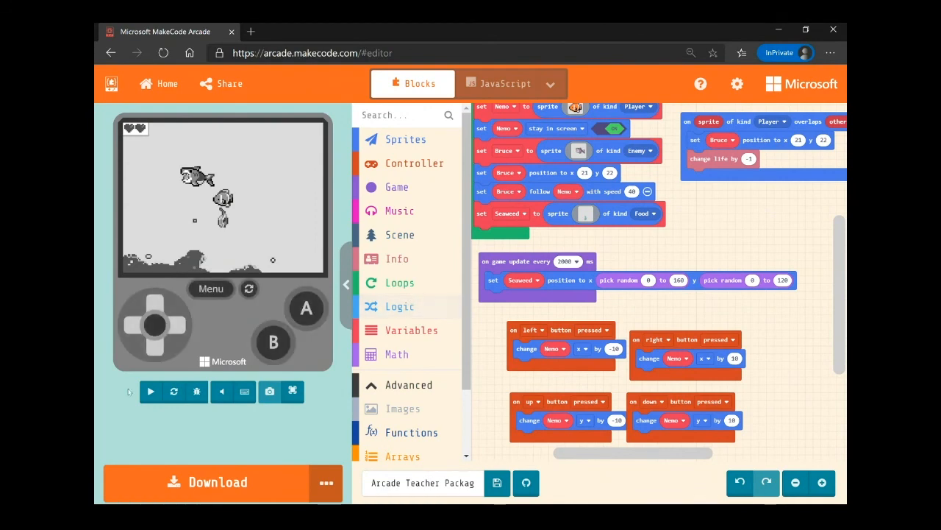
# Step: Restart the game in the simulator and play until GAME OVER to test the random seaweed
pyautogui.click(150, 391)
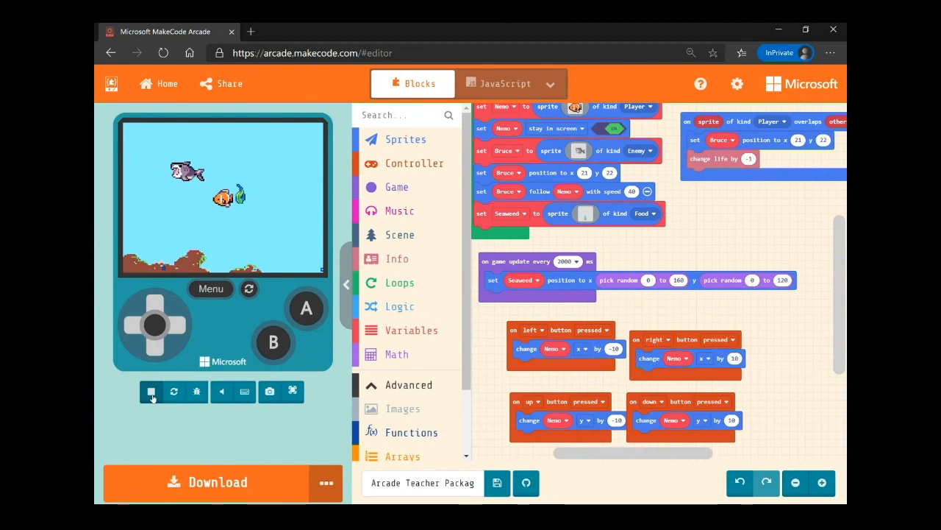
pyautogui.click(151, 391)
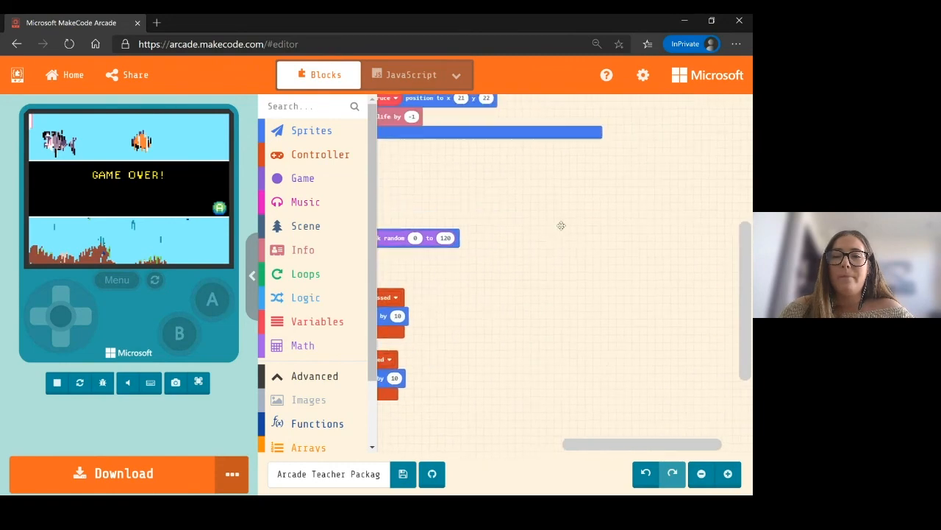
# Step: Set the new overlap event to Player overlapping a Food sprite
pyautogui.click(311, 131)
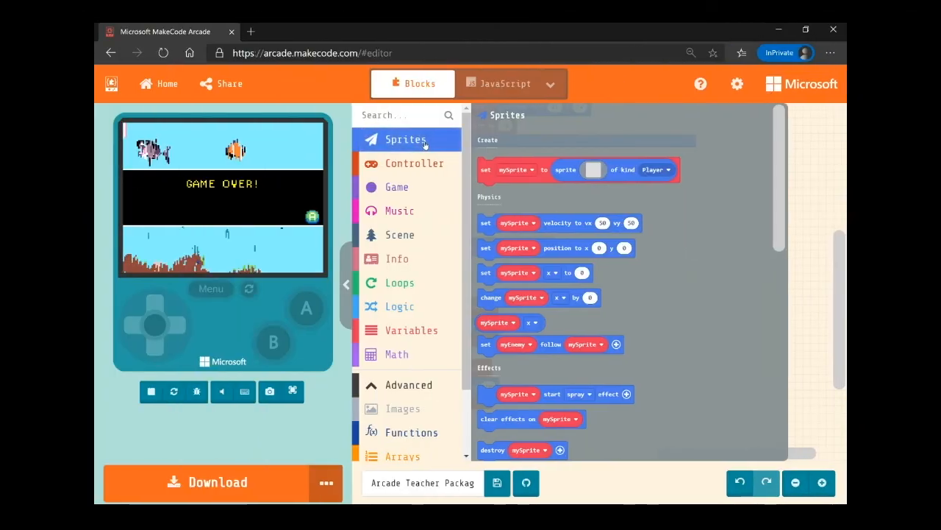
pyautogui.scroll(-3)
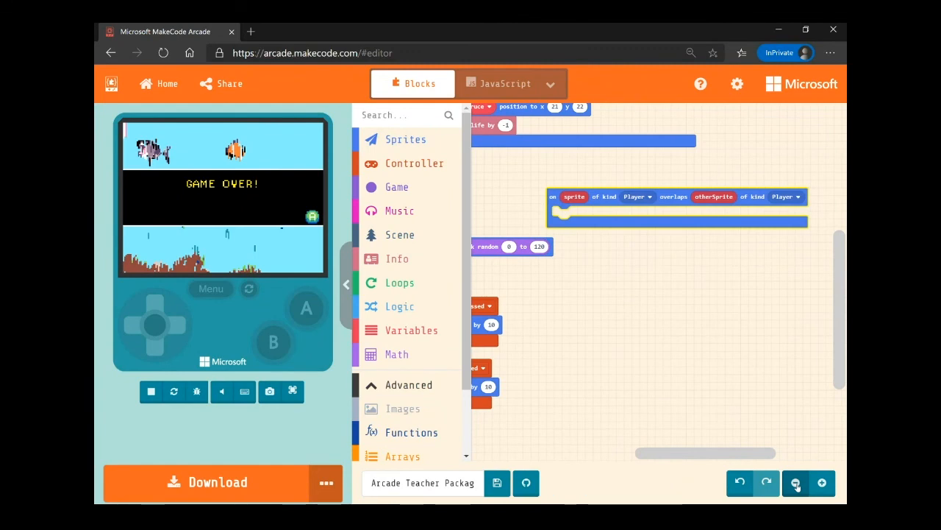
pyautogui.click(795, 482)
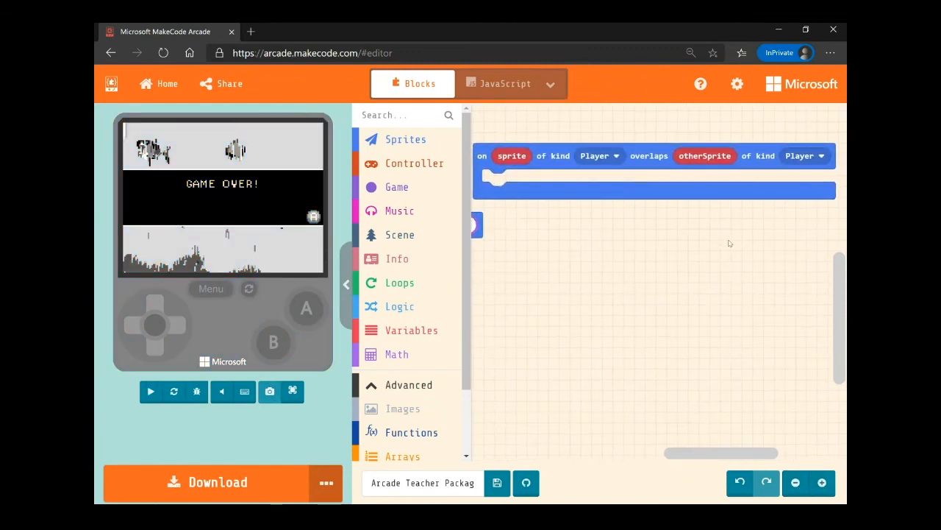
pyautogui.click(150, 391)
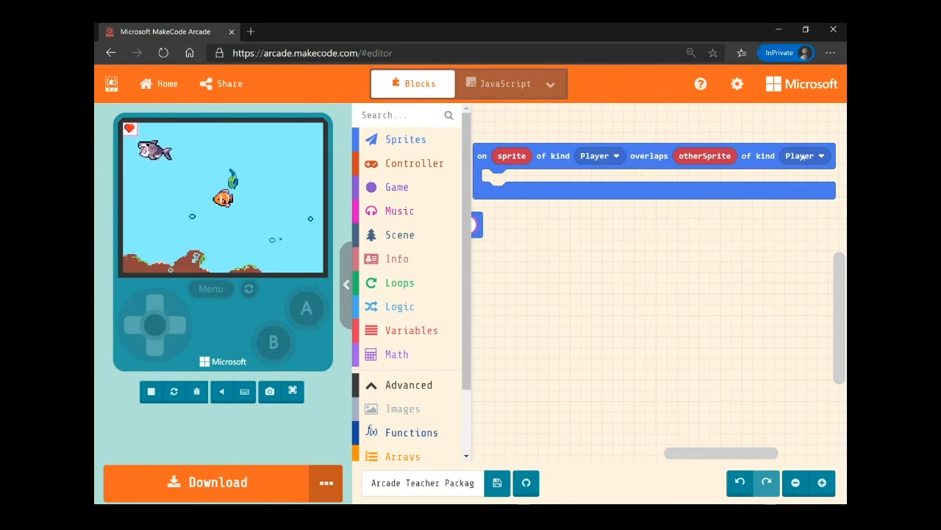
pyautogui.click(800, 155)
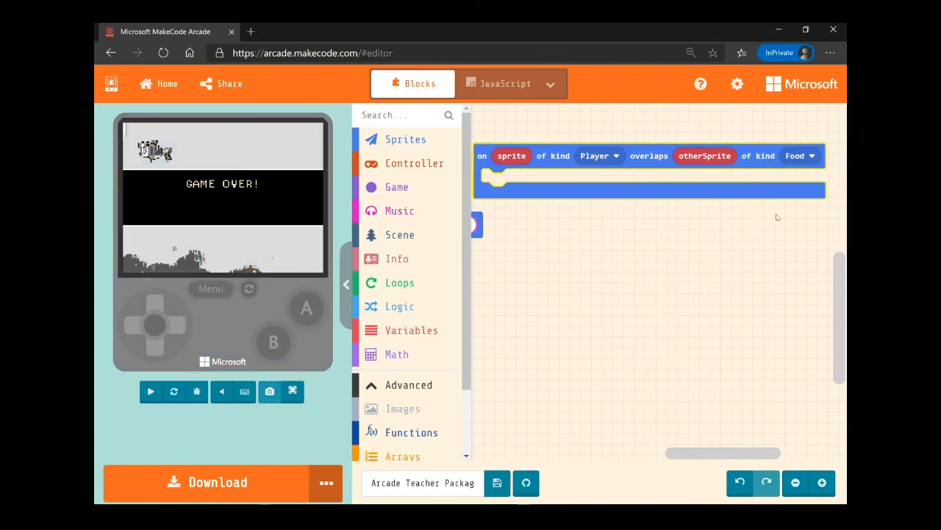
pyautogui.click(150, 391)
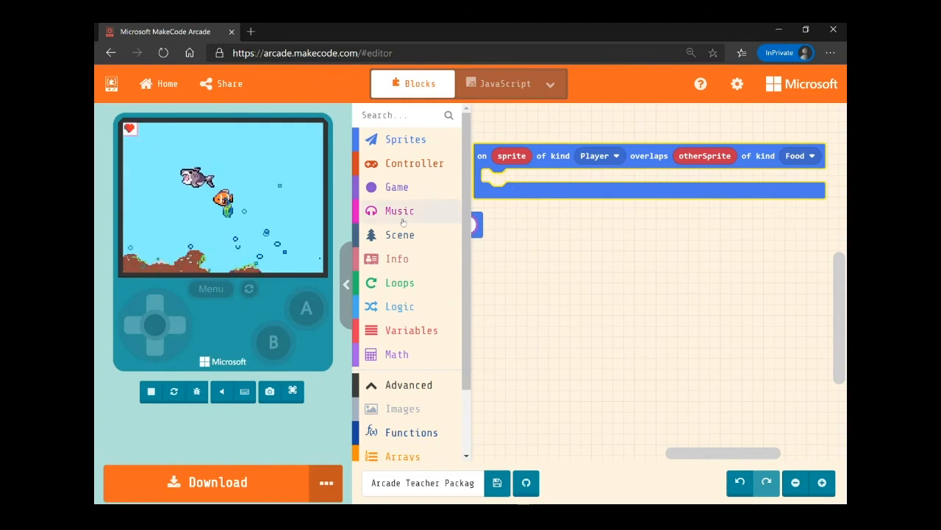
# Step: Add 'change score by 1' inside the Food overlap handler and run the game to test scoring
pyautogui.click(397, 258)
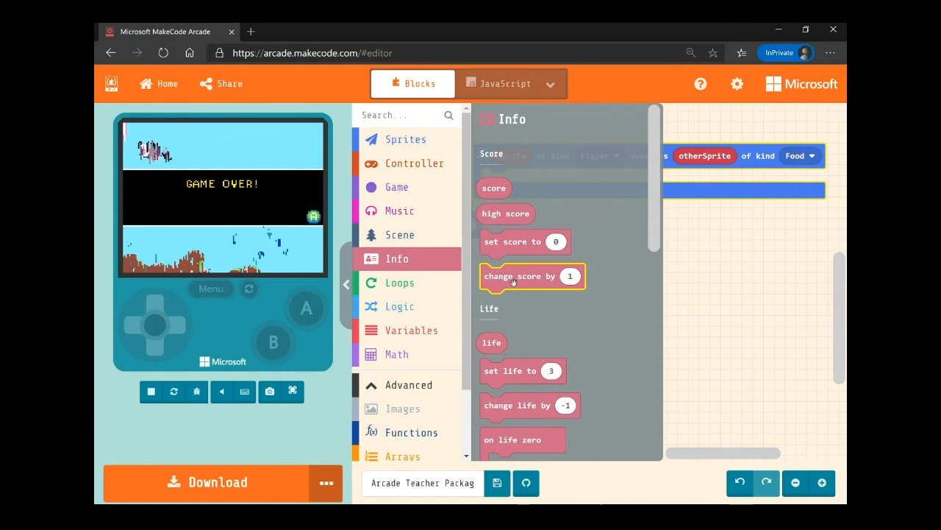
pyautogui.moveTo(532, 276); pyautogui.dragTo(532, 181)
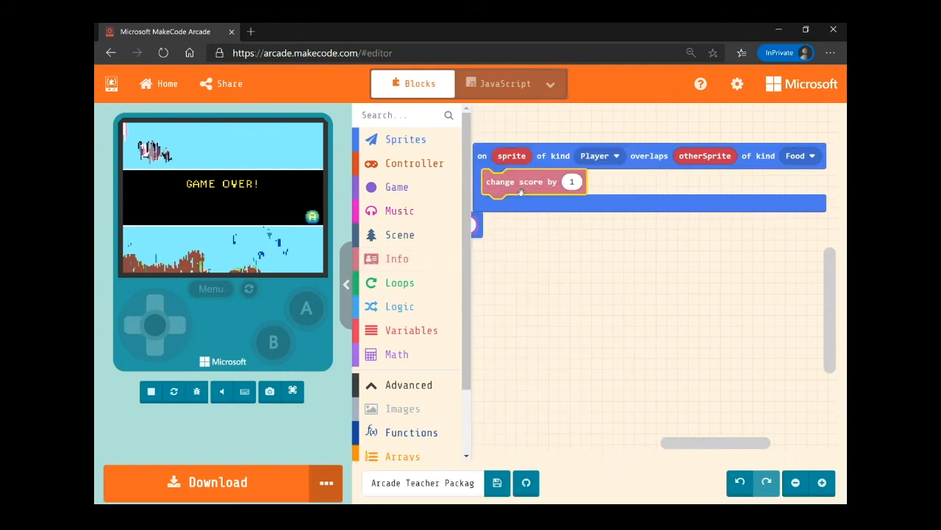
pyautogui.click(151, 390)
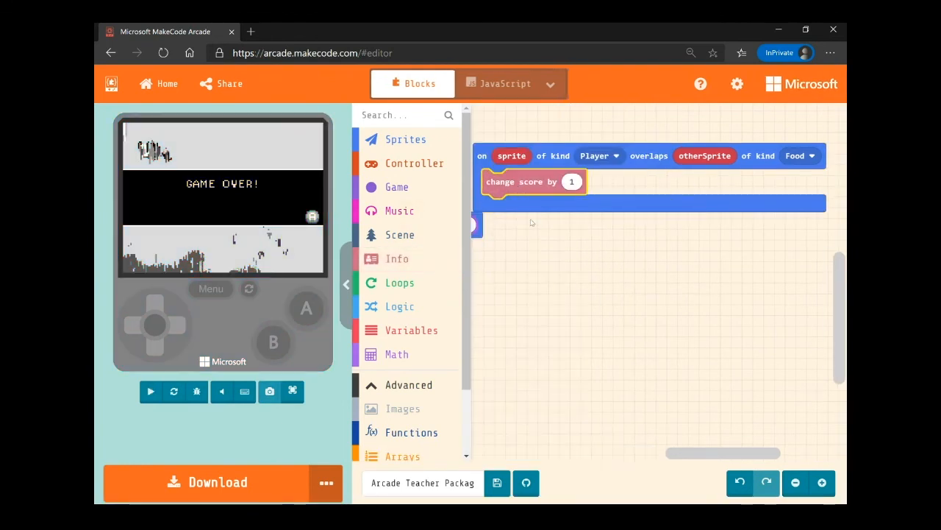
pyautogui.click(150, 391)
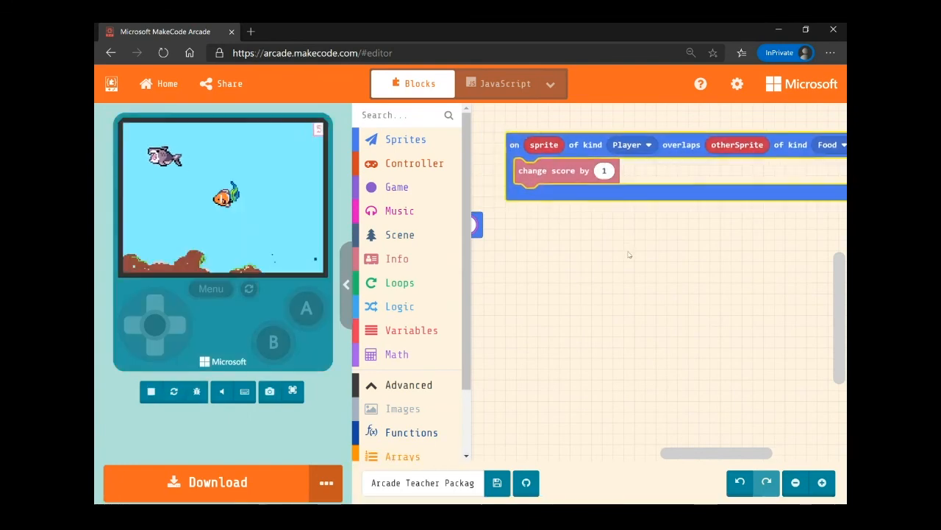
pyautogui.click(151, 391)
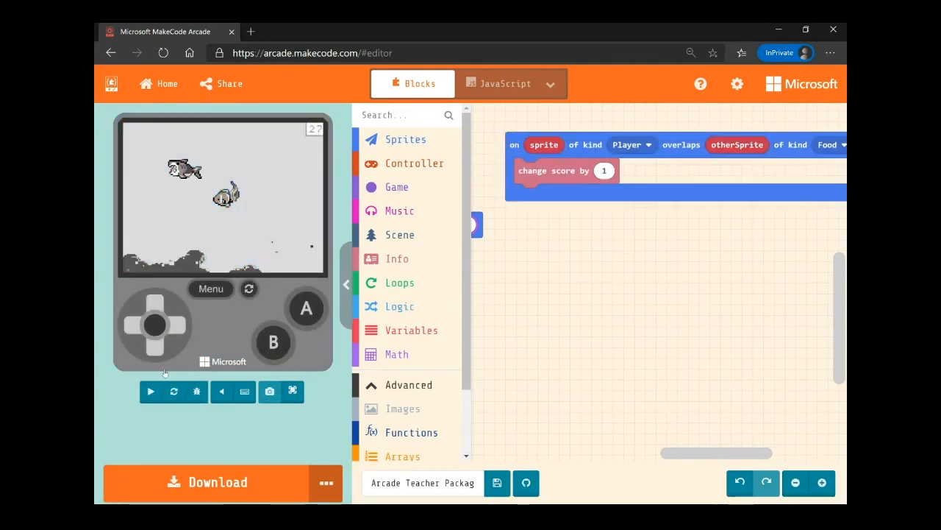
pyautogui.click(150, 391)
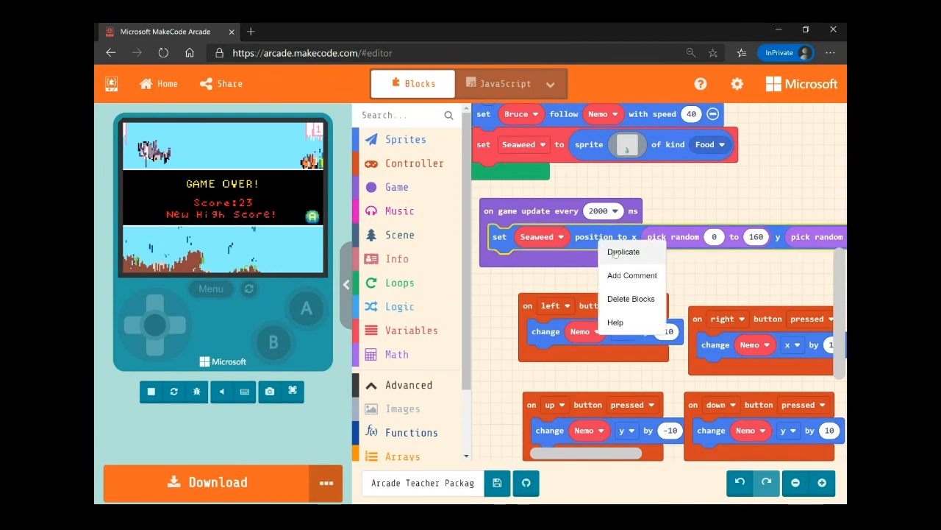
# Step: Duplicate the random Seaweed position block into the Food handler and restart the game
pyautogui.click(622, 252)
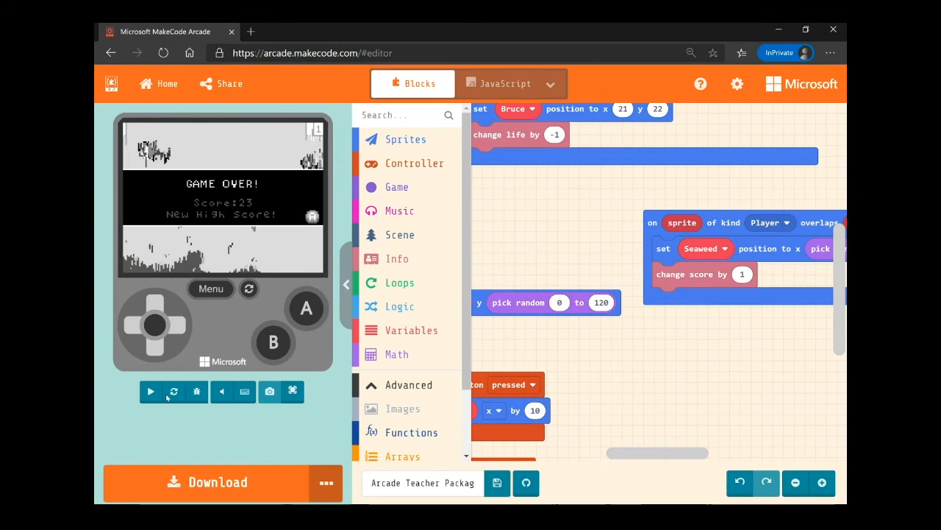
pyautogui.click(150, 391)
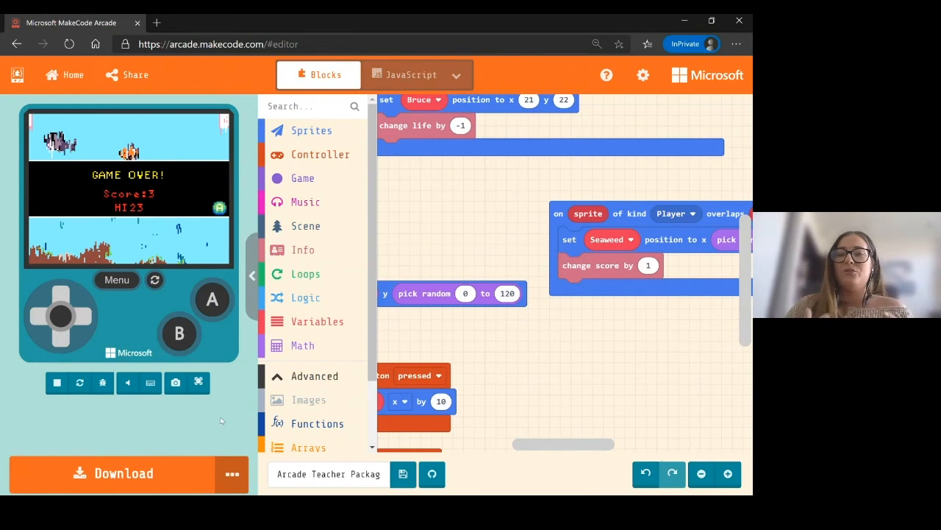
pyautogui.moveTo(444, 347)
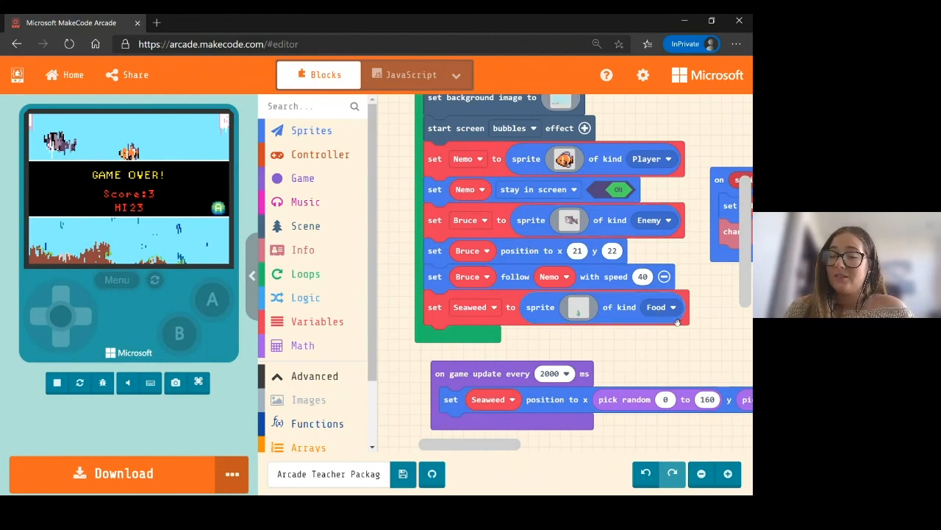
# Step: Move the Food overlap handler under the Enemy handler and restart the game
pyautogui.scroll(-3)
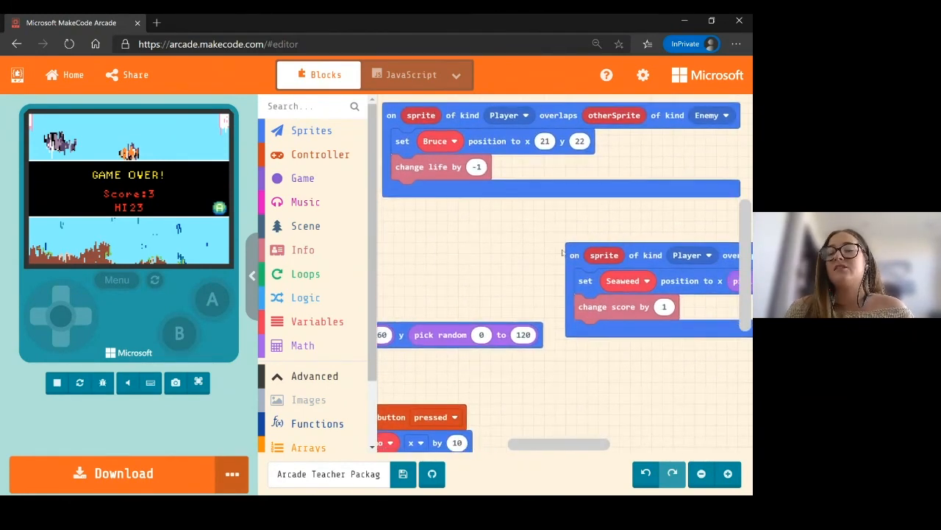
pyautogui.moveTo(658, 287); pyautogui.dragTo(629, 280)
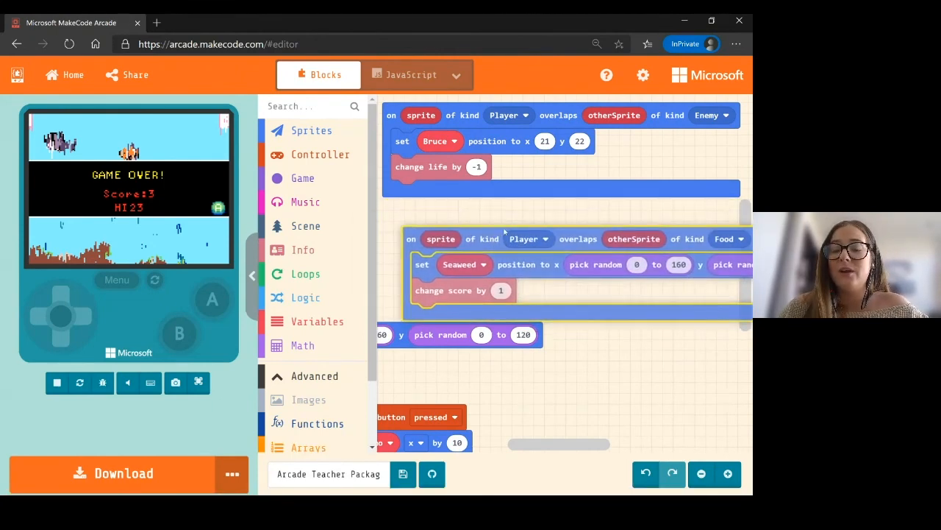
pyautogui.click(57, 382)
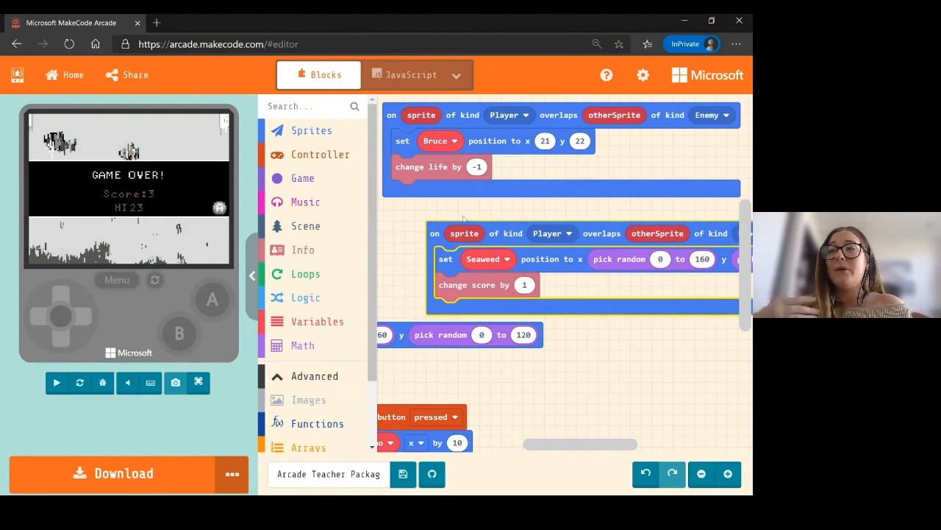
pyautogui.click(56, 382)
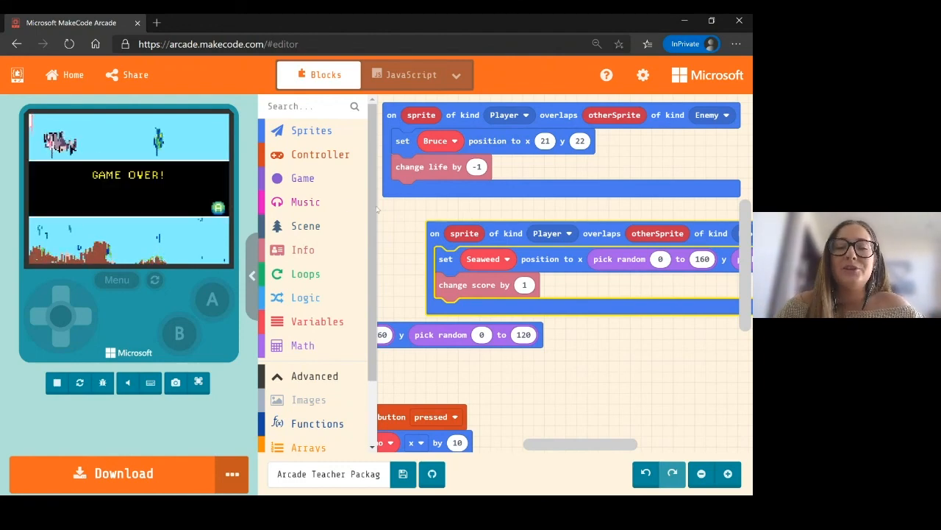
# Step: Add a 'play sound' siren block after 'change life by -1' in the Enemy handler
pyautogui.click(305, 201)
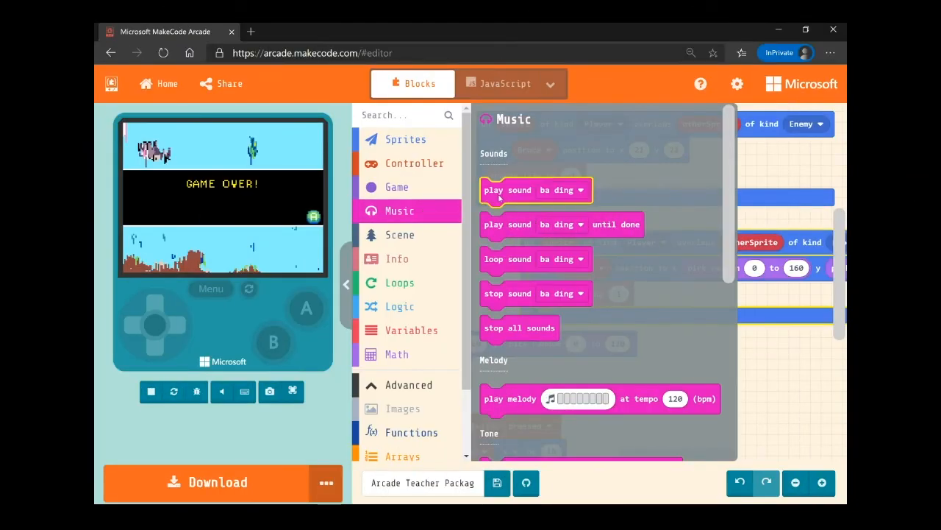
pyautogui.moveTo(536, 190); pyautogui.dragTo(559, 162)
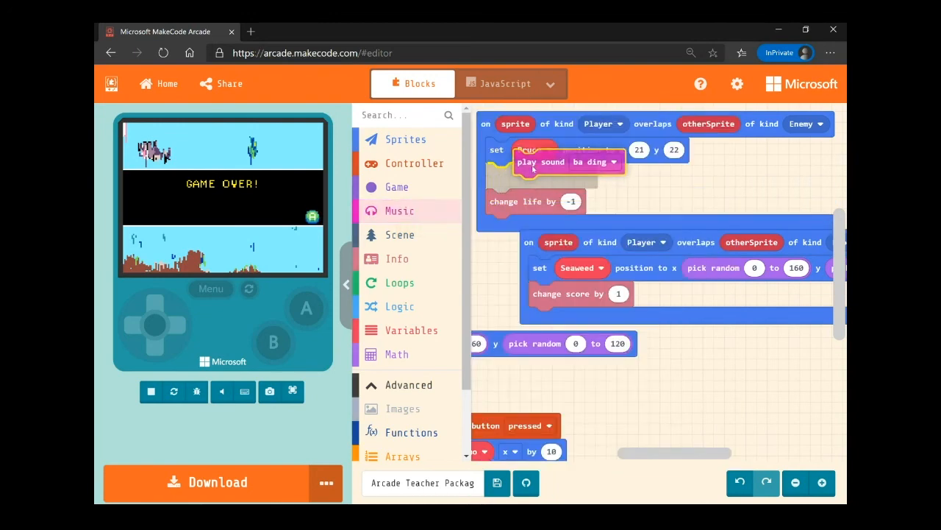
pyautogui.moveTo(540, 161); pyautogui.dragTo(540, 200)
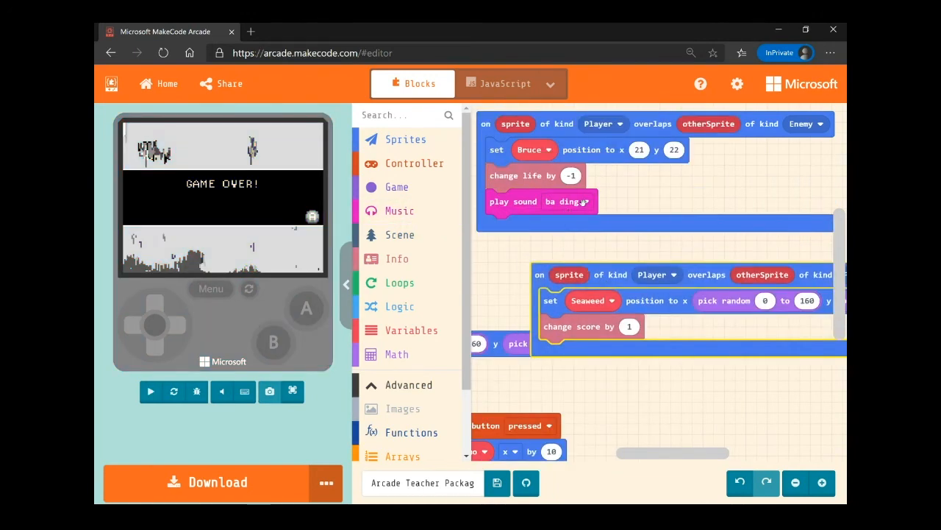
pyautogui.click(584, 200)
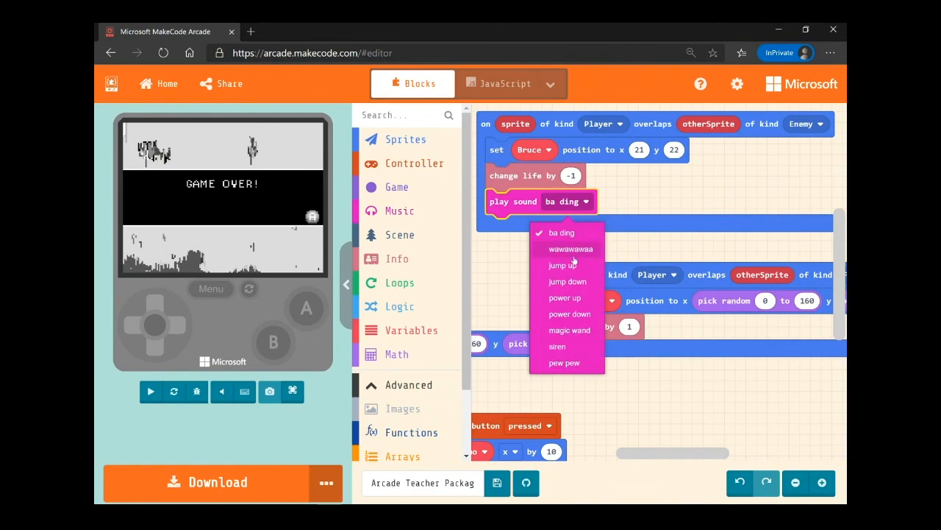
pyautogui.moveTo(562, 265)
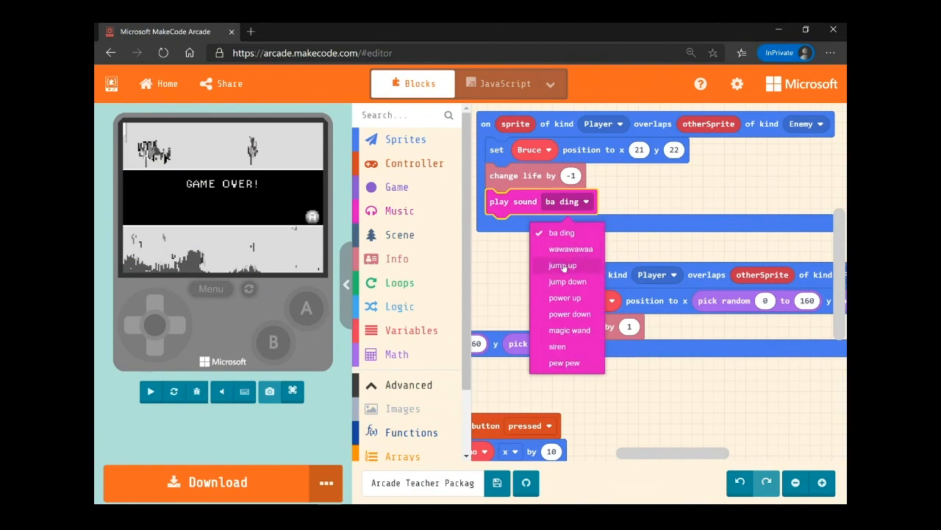
pyautogui.moveTo(565, 329)
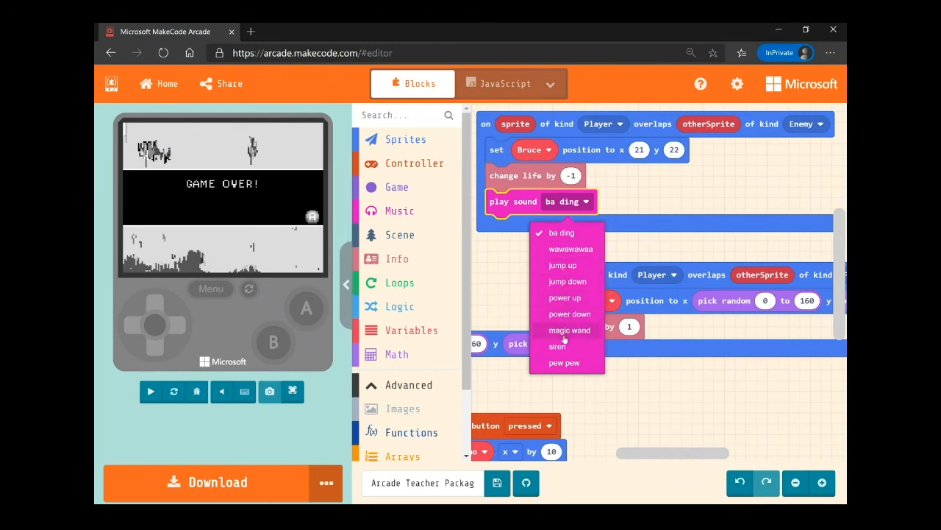
pyautogui.click(558, 346)
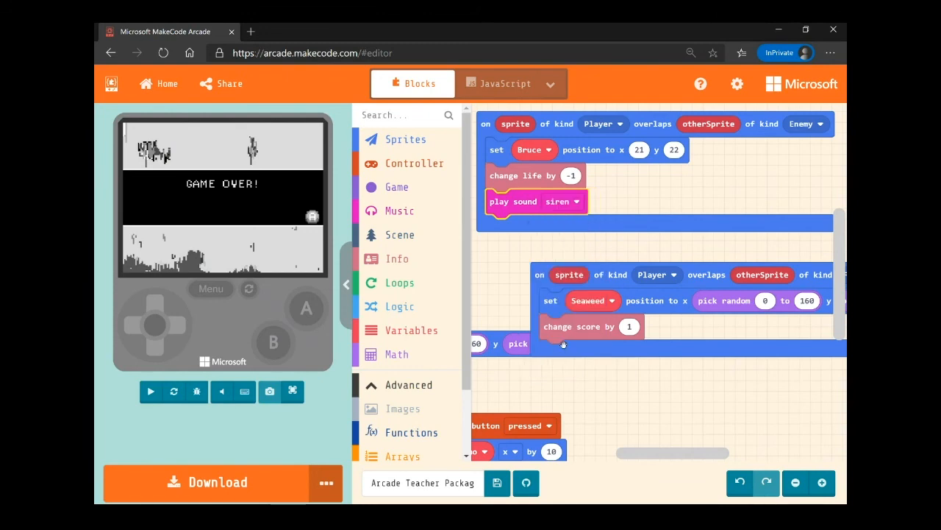
# Step: Duplicate the sound block into the Food handler and set it to magic wand
pyautogui.rightClick(513, 201)
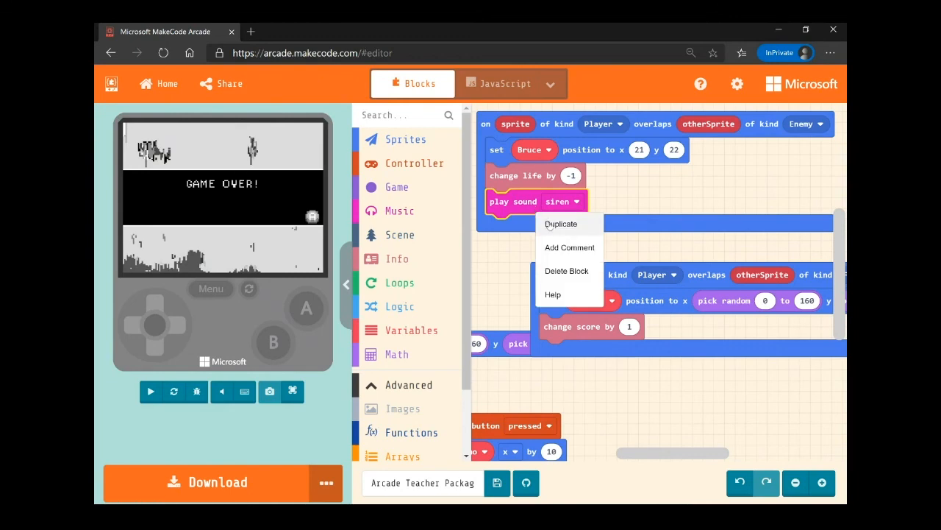
pyautogui.click(561, 224)
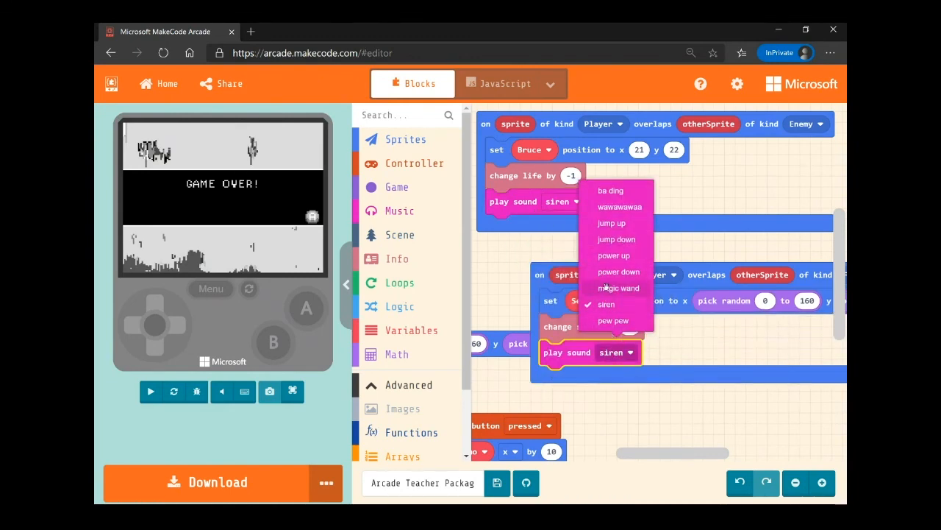
pyautogui.click(618, 288)
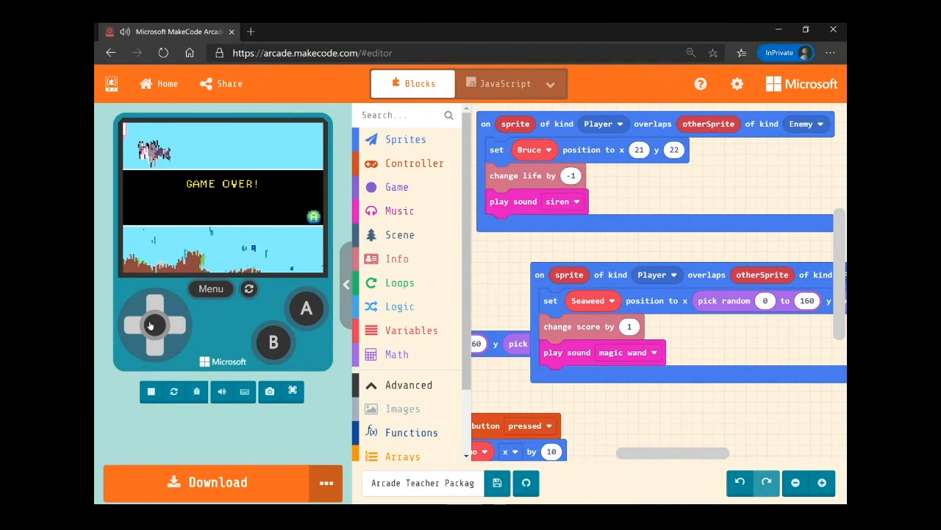
pyautogui.moveTo(296, 315)
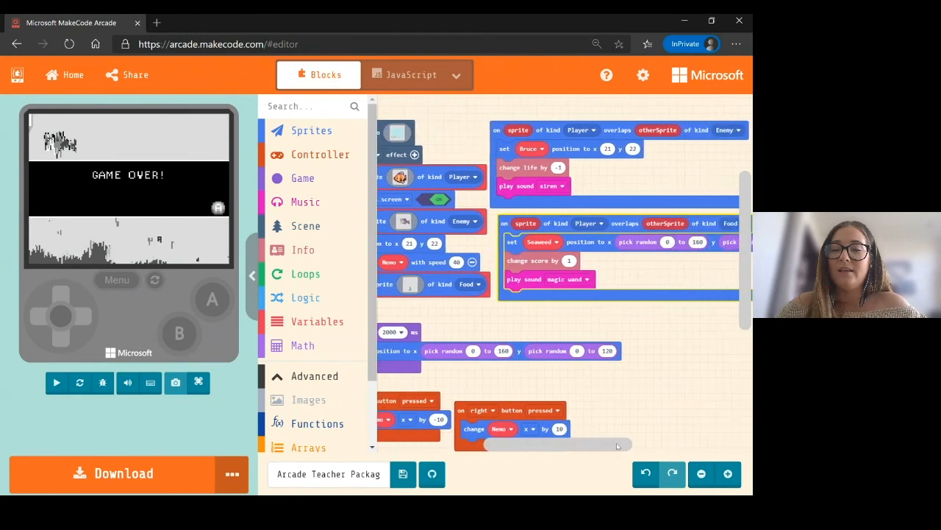
# Step: Restart the game in the simulator to hear the siren and magic wand sounds
pyautogui.click(56, 381)
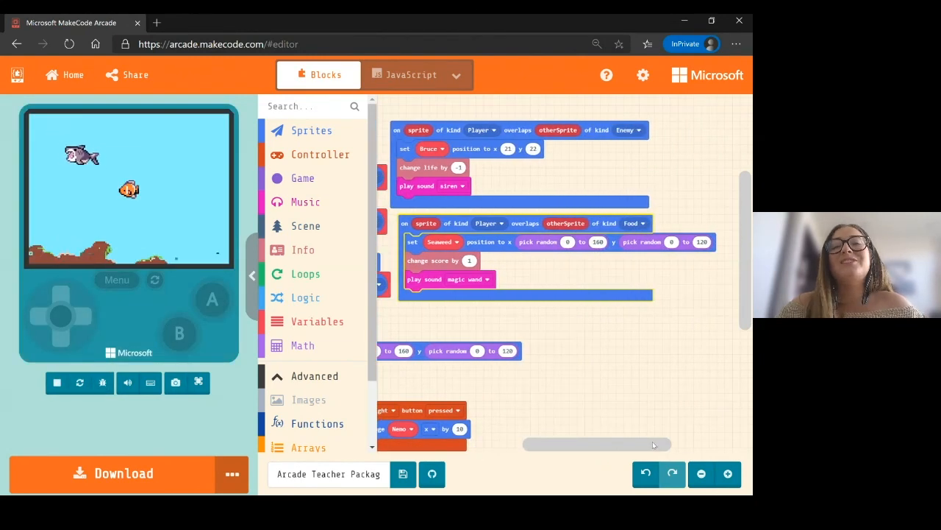